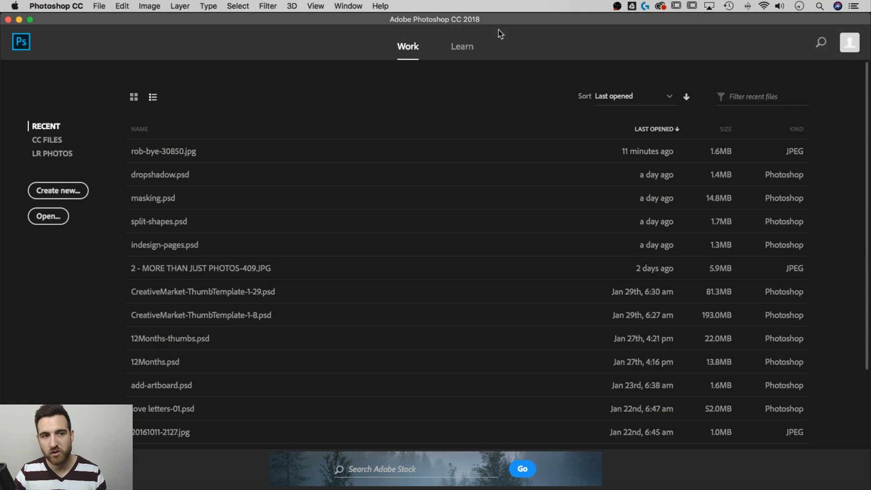
mouse_move(58, 191)
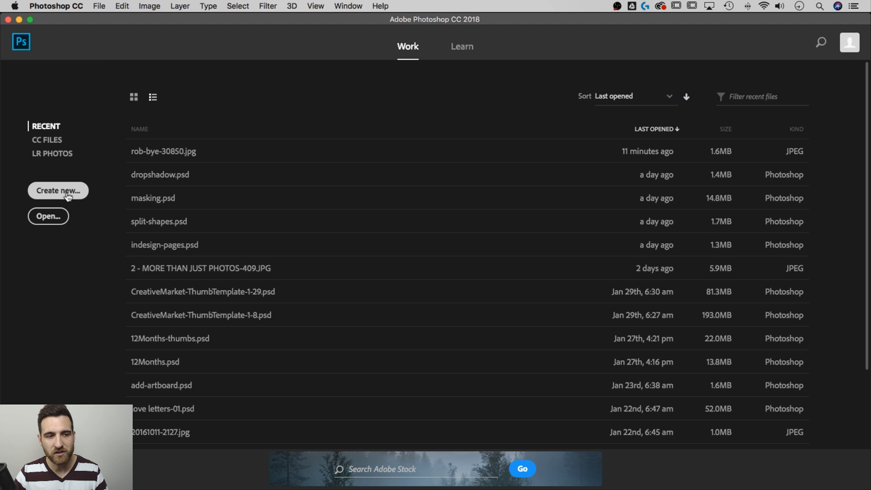
Bring up a new document at 1920 x 1080 px and 300 ppi.
click(99, 7)
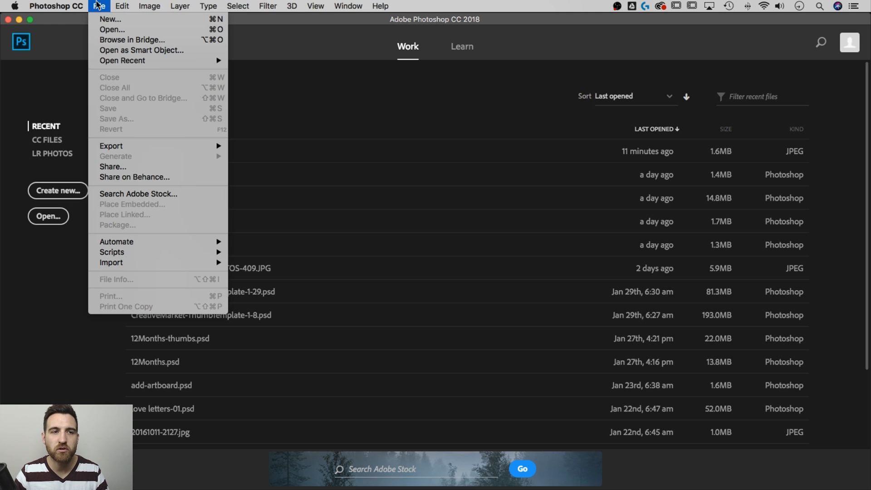
click(110, 19)
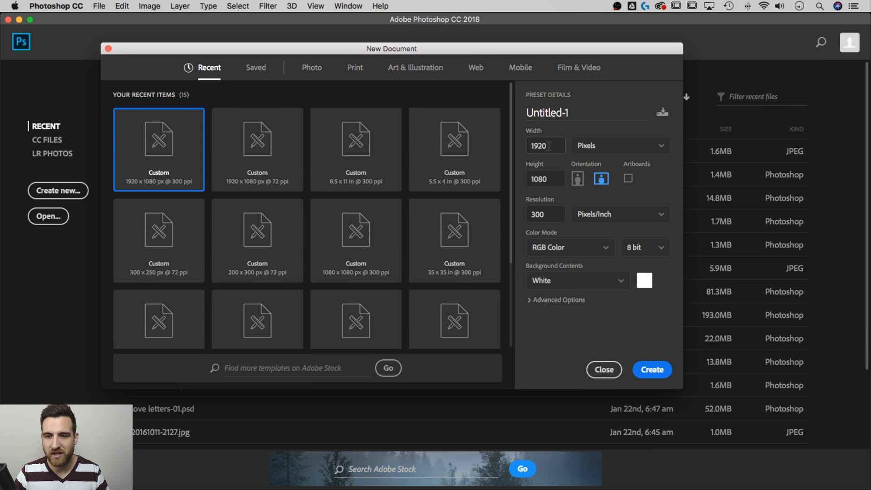
click(544, 179)
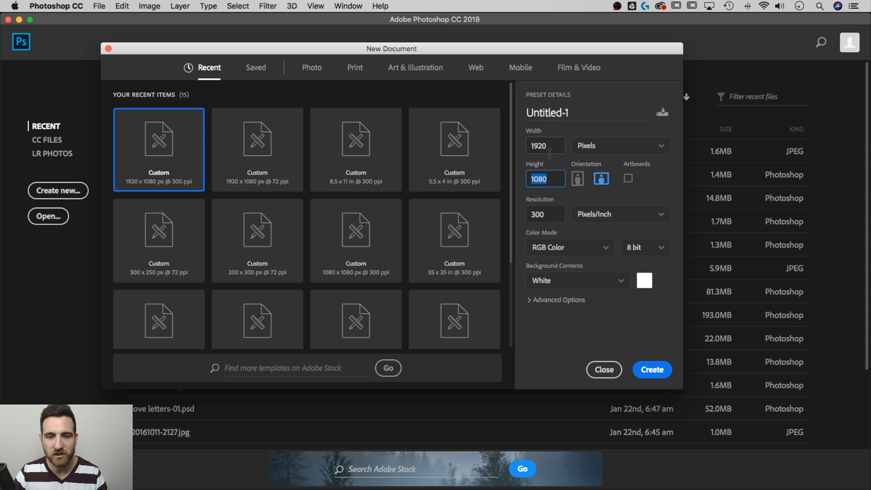
click(544, 214)
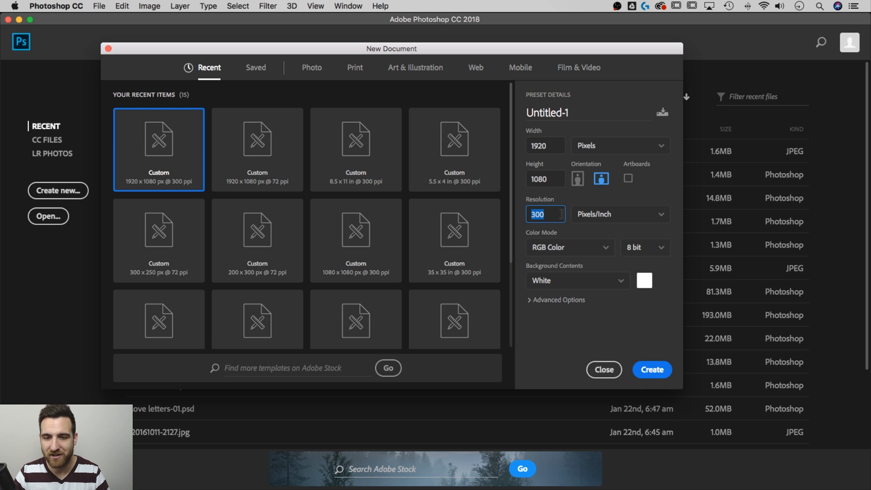
mouse_move(568, 250)
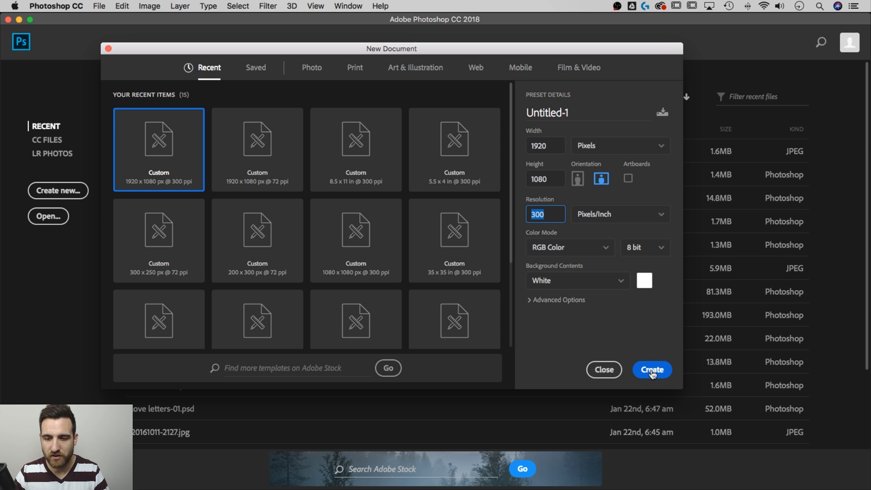
Create the blank white 1920 x 1080 px, 300 ppi document.
click(652, 369)
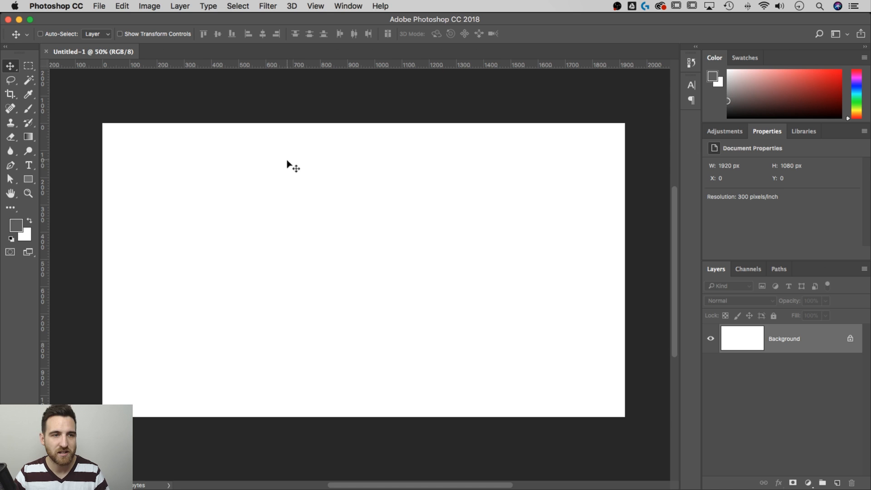
mouse_move(298, 163)
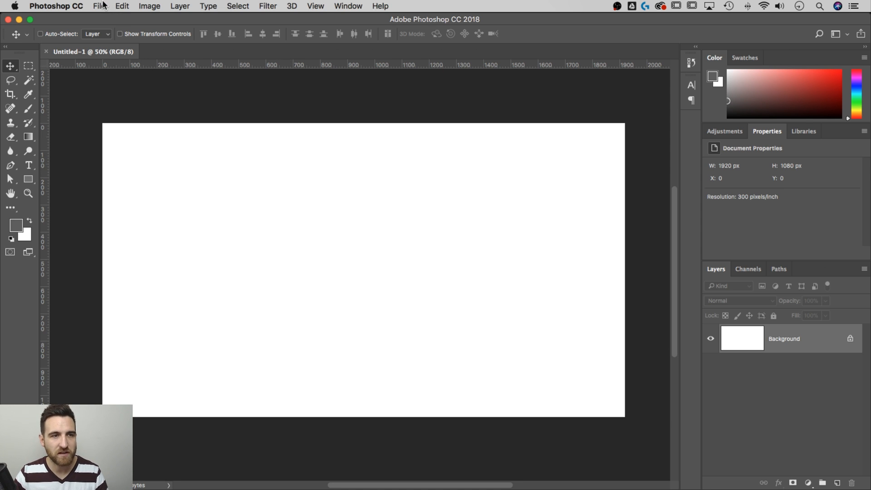
Place rob-bye.jpg as an embedded layer in the document.
click(99, 7)
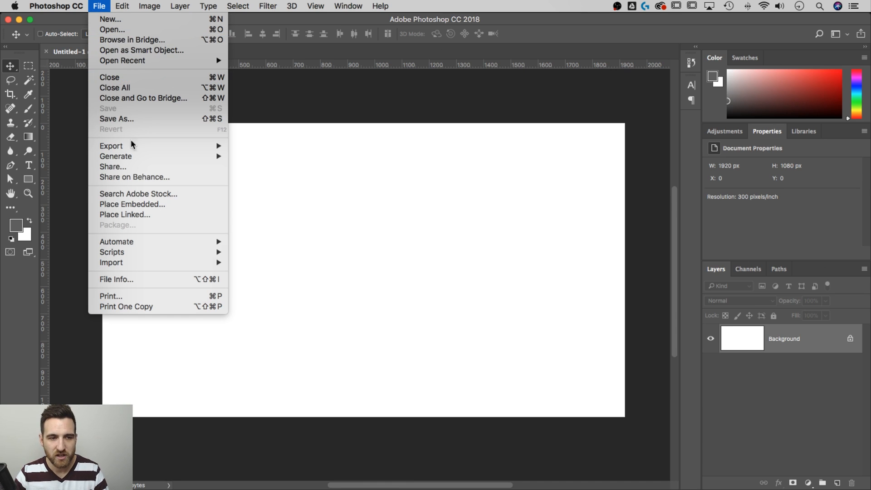
click(131, 205)
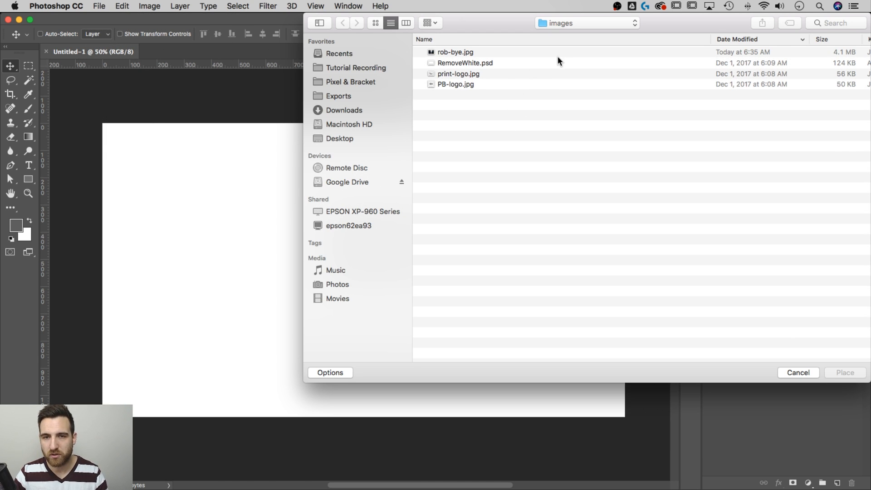
click(454, 52)
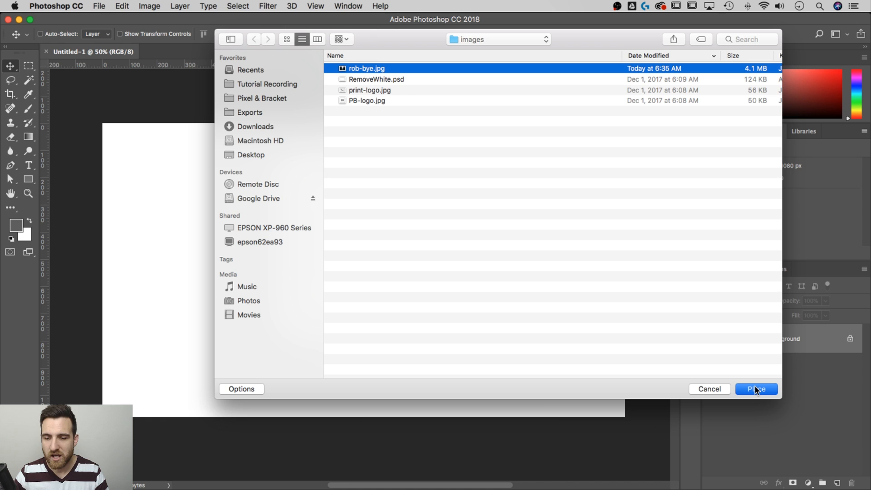
click(756, 390)
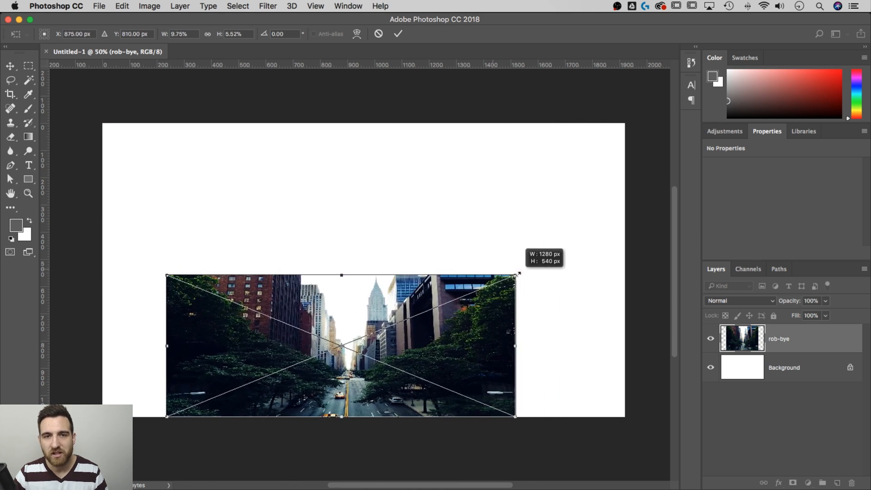
Scale the placed city photo up until it covers the whole canvas and commit it.
drag(513, 275, 531, 233)
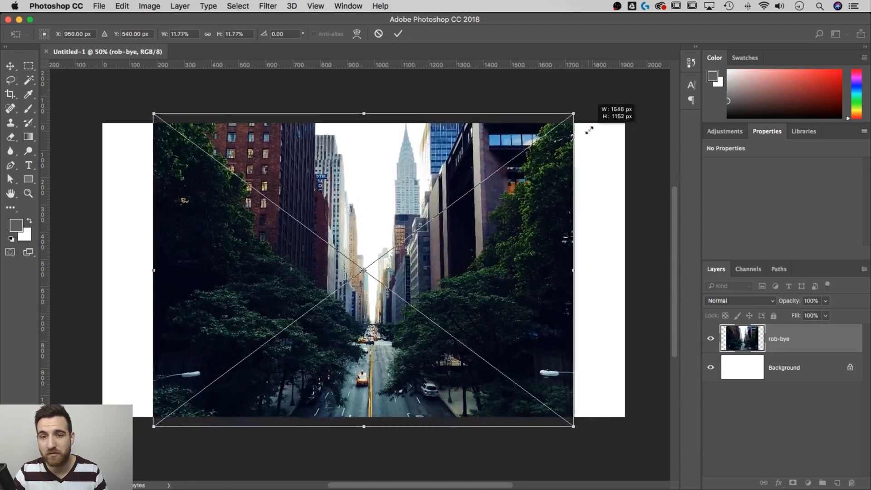
drag(572, 114, 591, 99)
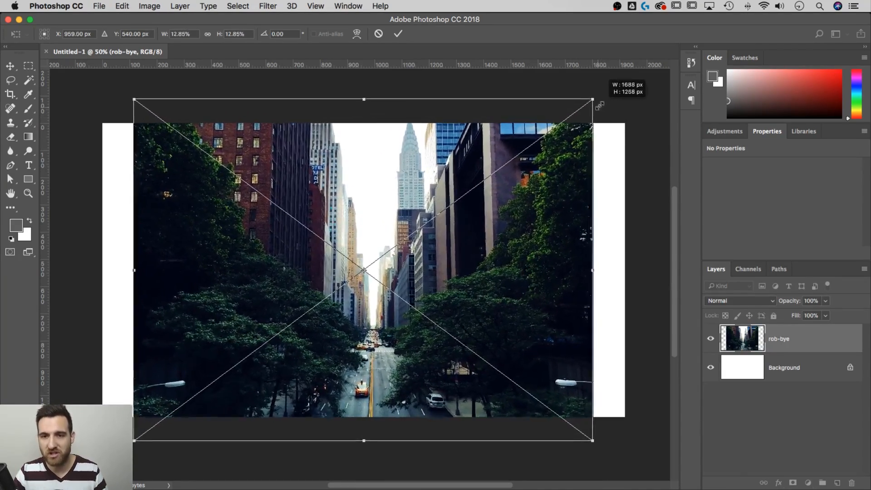
drag(592, 100, 620, 78)
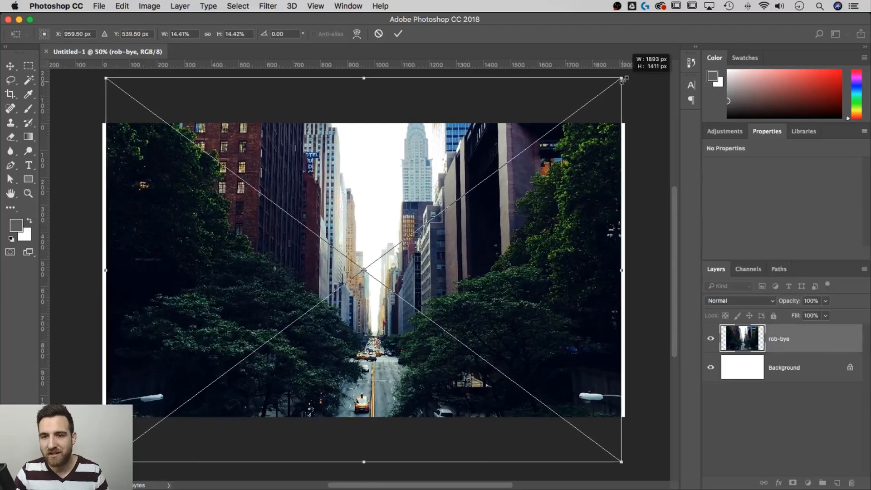
drag(623, 79, 628, 74)
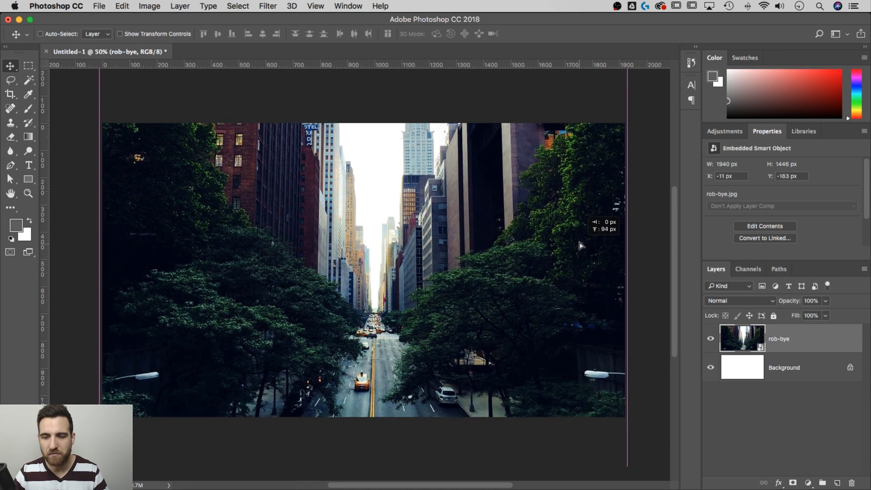
Nudge the photo layer vertically so the tower spire sits higher in frame.
drag(361, 234, 361, 283)
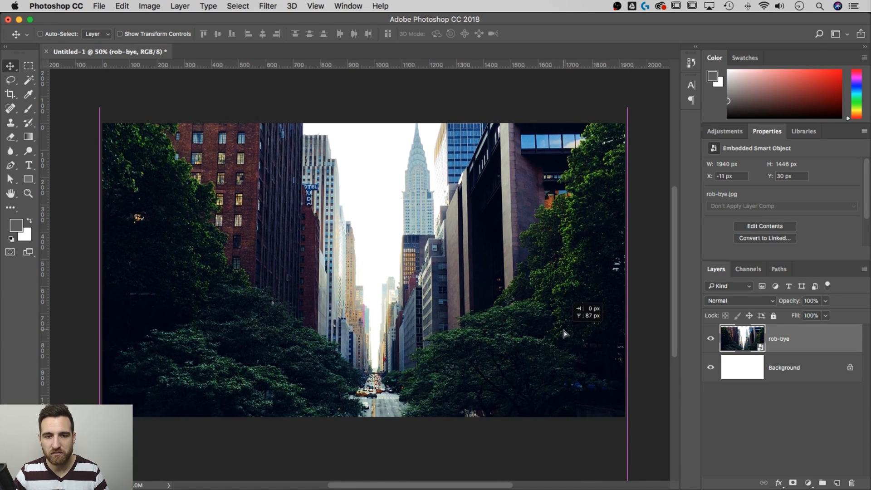
drag(361, 267, 362, 218)
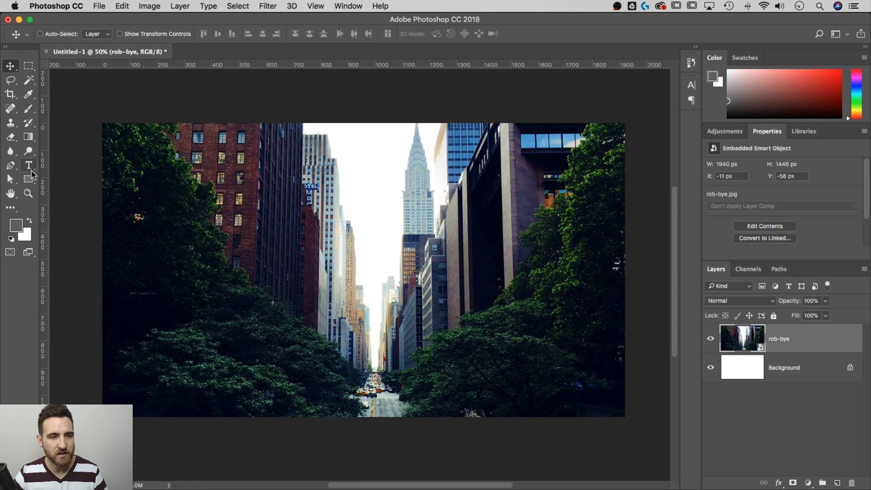
Add a 100 x 100 px three-sided polygon near the centre with the Polygon Tool.
click(28, 179)
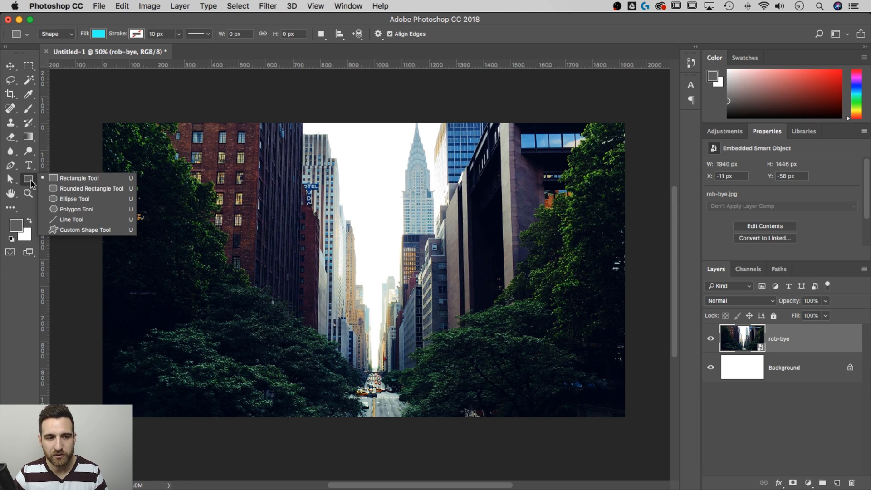
mouse_move(77, 213)
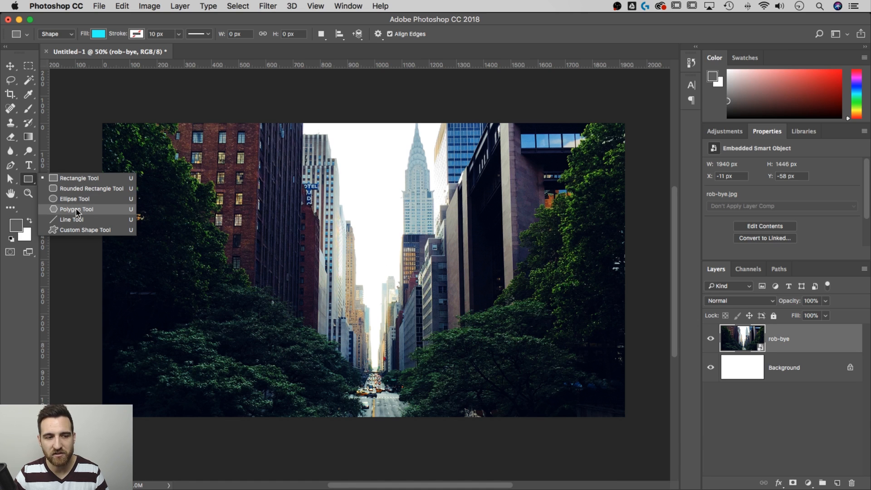
click(76, 209)
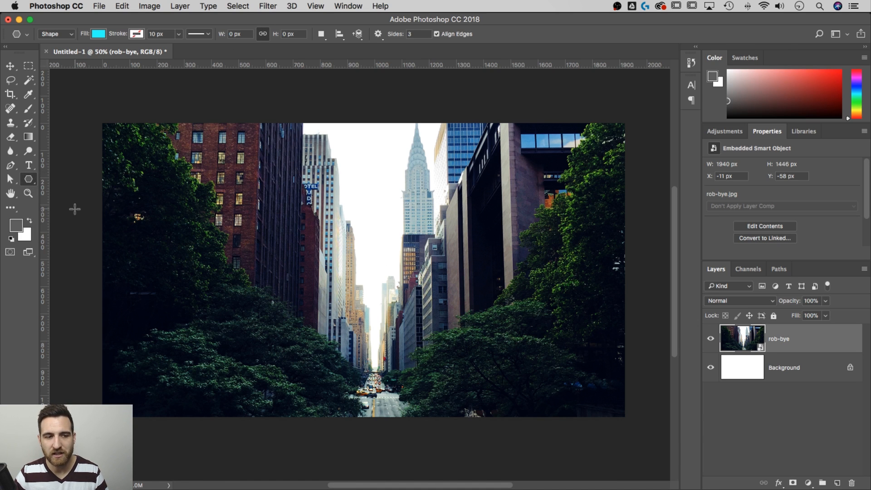
mouse_move(355, 218)
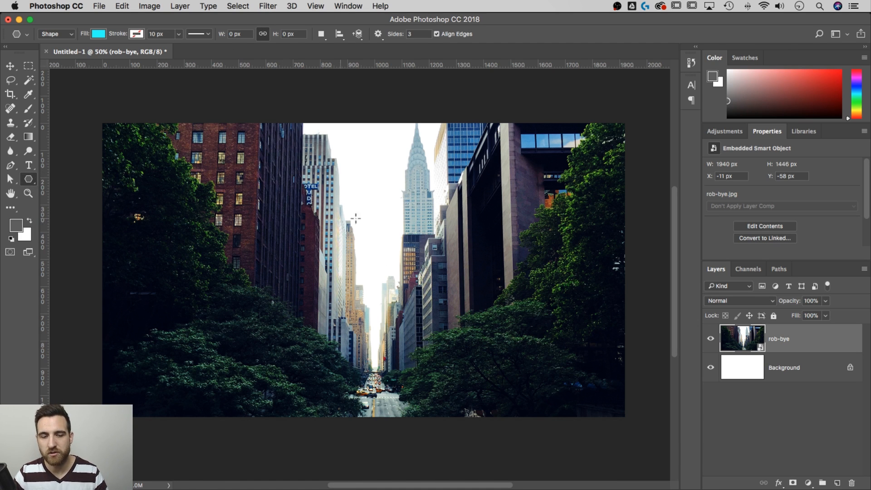
click(355, 219)
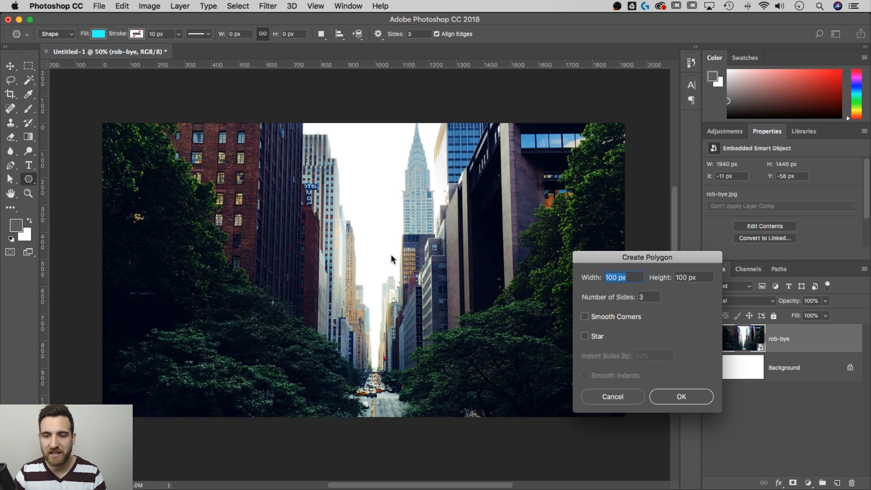
drag(645, 257, 397, 144)
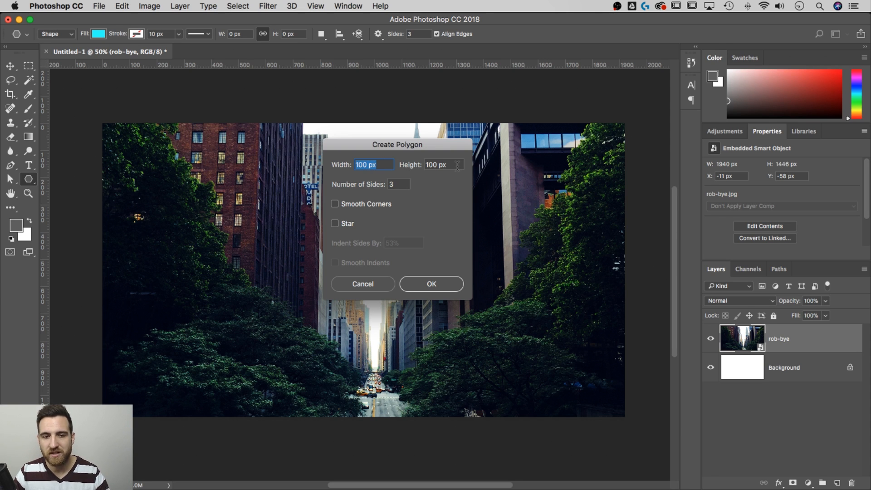
click(399, 184)
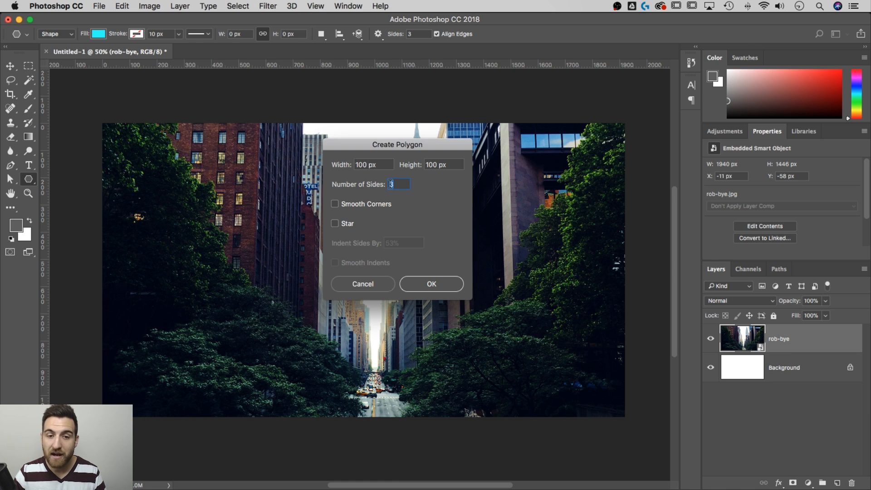
mouse_move(435, 292)
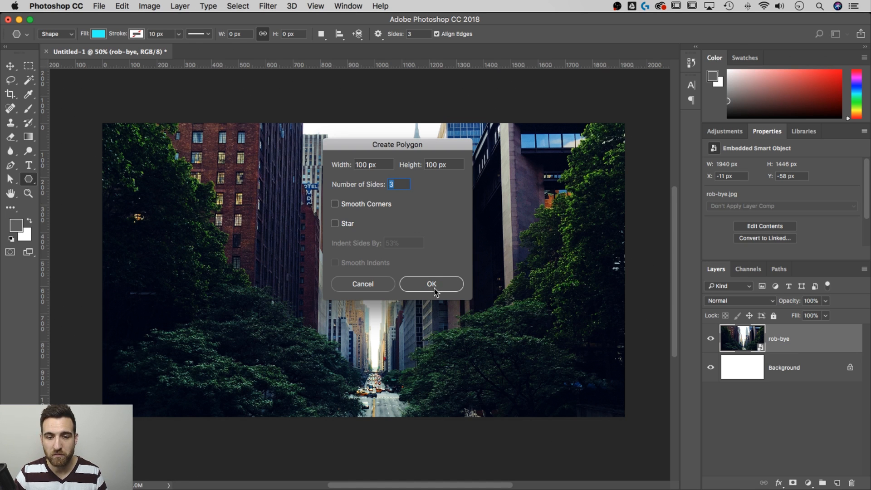
click(431, 284)
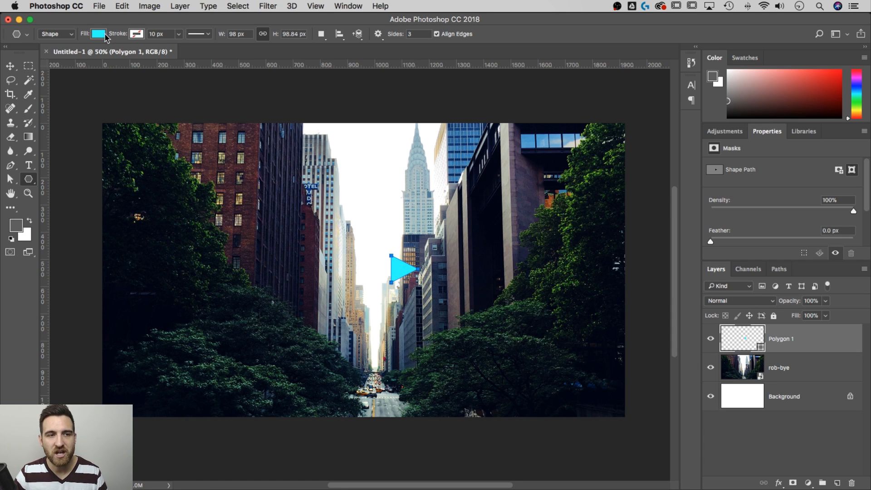
Give the triangle a white fill and scale it to about 211% with Free Transform.
click(99, 33)
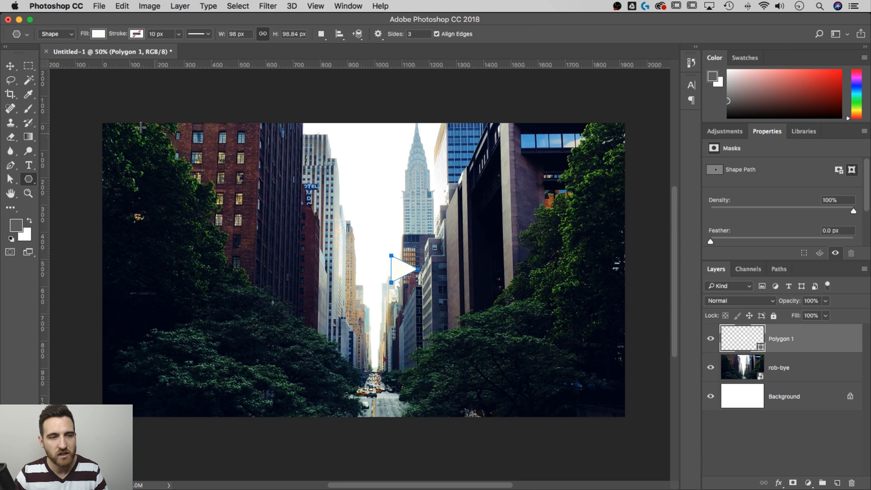
click(10, 65)
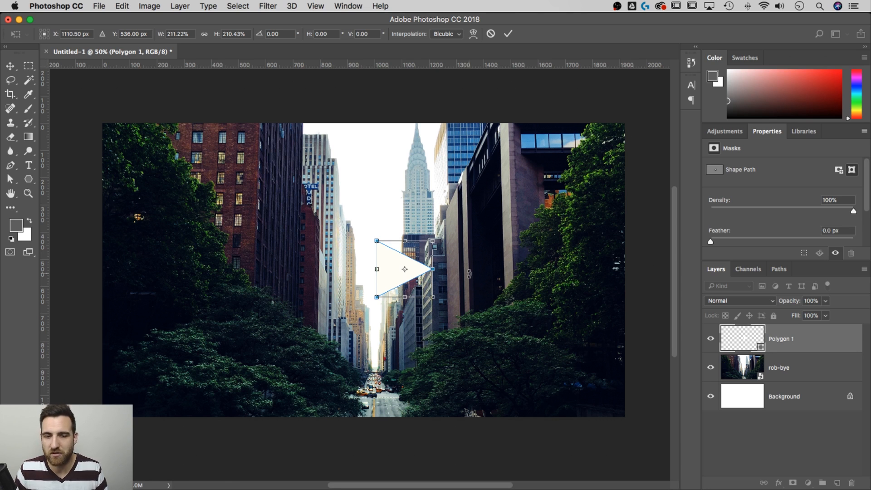
Select All and align the white triangle to the canvas centre, then deselect.
click(10, 65)
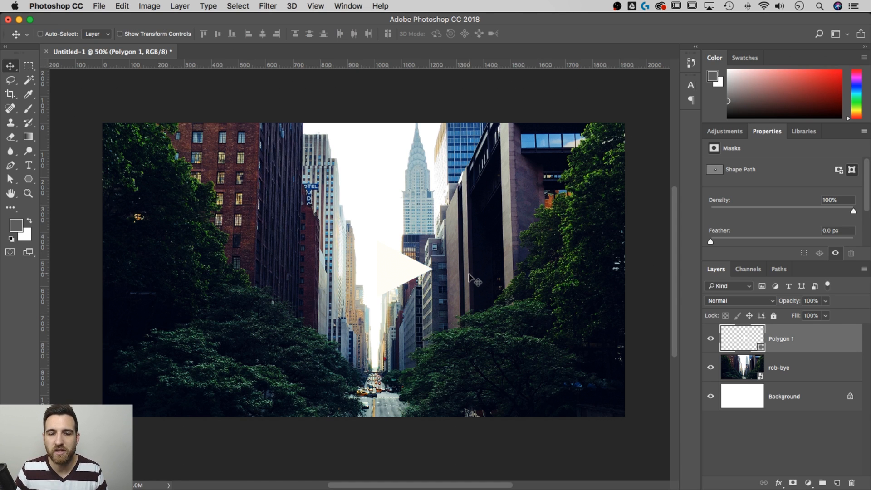
mouse_move(444, 269)
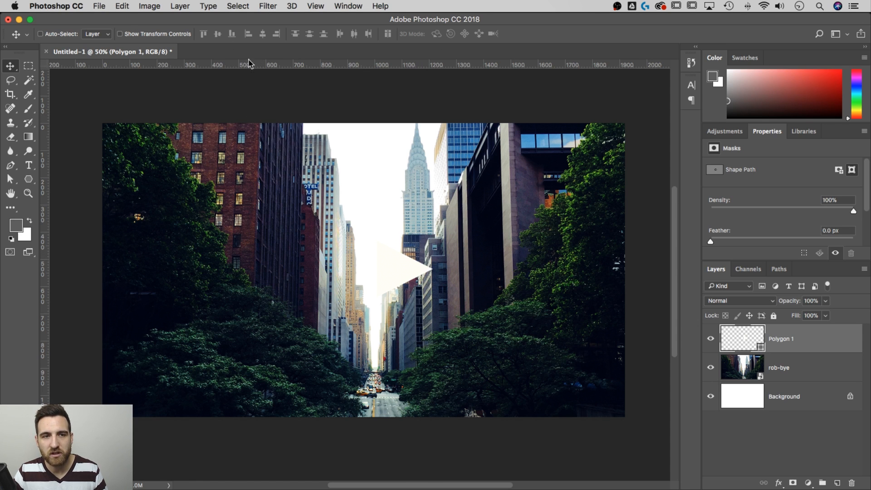
click(238, 7)
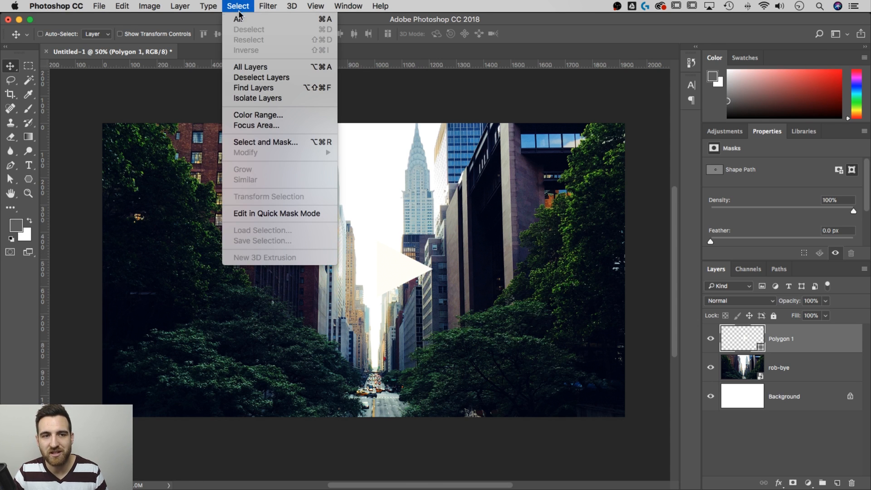
click(237, 19)
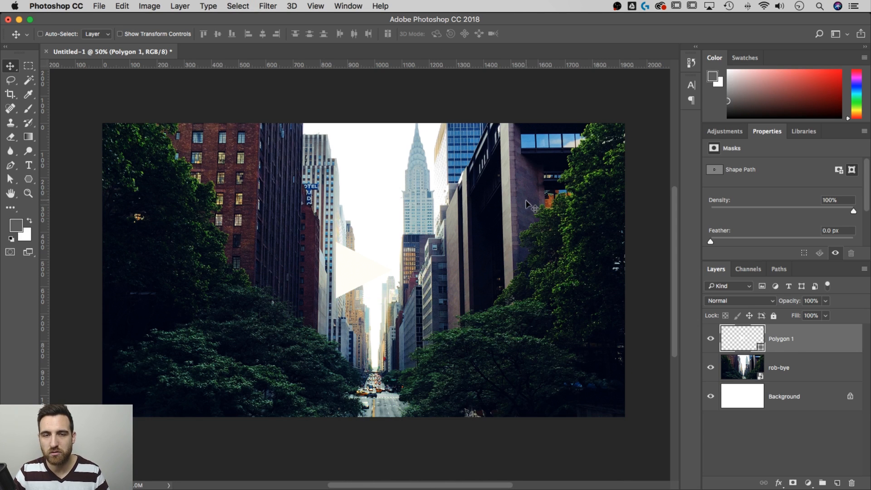
click(238, 7)
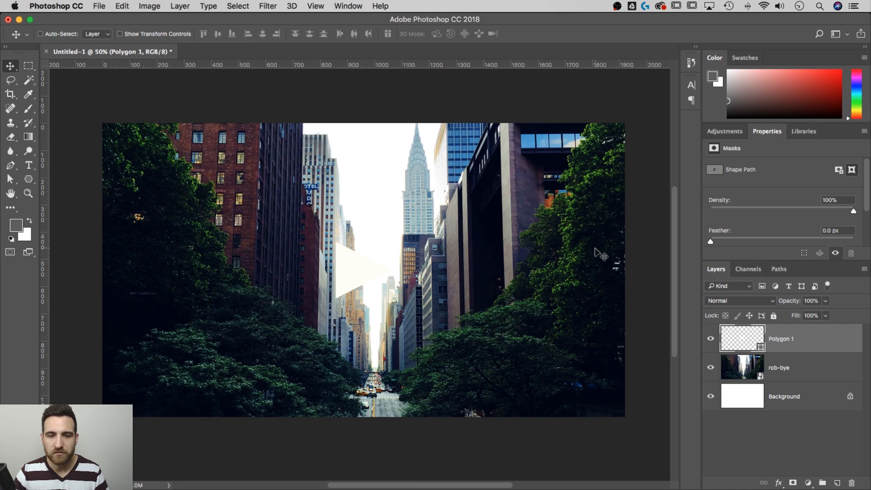
mouse_move(639, 289)
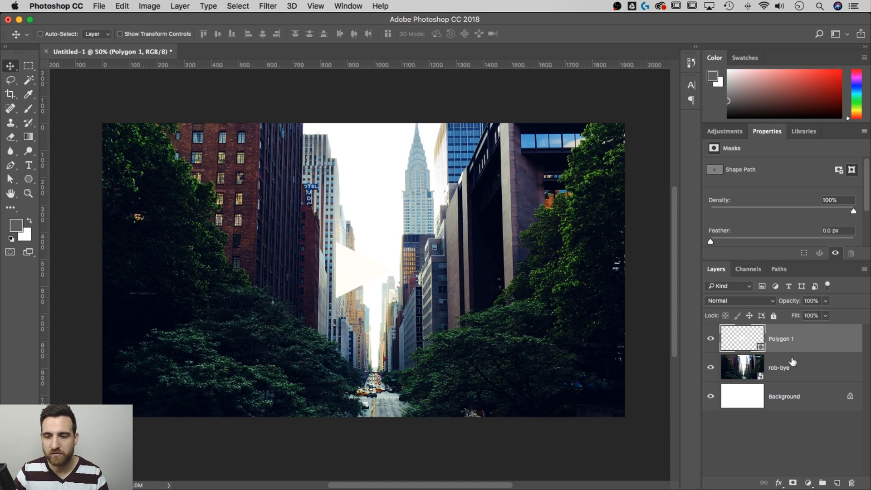
Add a Curves adjustment layer directly above the rob-bye photo layer.
click(779, 367)
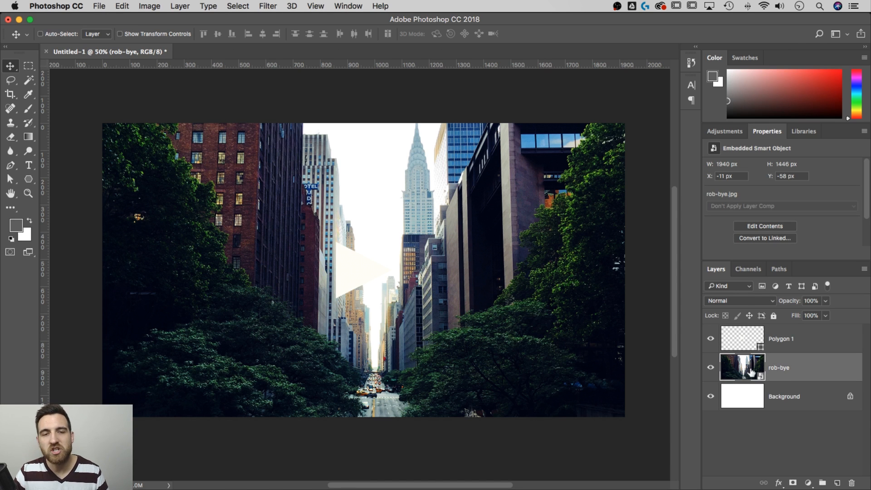
mouse_move(742, 366)
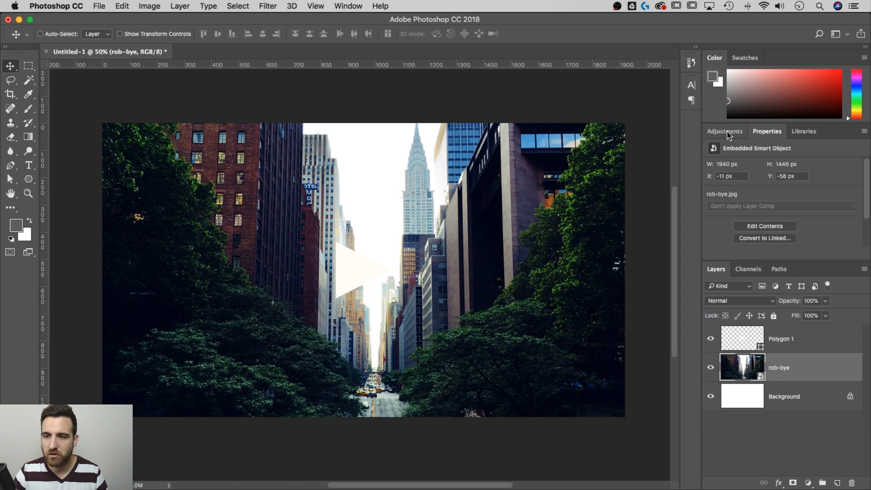
click(725, 131)
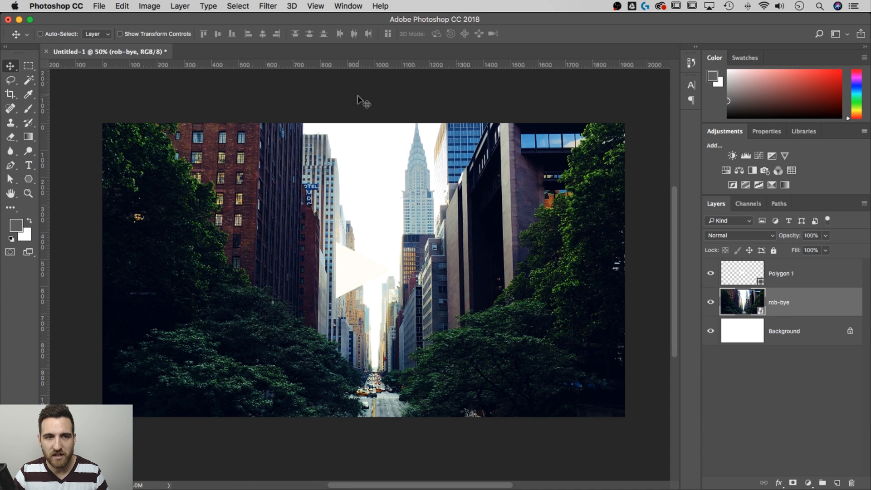
click(347, 6)
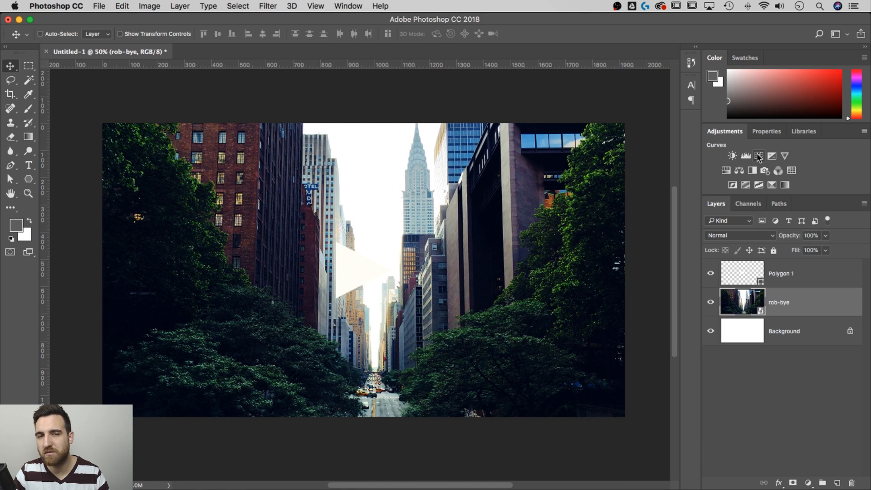
click(758, 156)
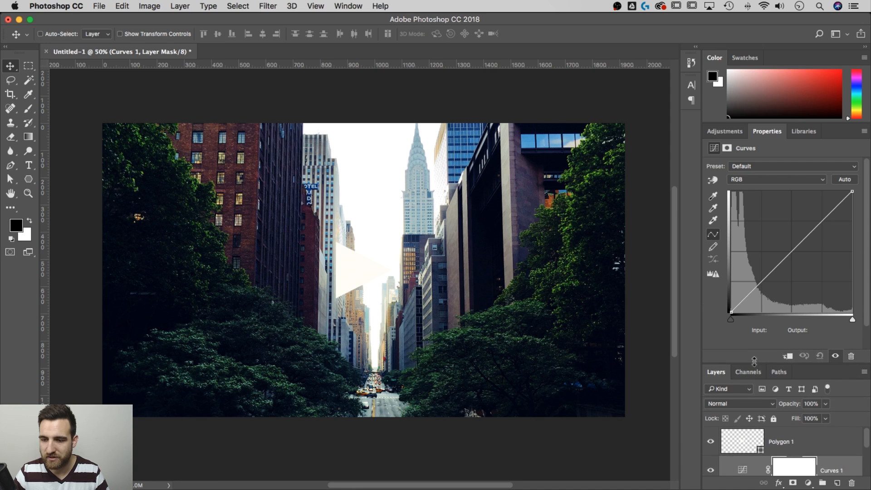
click(785, 247)
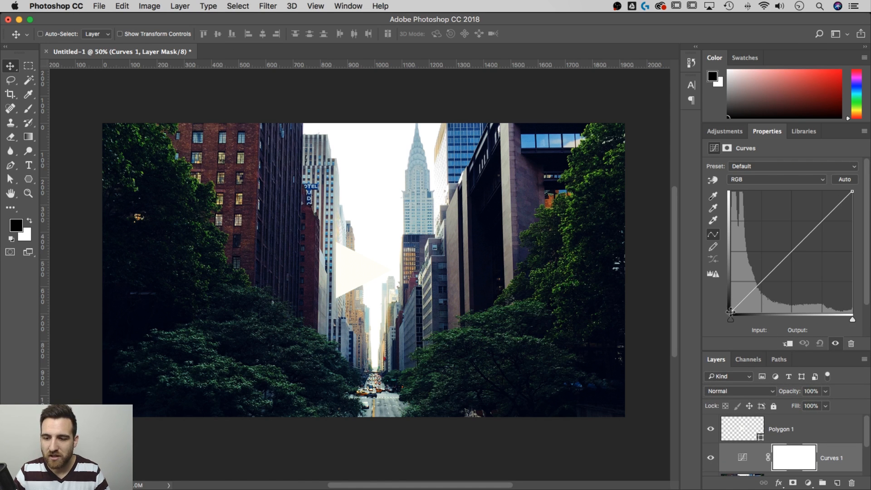
Lift the curve's black point to raise the shadows for a faded look.
click(731, 313)
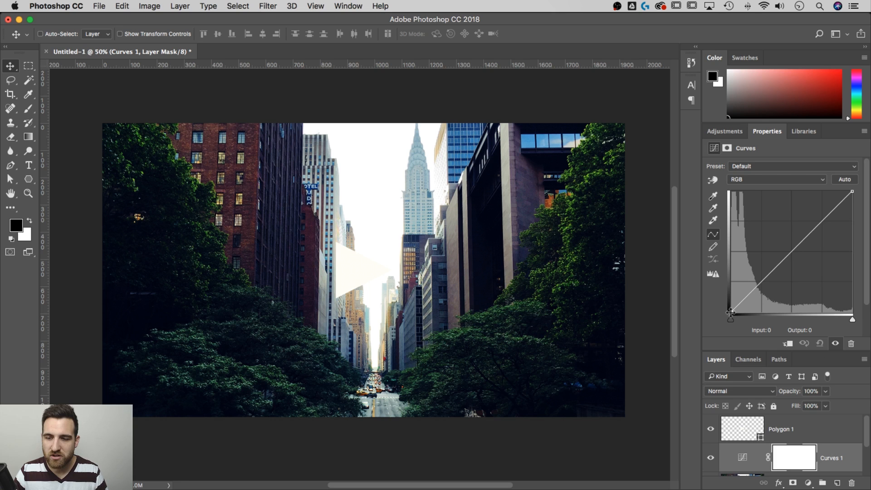
drag(731, 313, 732, 311)
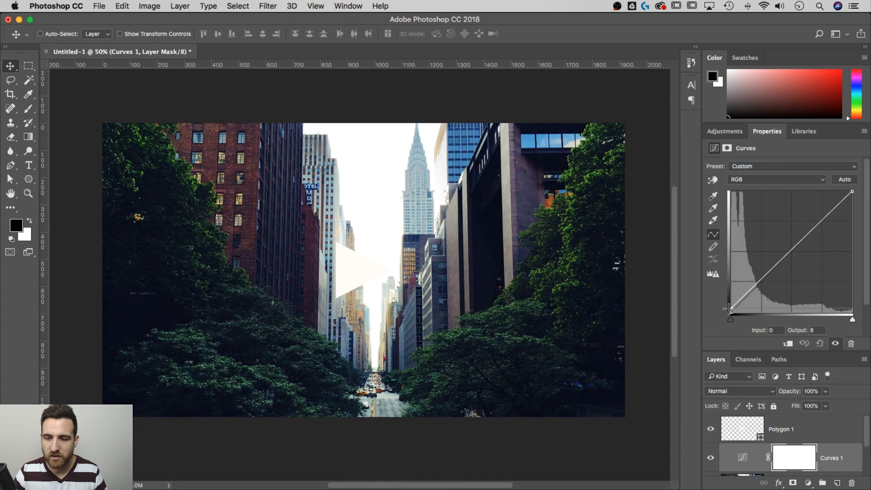
drag(730, 310, 731, 301)
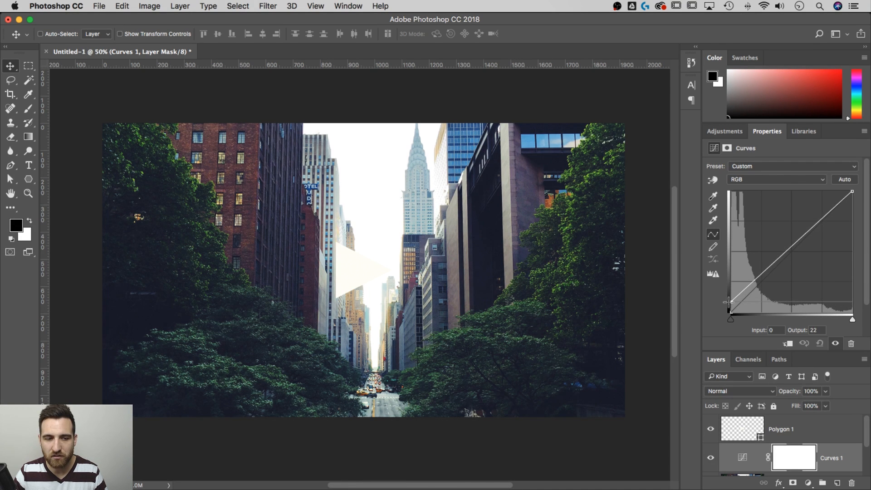
drag(731, 301, 729, 318)
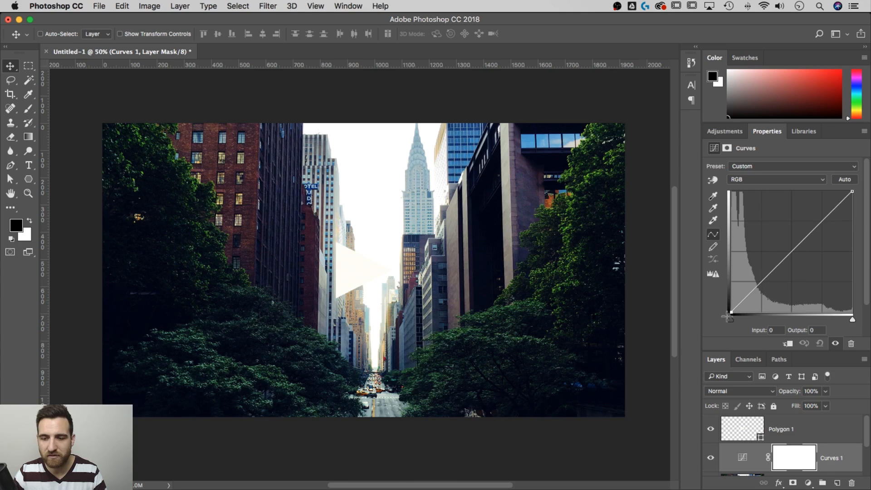
drag(731, 317, 731, 305)
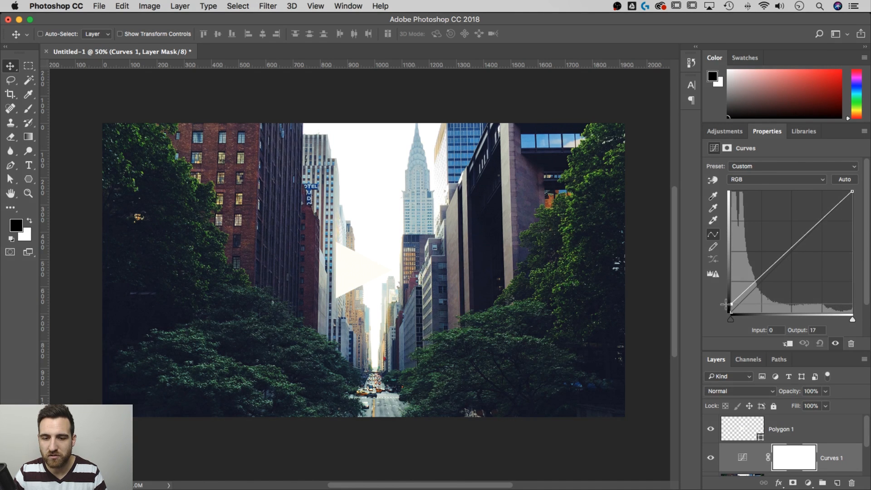
drag(731, 304, 731, 301)
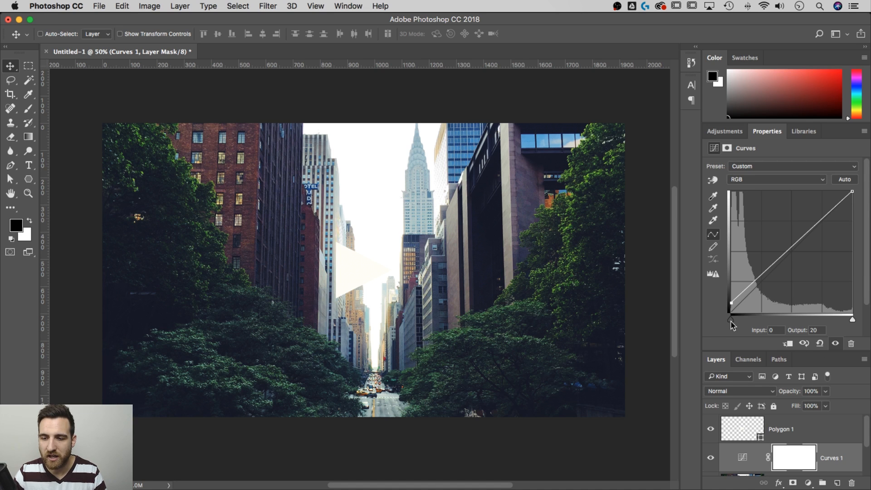
mouse_move(732, 313)
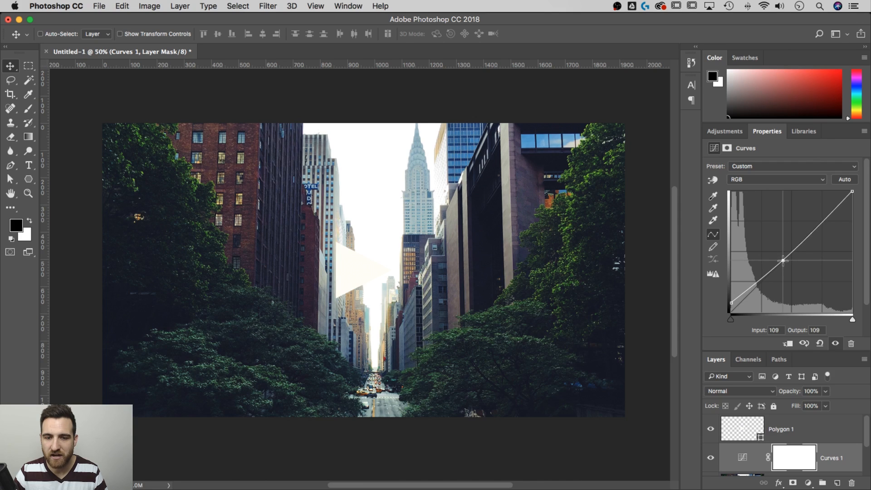
Add a midpoint and pull the white point down slightly to soften highlights.
drag(784, 260, 786, 265)
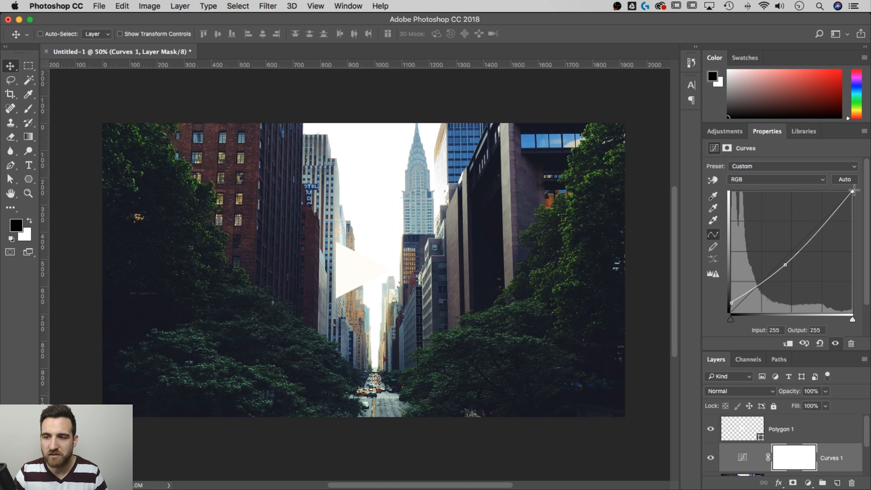
drag(852, 192, 852, 201)
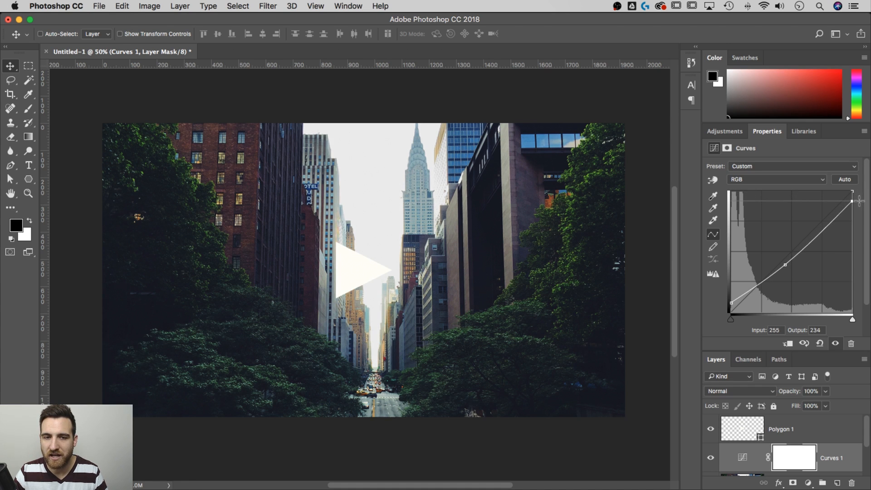
drag(851, 201, 851, 221)
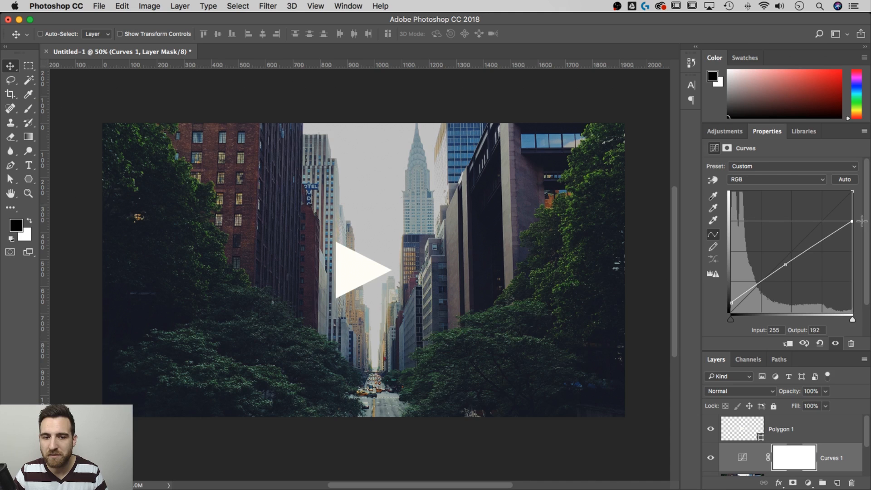
drag(853, 222, 852, 209)
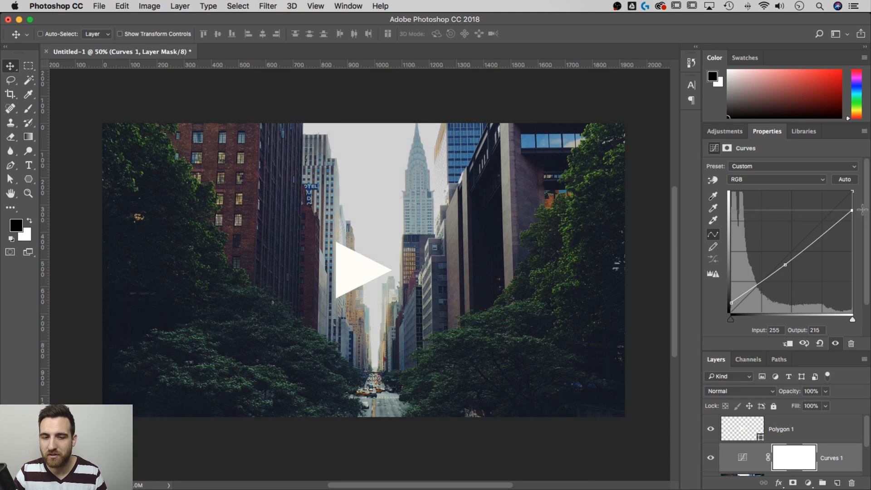
drag(854, 210, 853, 192)
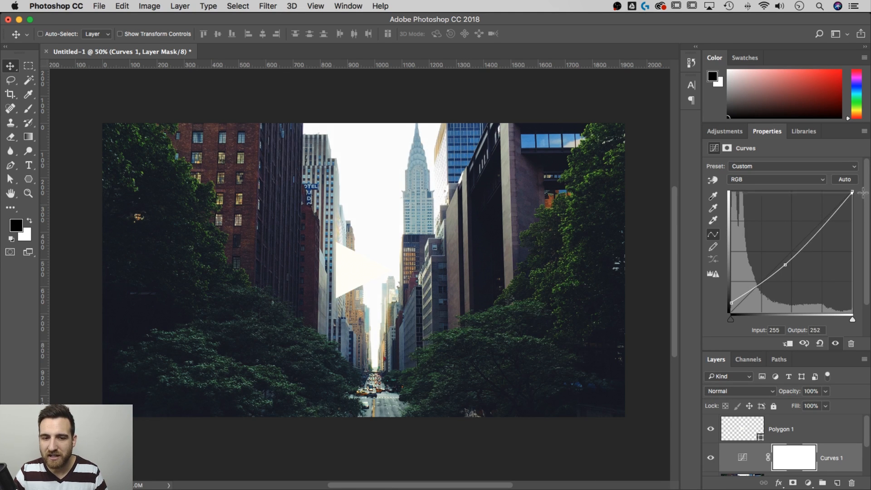
drag(853, 192, 852, 200)
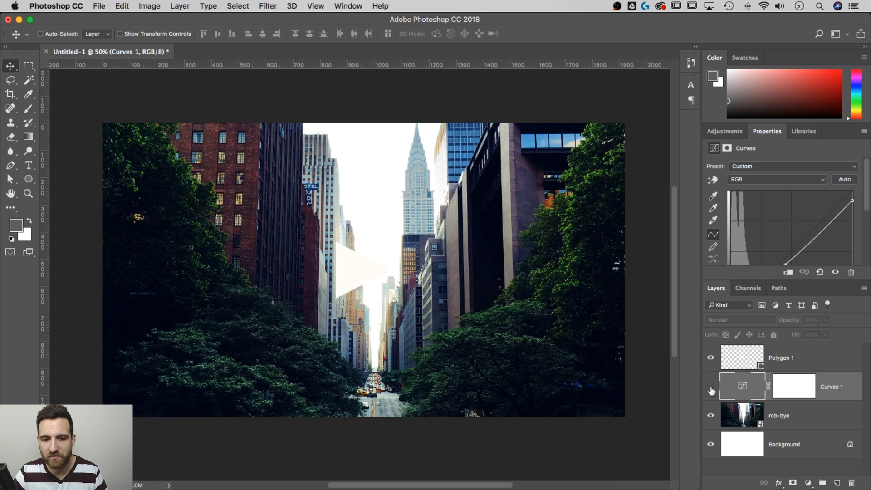
mouse_move(710, 390)
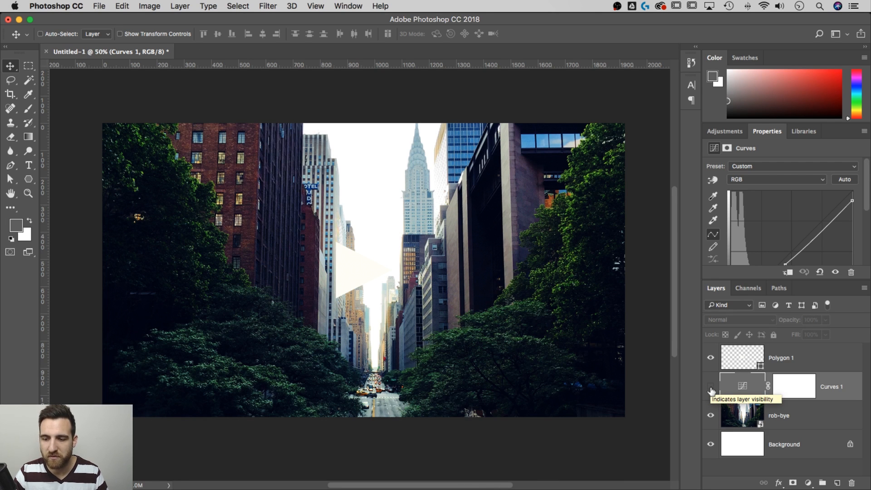
Re-enable Curves and rename the triangle shape layer to 'Play Button'.
click(710, 389)
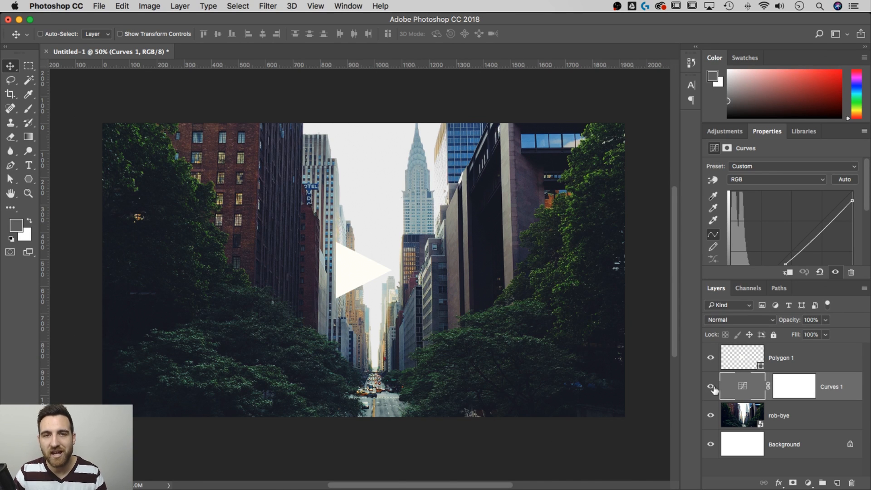
click(780, 358)
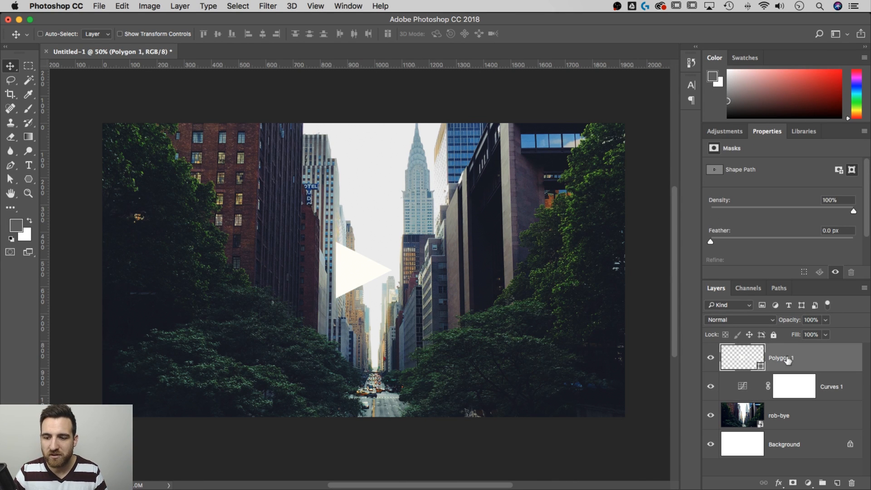
double_click(781, 358)
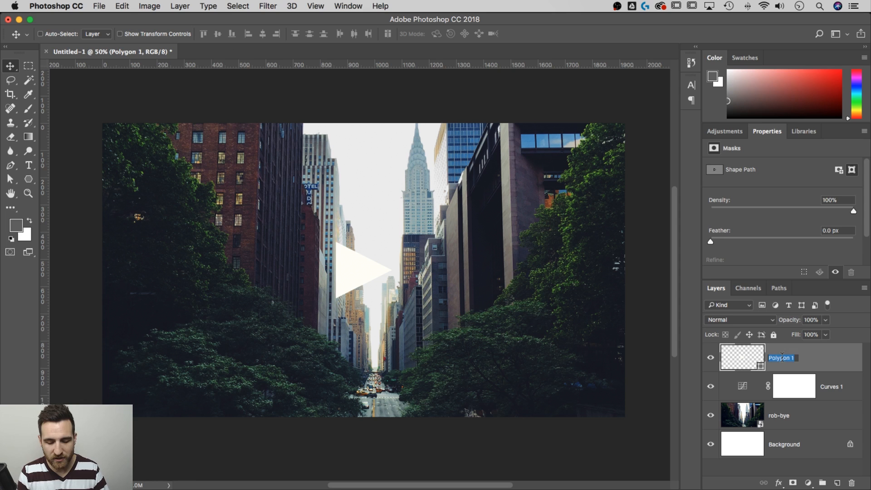
text(Play Button)
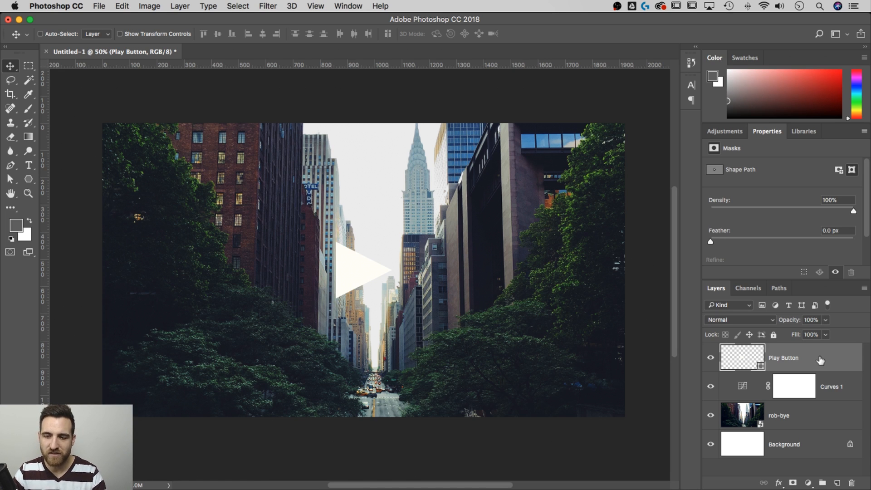
mouse_move(829, 359)
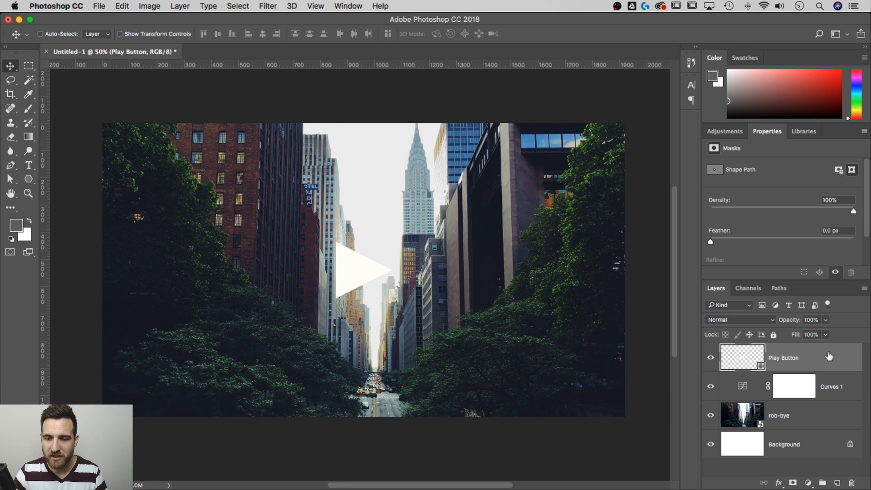
Add a Drop Shadow layer effect to the Play Button layer, with the dialog moved off the triangle.
double_click(783, 357)
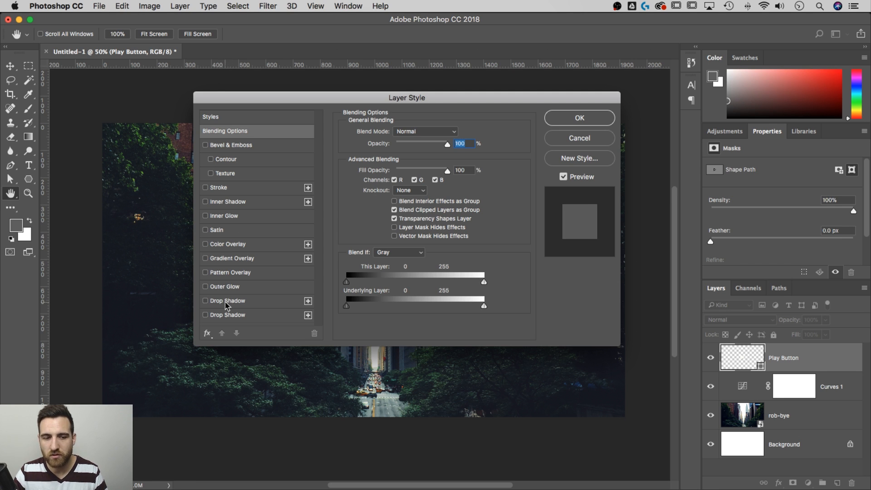
click(206, 300)
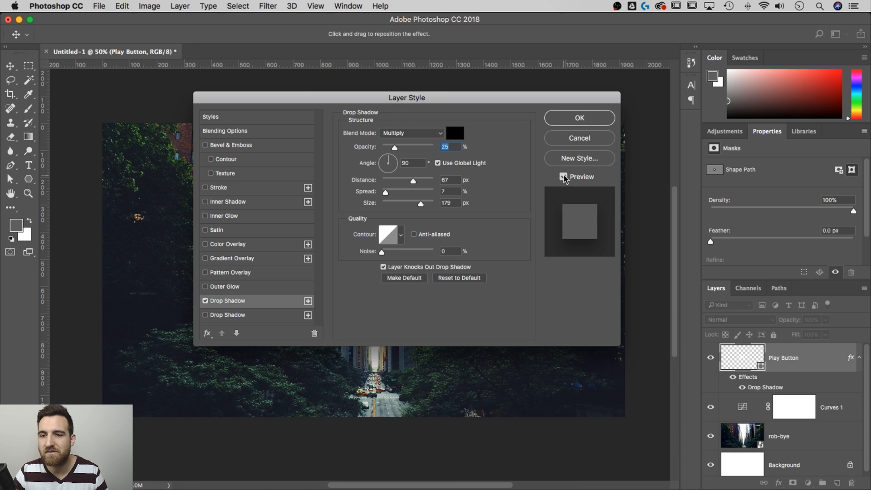
drag(407, 98, 578, 101)
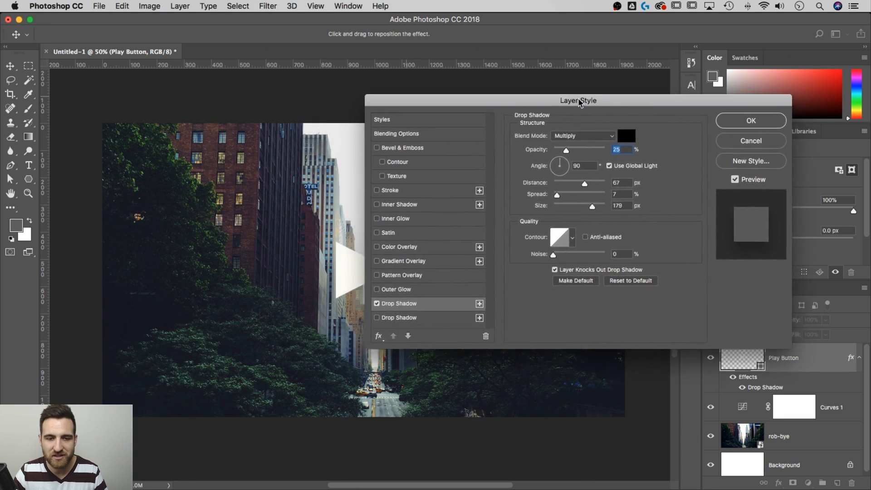
drag(578, 101, 641, 128)
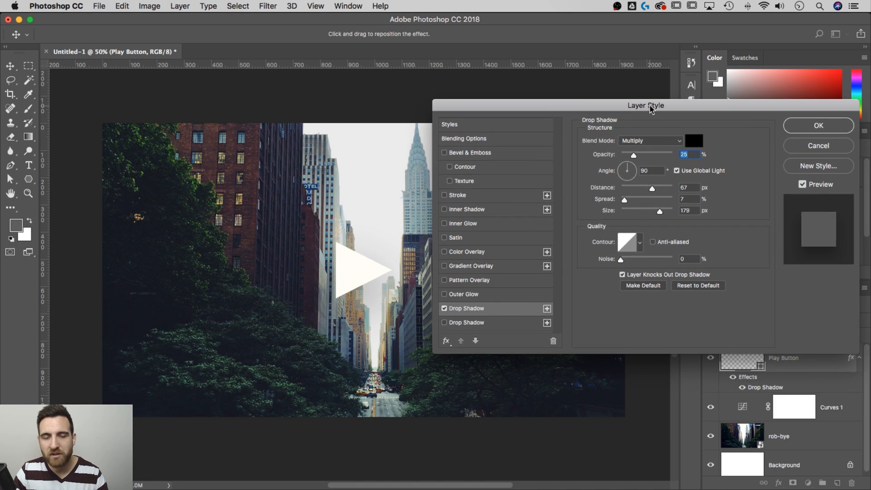
mouse_move(659, 138)
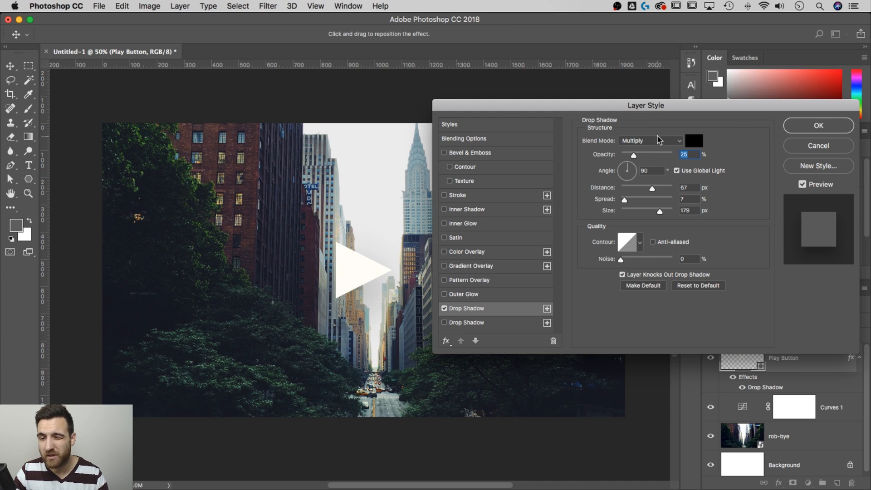
Set the shadow to 100% opacity, 10 px distance, 27 px size and a tilted angle.
drag(632, 155, 638, 155)
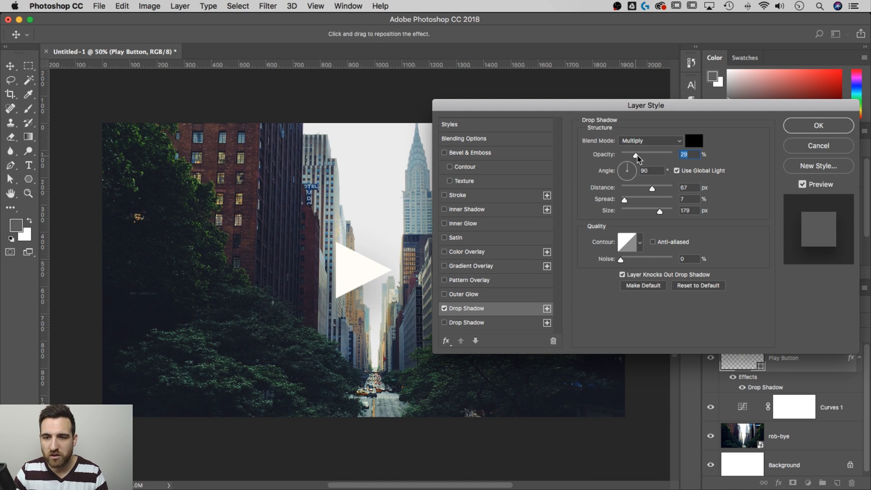
drag(636, 155, 673, 155)
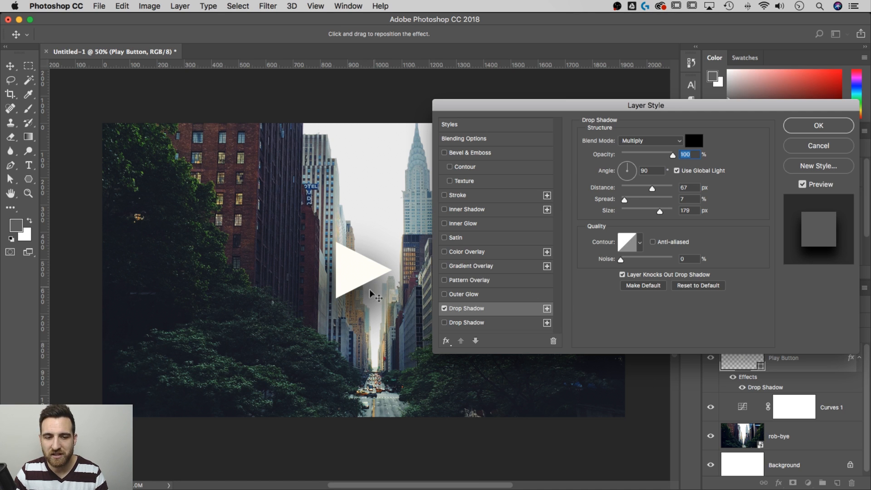
drag(660, 210, 639, 210)
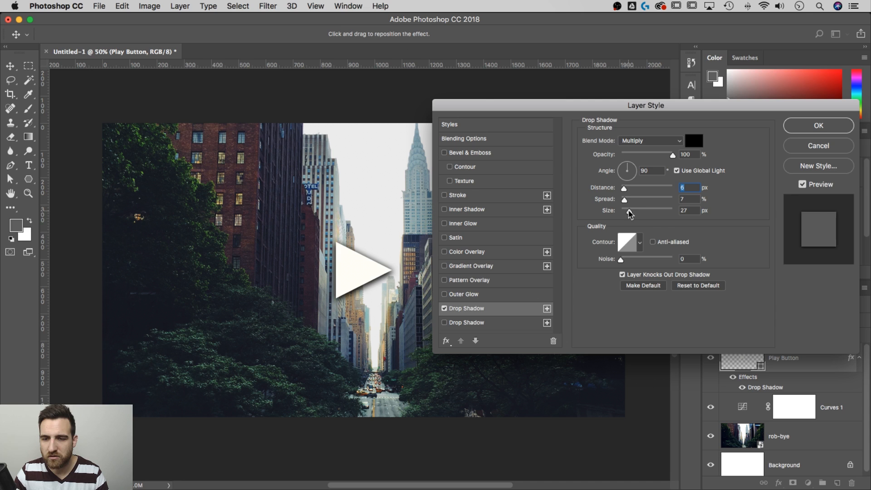
text(10)
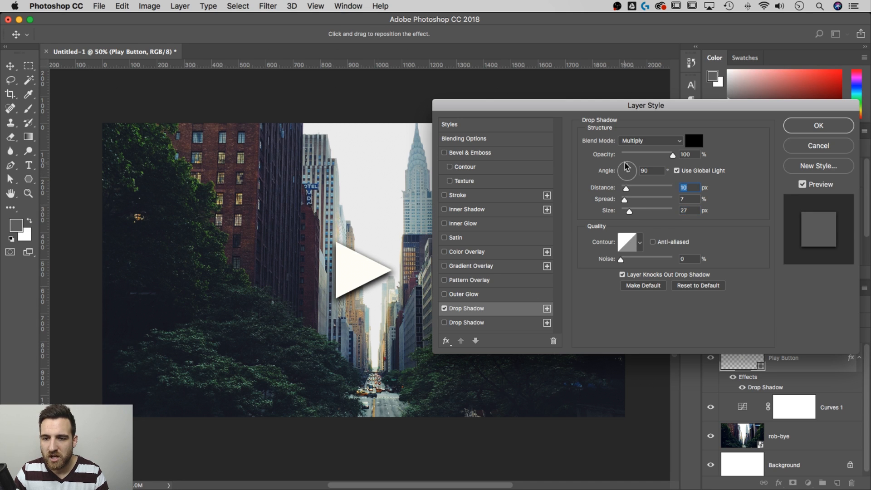
drag(626, 169, 631, 164)
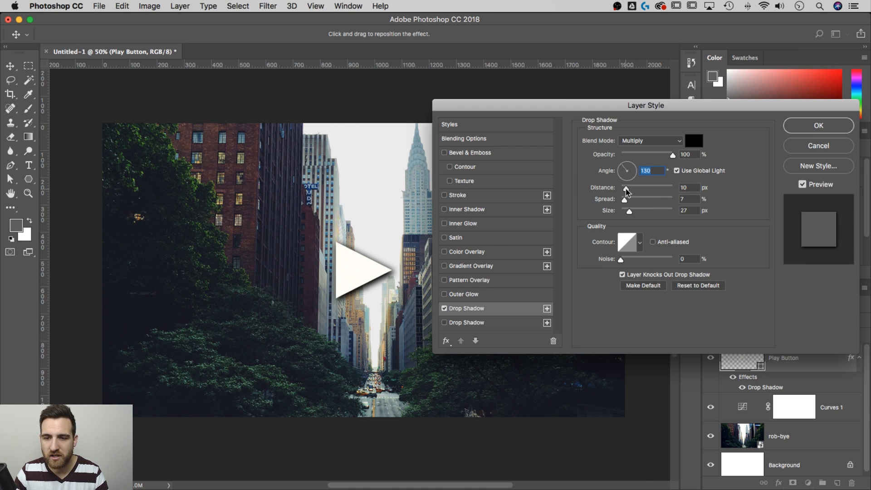
Reposition the shadow on canvas and lower its opacity to 10% at angle 147.
click(689, 187)
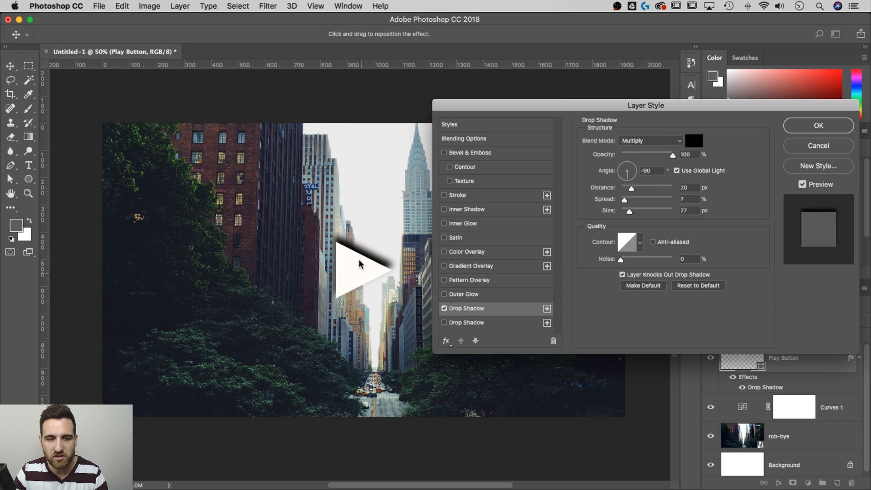
drag(627, 164, 633, 178)
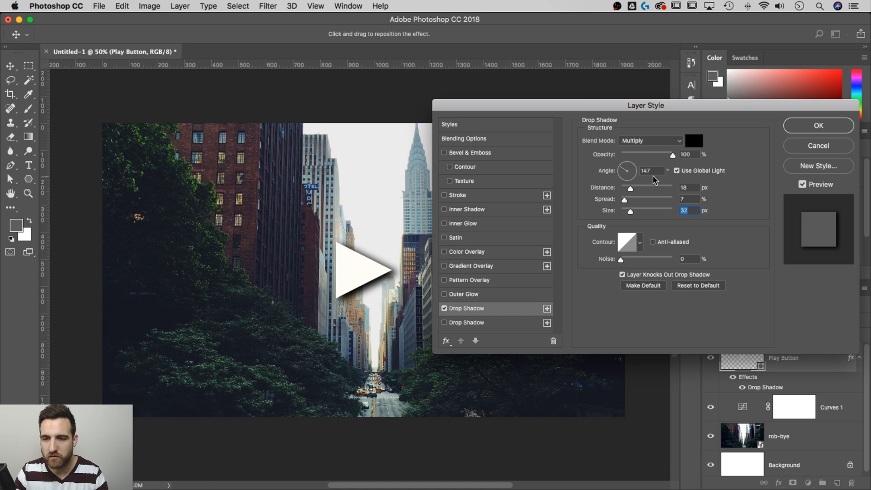
mouse_move(667, 145)
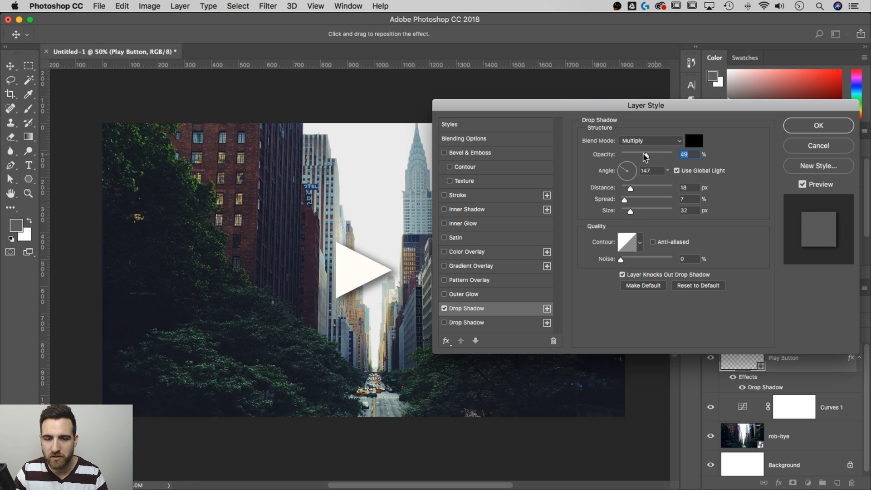
drag(645, 154, 620, 154)
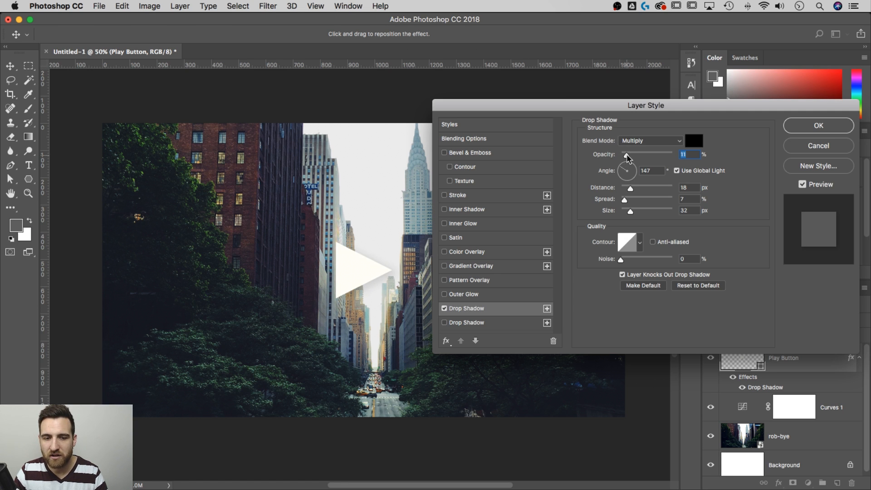
drag(628, 154, 623, 154)
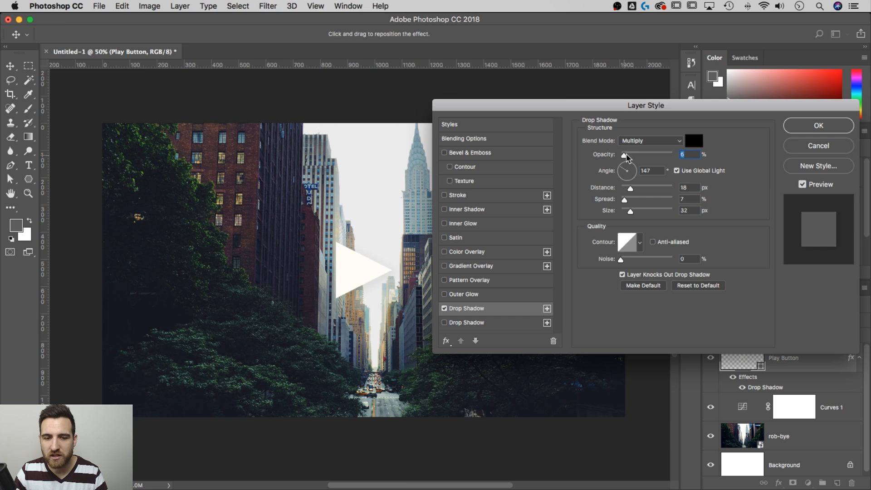
drag(623, 154, 628, 155)
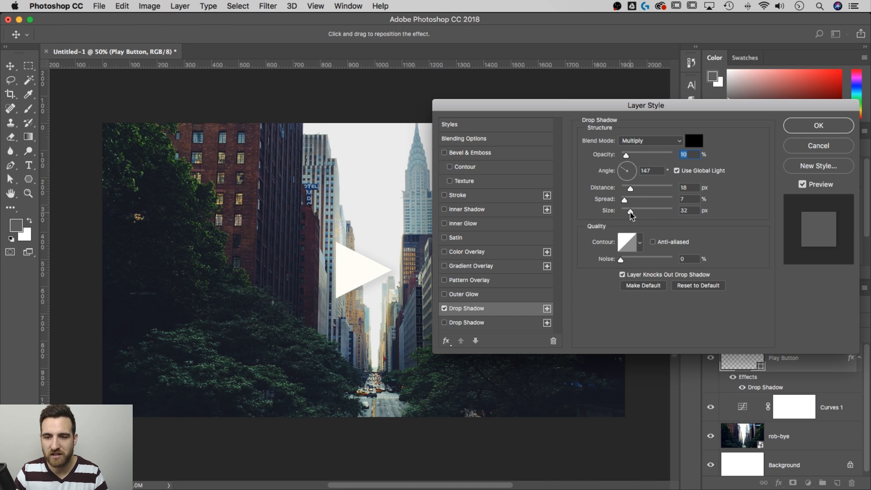
Settle distance 8 px and size 27 px, compare with the shadow off, and apply it.
drag(630, 213, 623, 213)
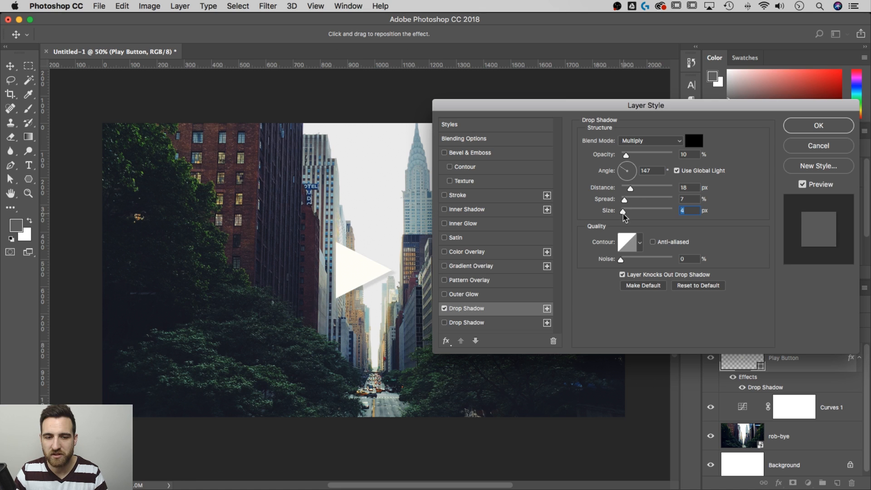
drag(622, 212, 639, 211)
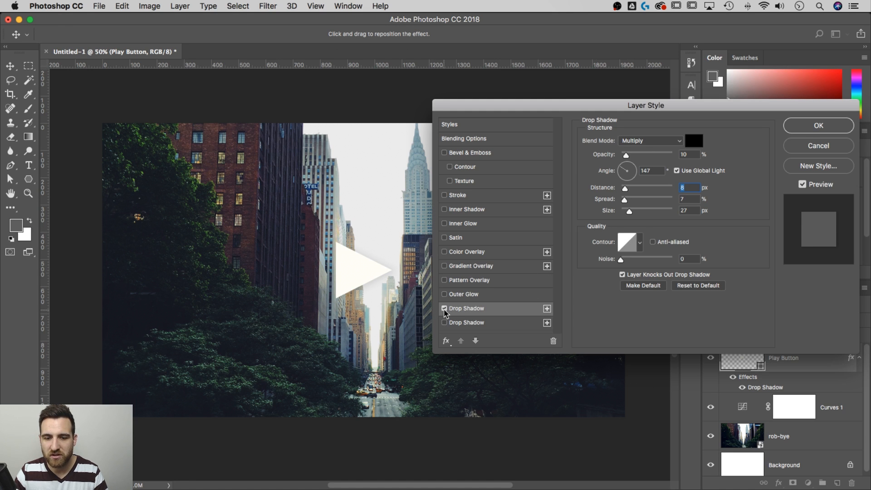
click(445, 309)
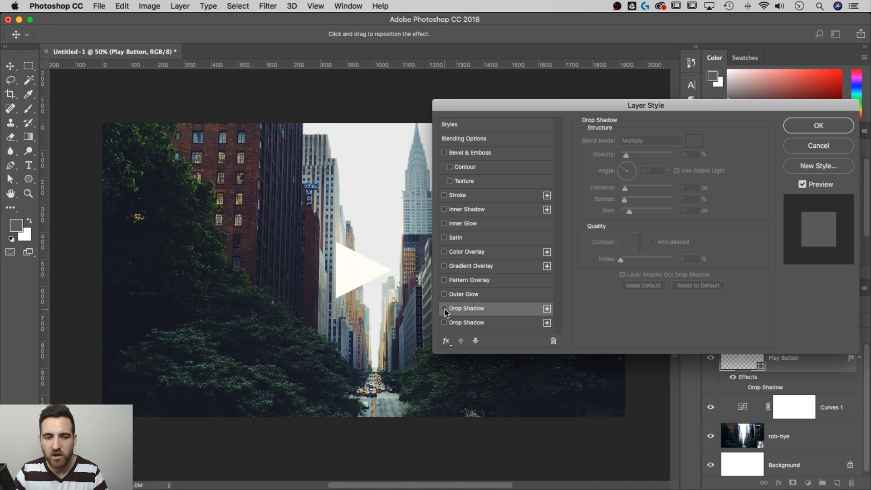
click(444, 309)
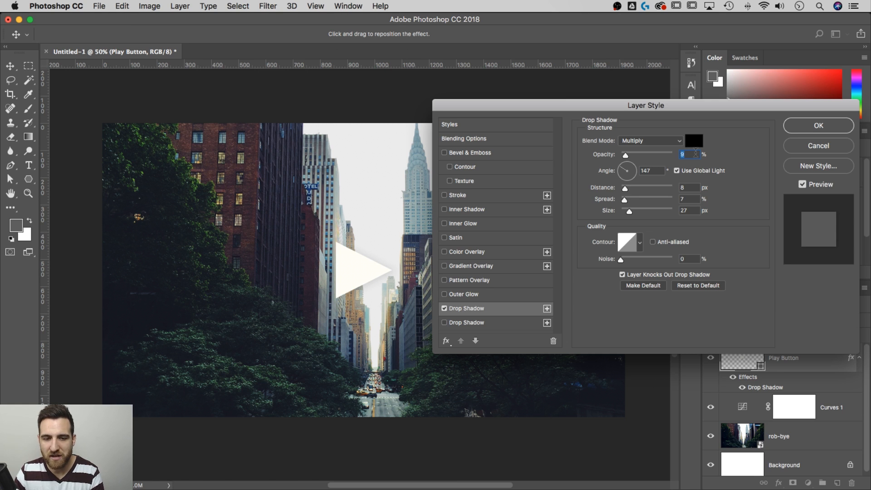
click(817, 125)
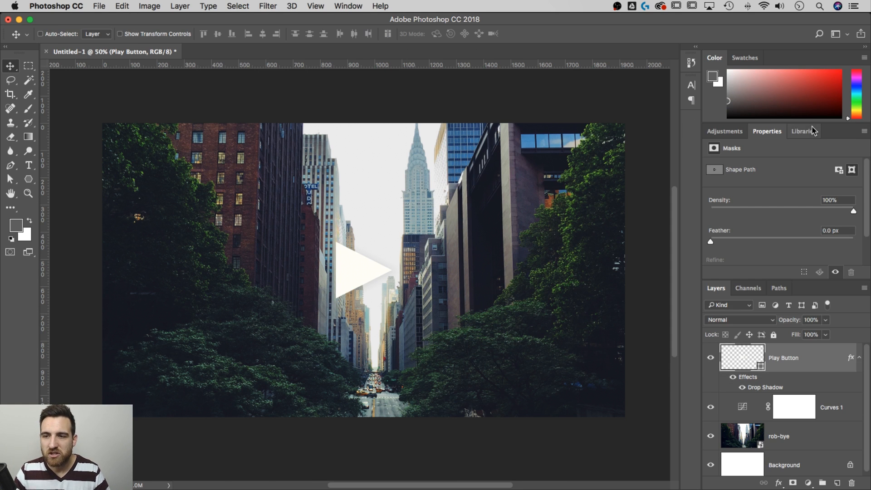
mouse_move(697, 337)
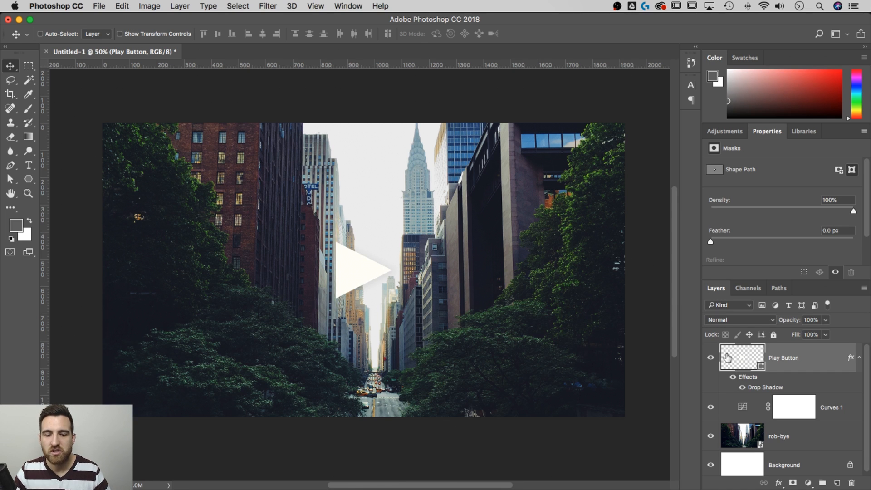
mouse_move(743, 358)
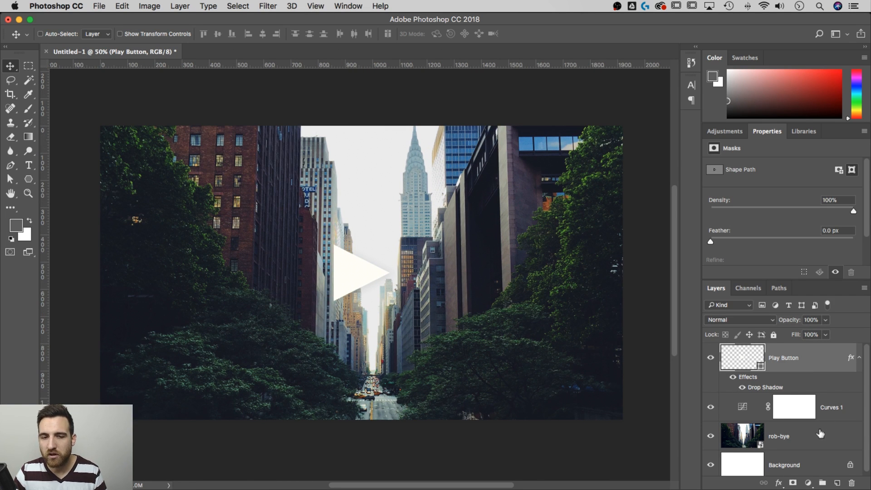
click(795, 407)
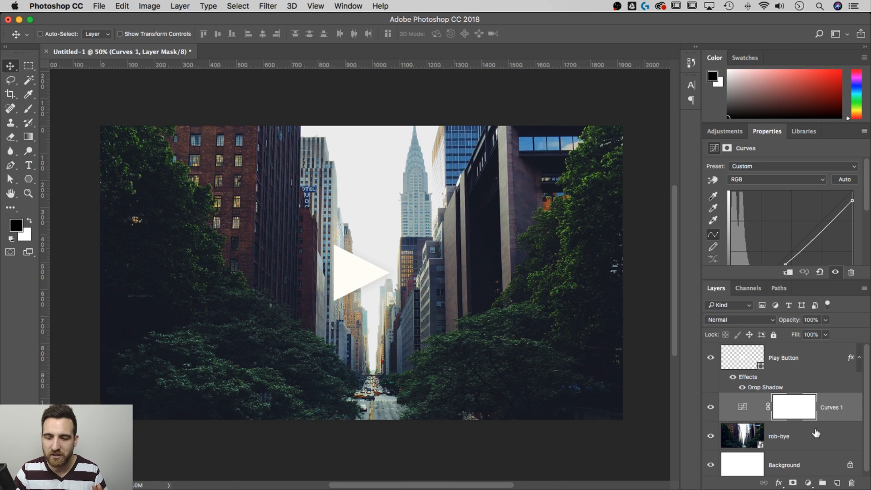
click(779, 436)
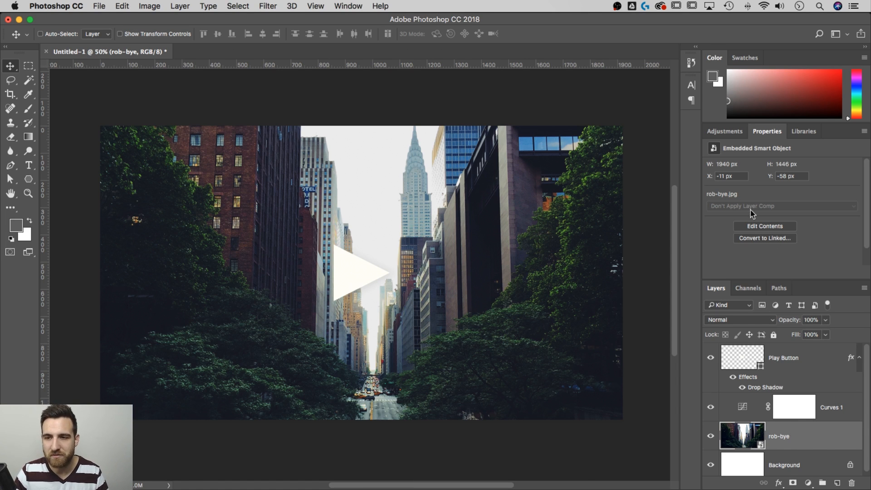
Add a Hue/Saturation adjustment above the photo and try brightening, then darkening its lightness.
click(724, 131)
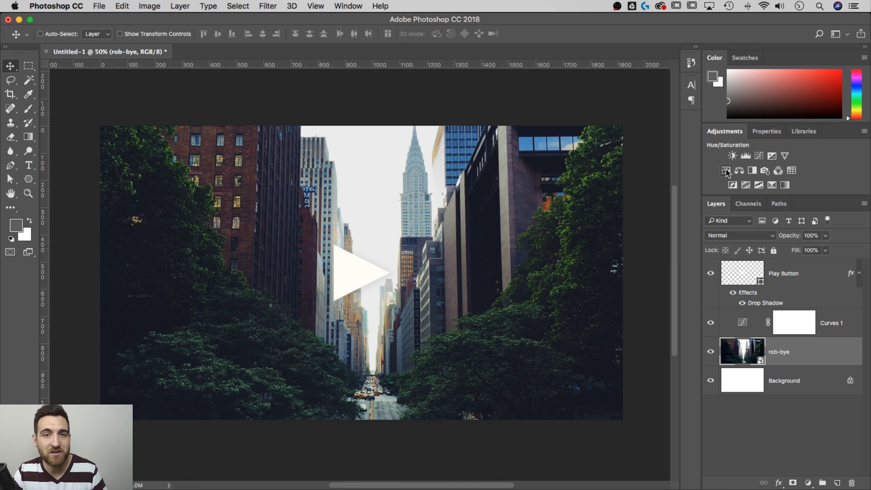
mouse_move(726, 170)
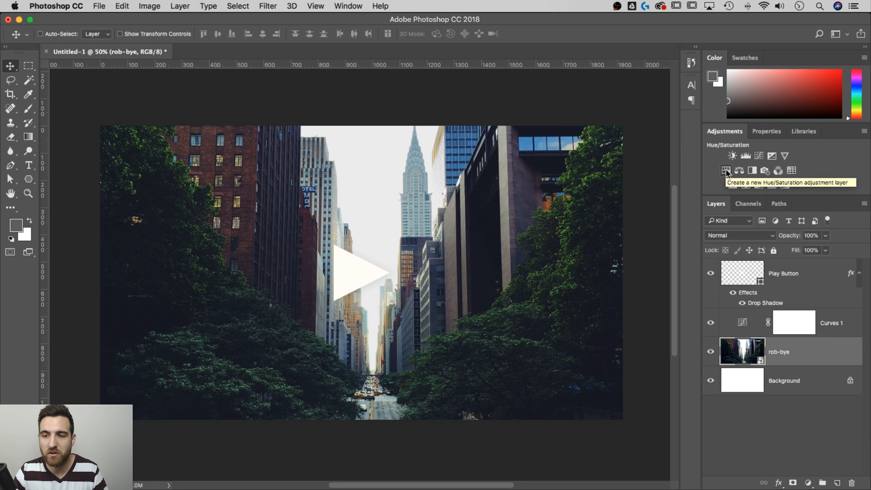
click(726, 170)
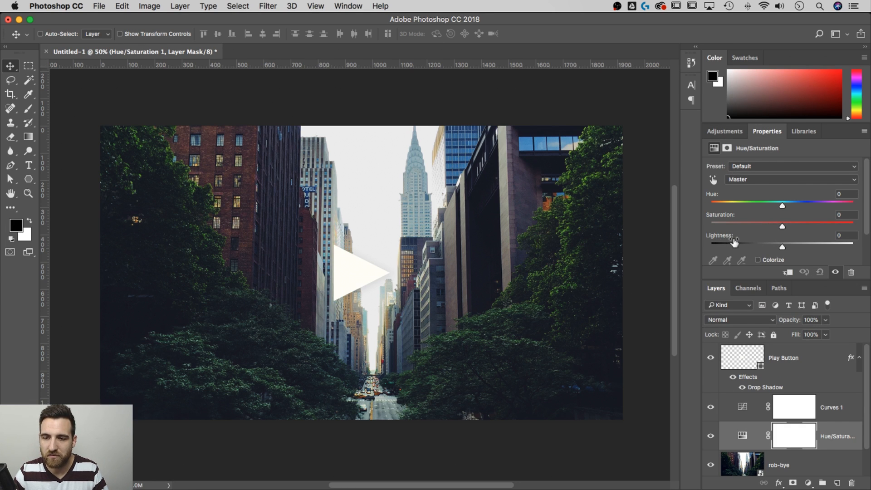
drag(781, 247, 796, 247)
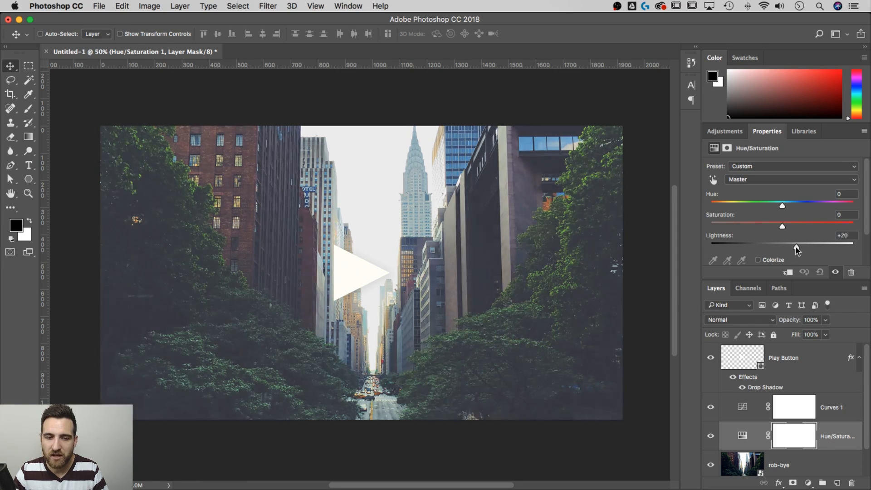
drag(795, 246, 786, 246)
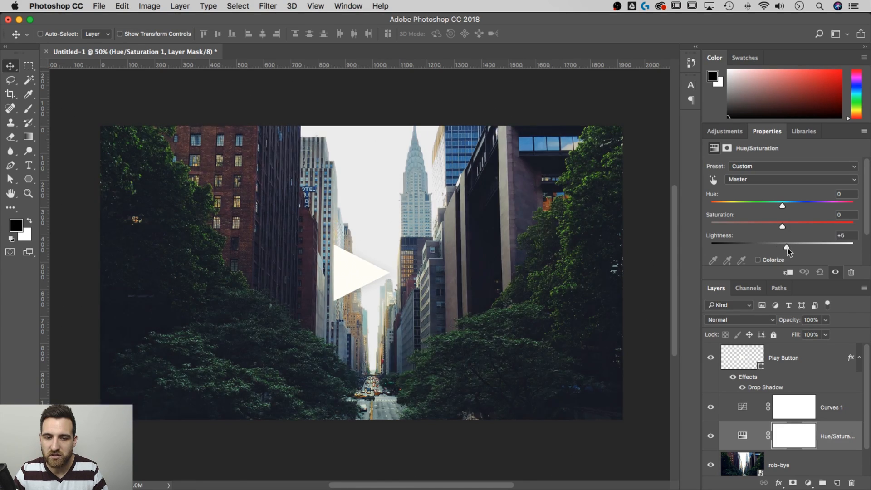
drag(788, 247, 782, 247)
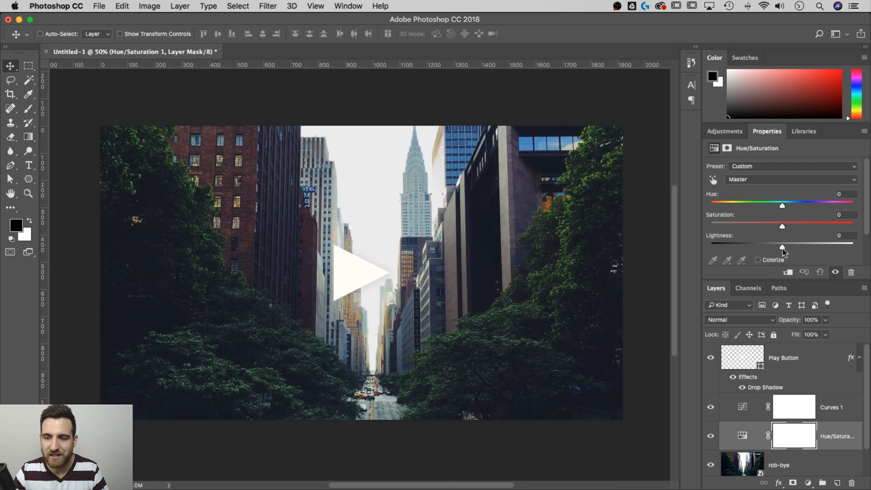
drag(781, 244, 770, 247)
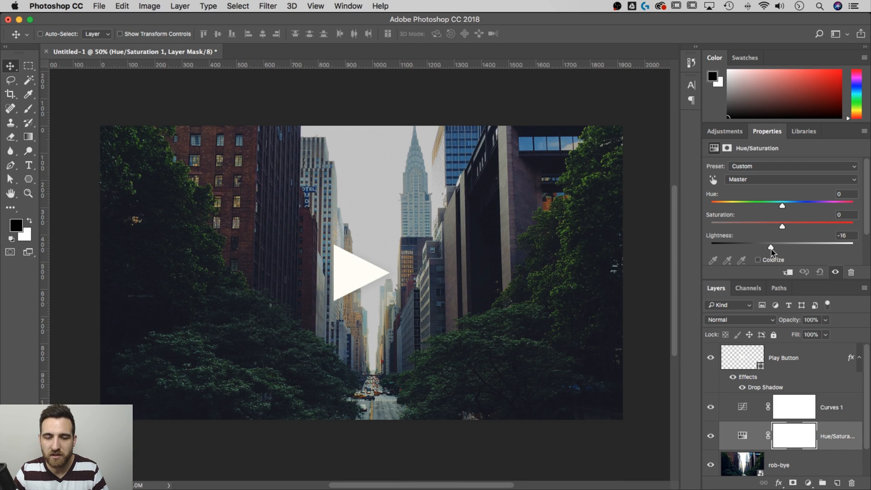
mouse_move(676, 243)
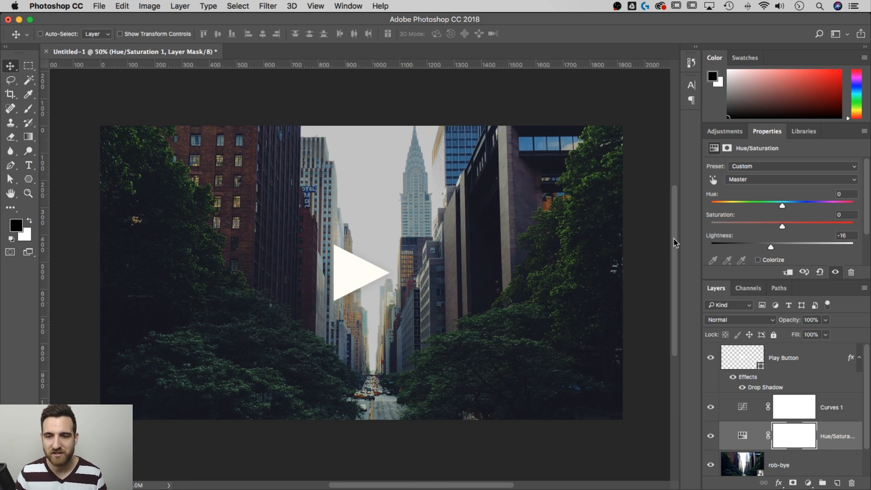
mouse_move(805, 273)
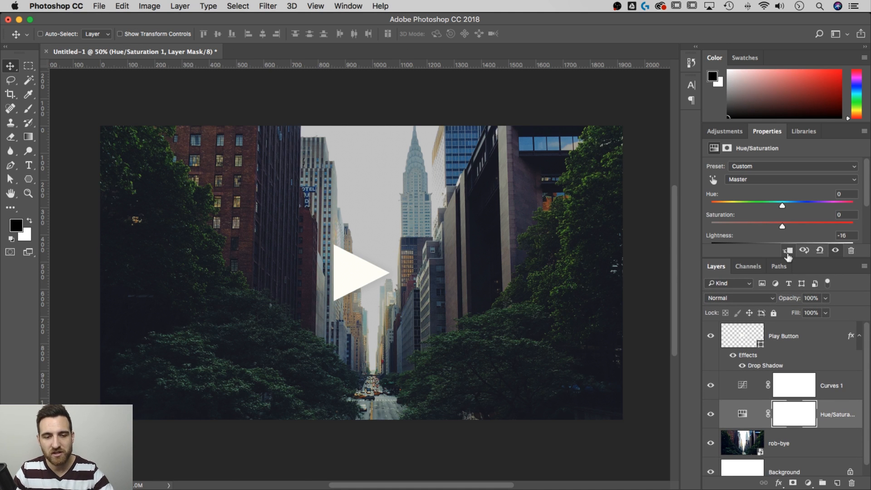
mouse_move(787, 251)
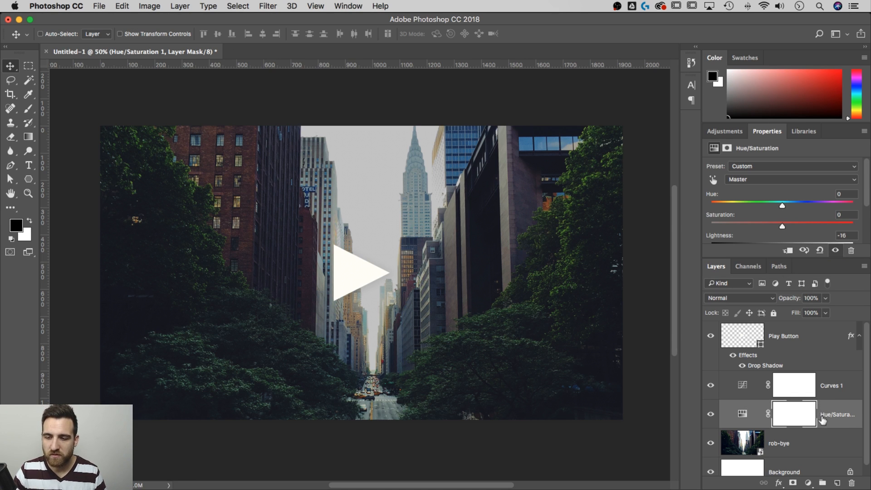
mouse_move(824, 424)
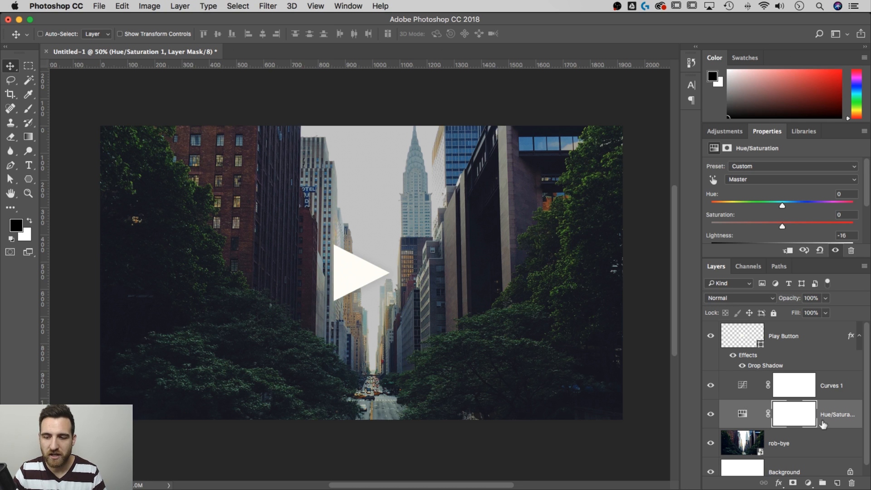
mouse_move(775, 257)
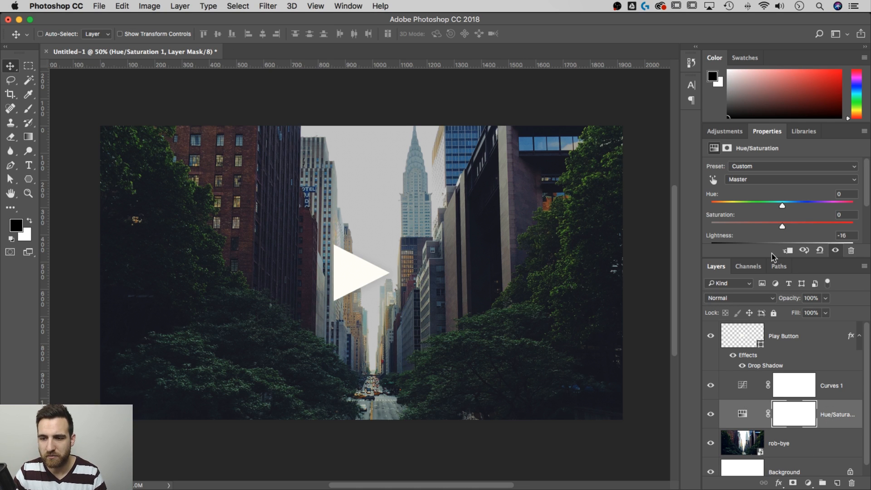
Fine-tune the lightness back near zero and settle it at -4.
drag(782, 226, 771, 247)
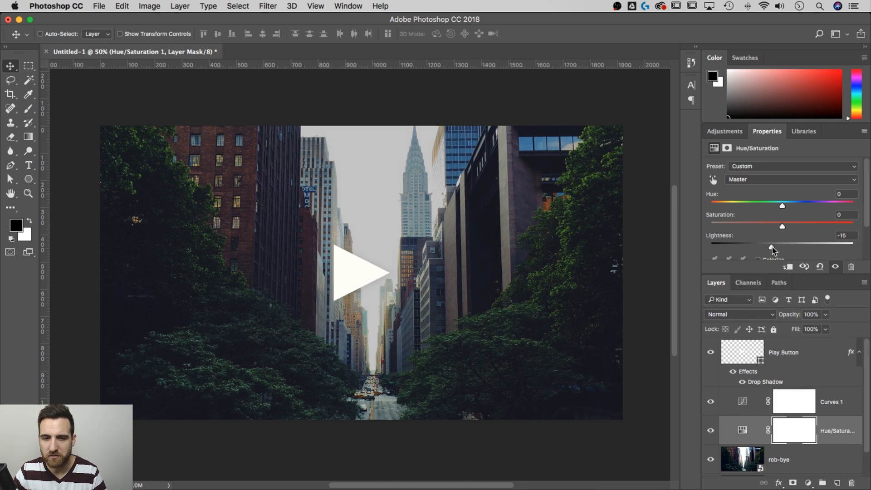
drag(772, 246, 782, 246)
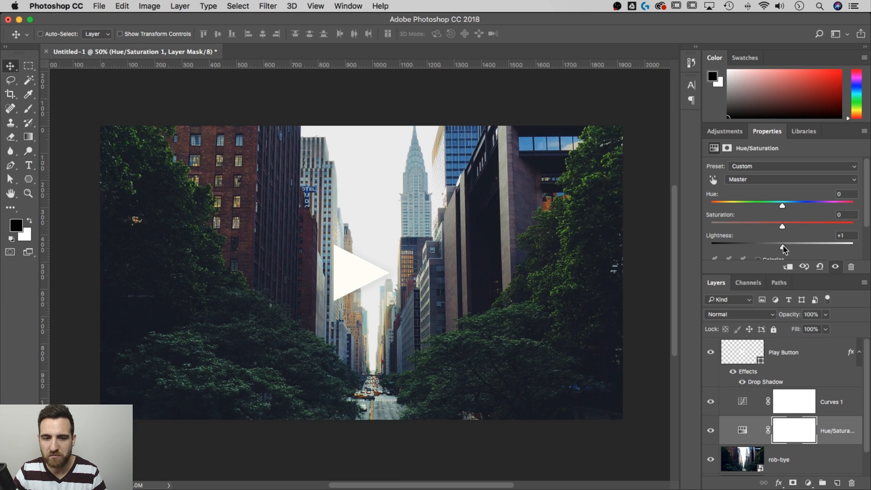
drag(783, 243, 779, 243)
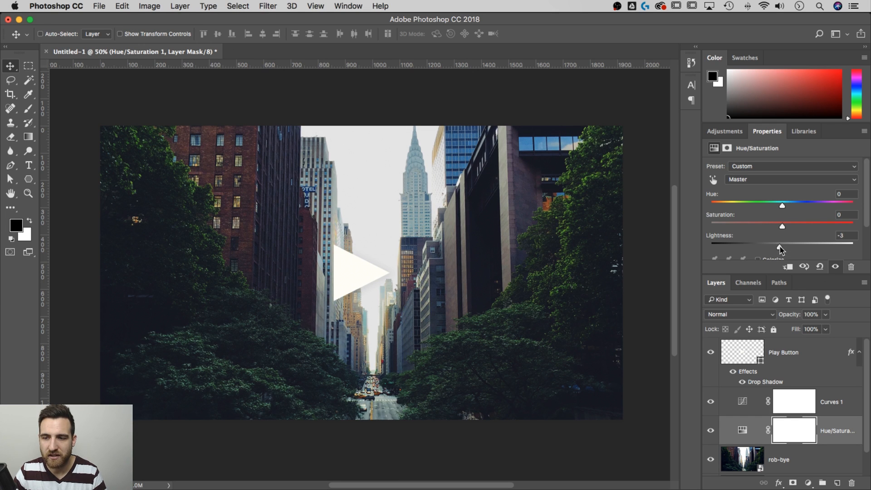
drag(781, 247, 778, 248)
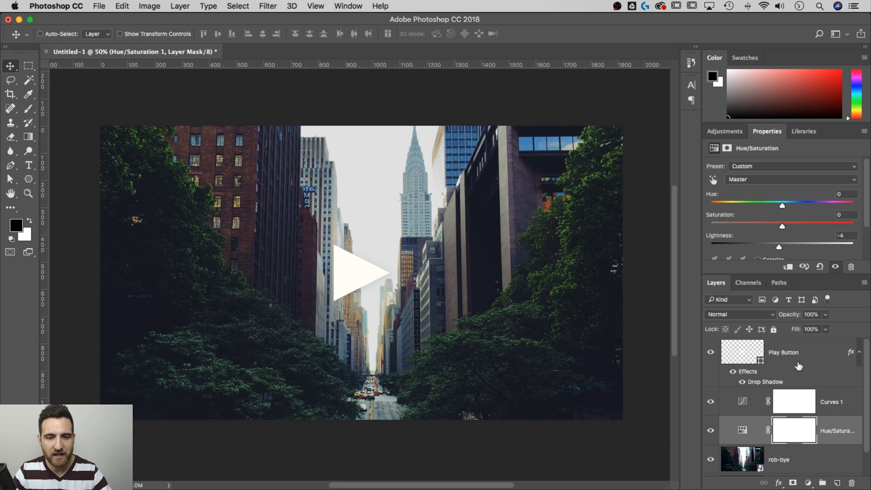
mouse_move(725, 131)
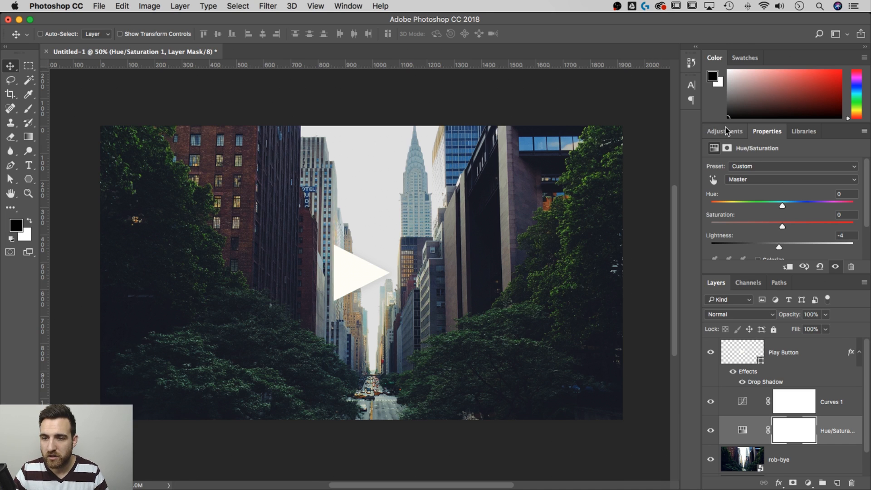
Add a Black & White adjustment layer so the street photo turns grayscale.
click(725, 130)
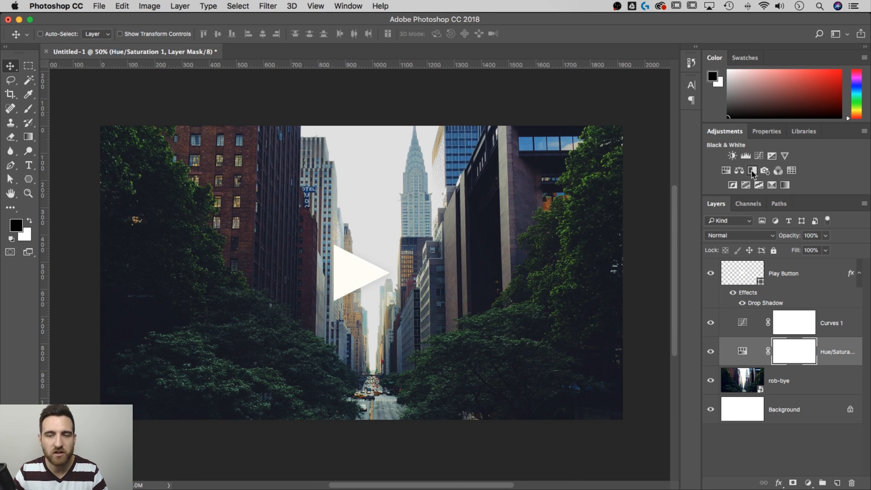
click(751, 171)
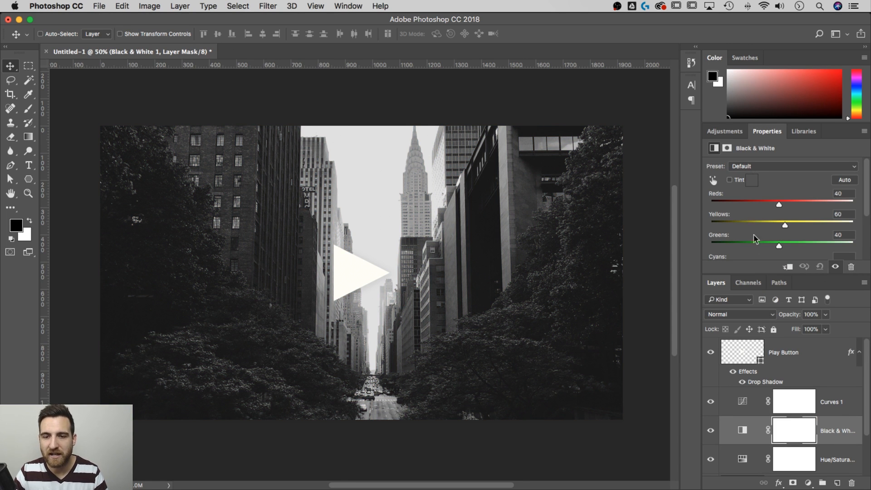
scroll(down, 3)
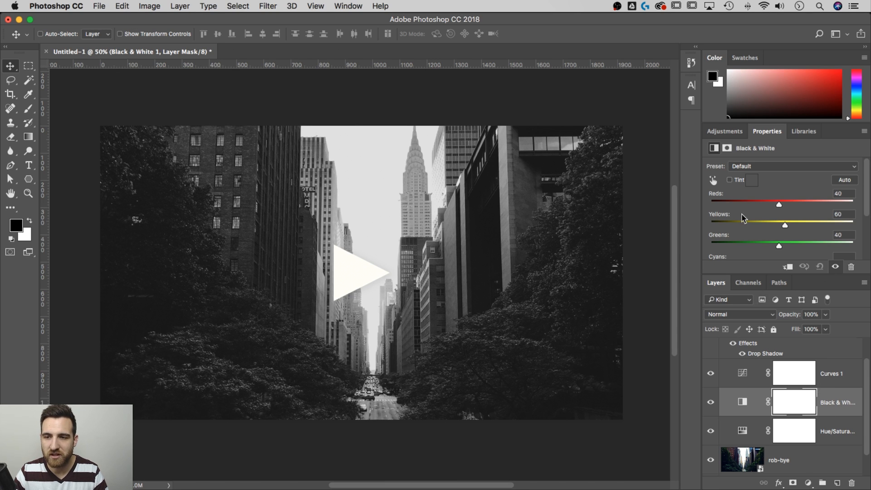
Add a Brightness/Contrast adjustment with brightness -29 and contrast 59.
click(724, 131)
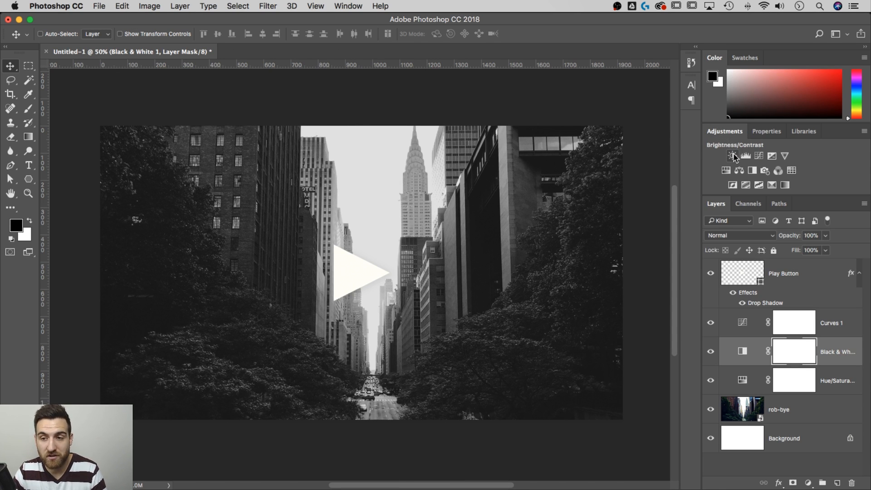
click(734, 156)
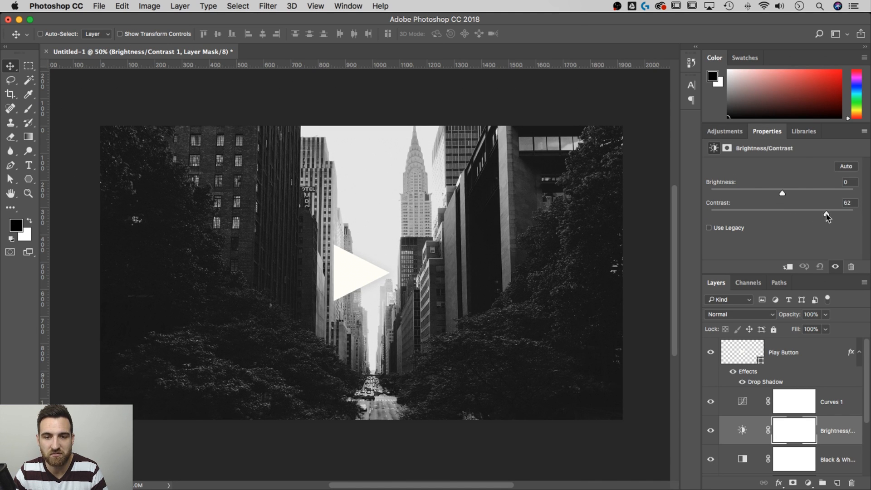
drag(782, 193, 771, 192)
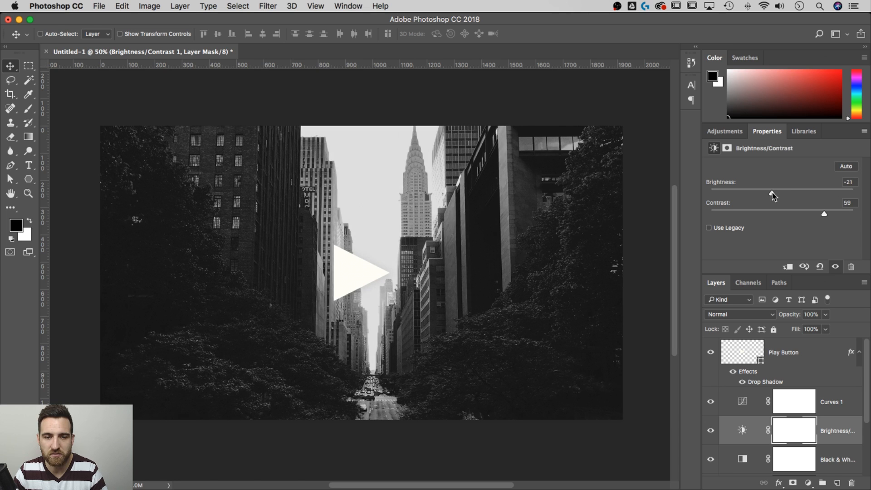
drag(772, 192, 767, 192)
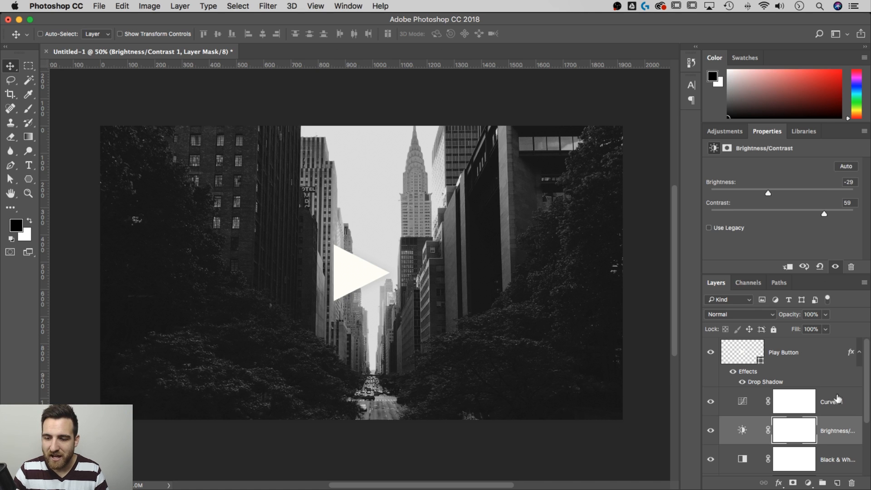
Above Curves 1, draw a cyan Rectangle shape larger than the whole canvas.
click(832, 402)
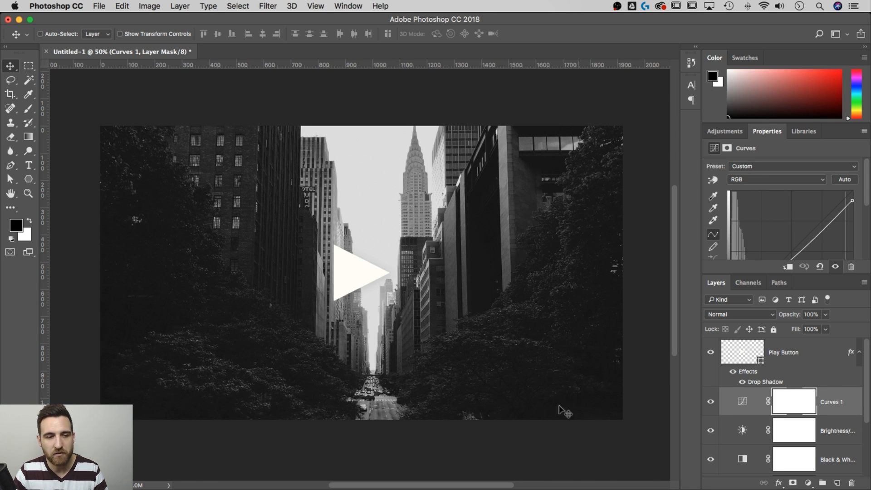
click(29, 178)
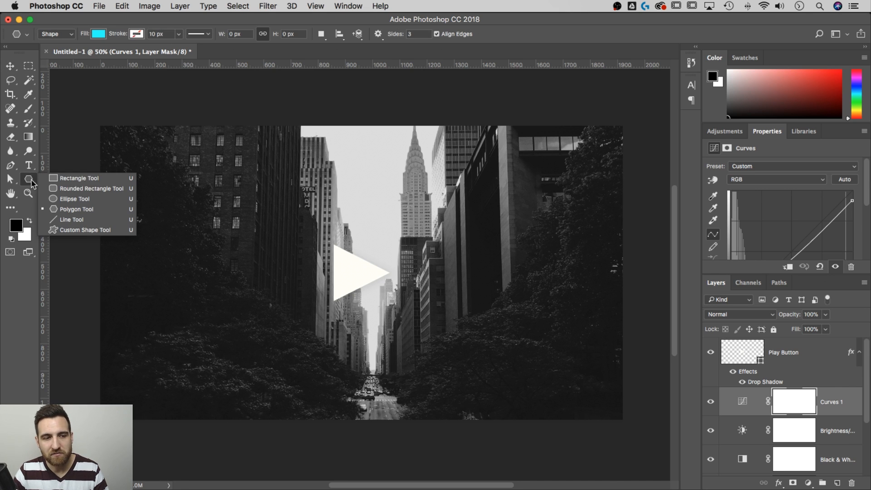
click(79, 178)
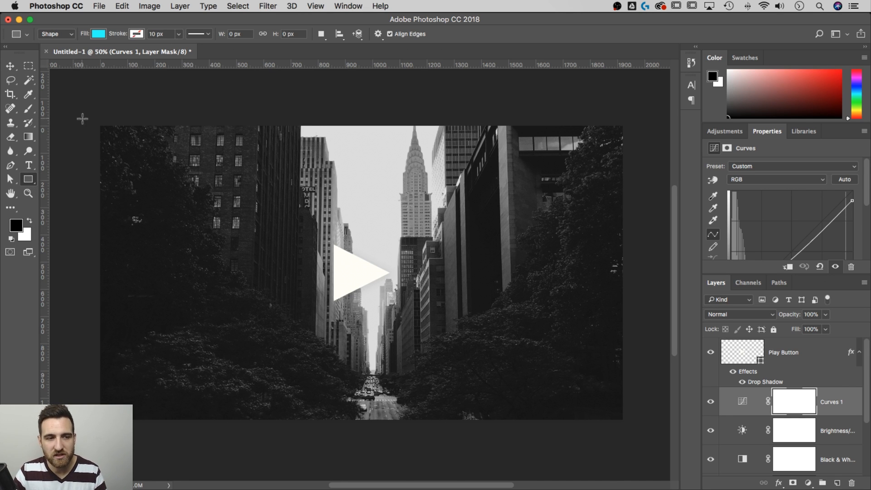
mouse_move(76, 102)
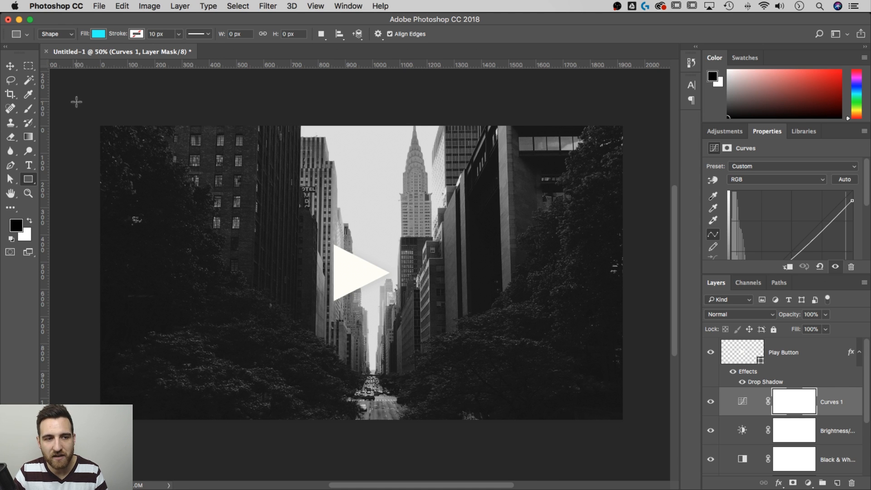
drag(76, 103, 641, 449)
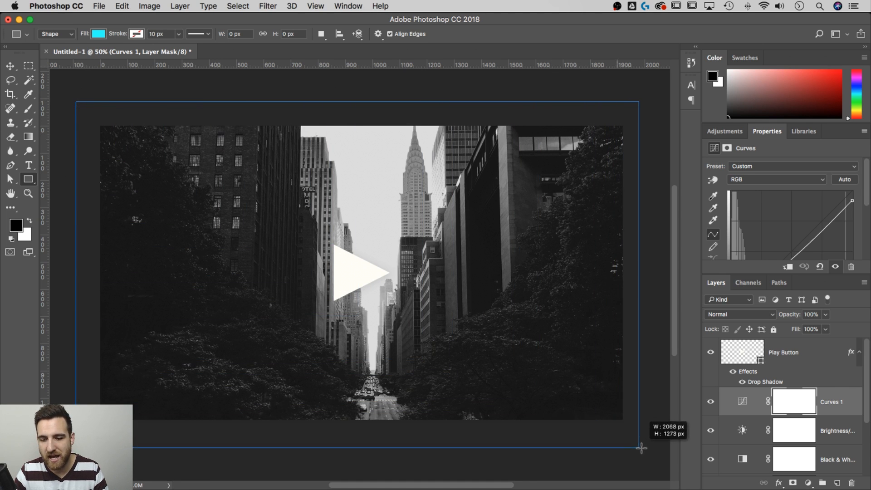
drag(642, 448, 657, 450)
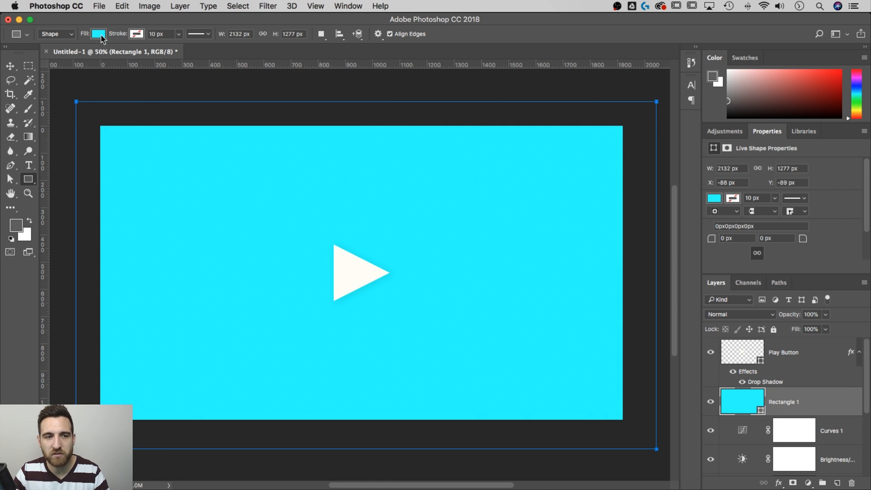
mouse_move(822, 405)
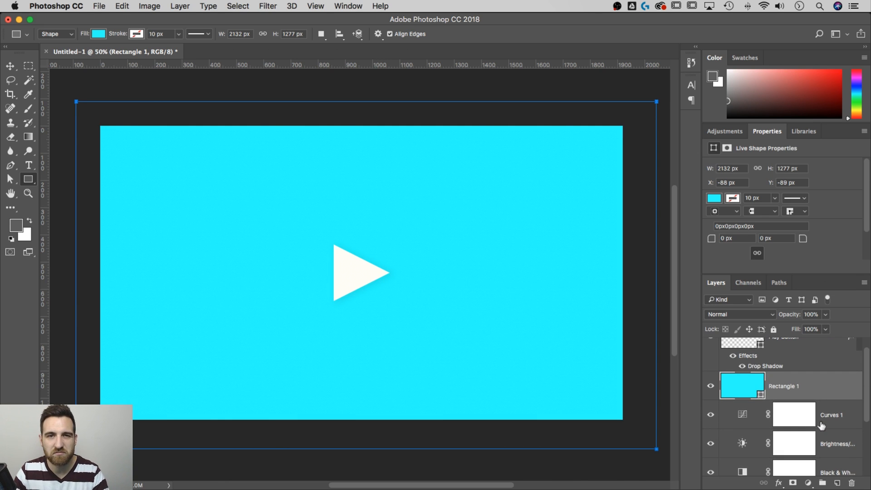
mouse_move(817, 420)
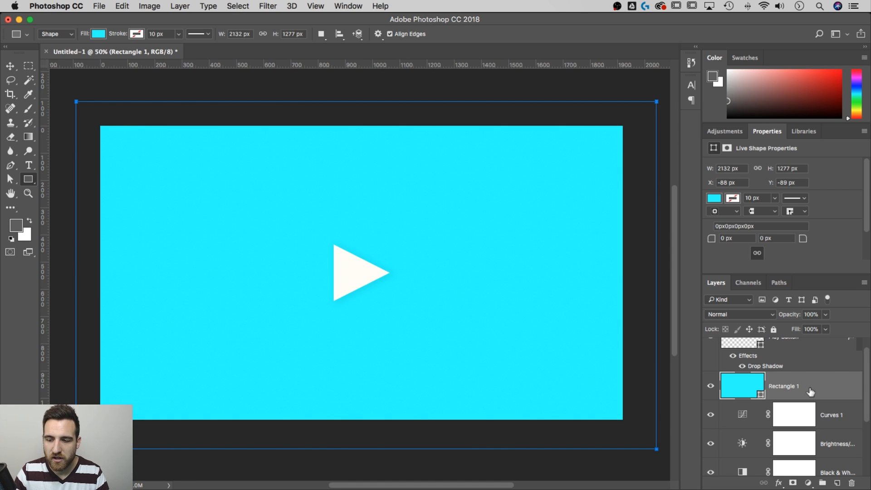
mouse_move(760, 318)
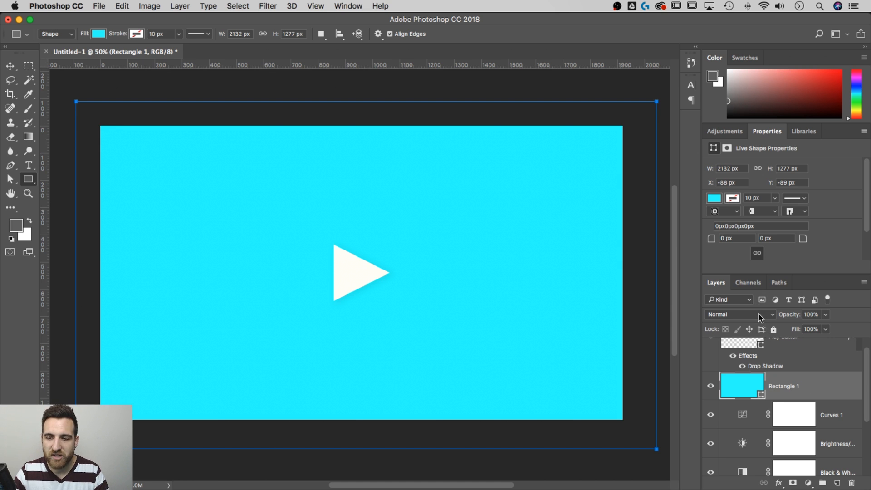
click(738, 314)
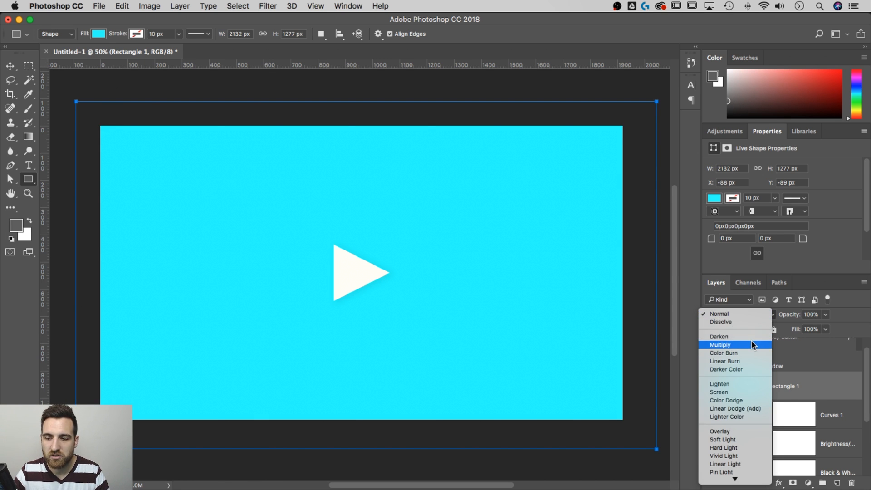
click(719, 345)
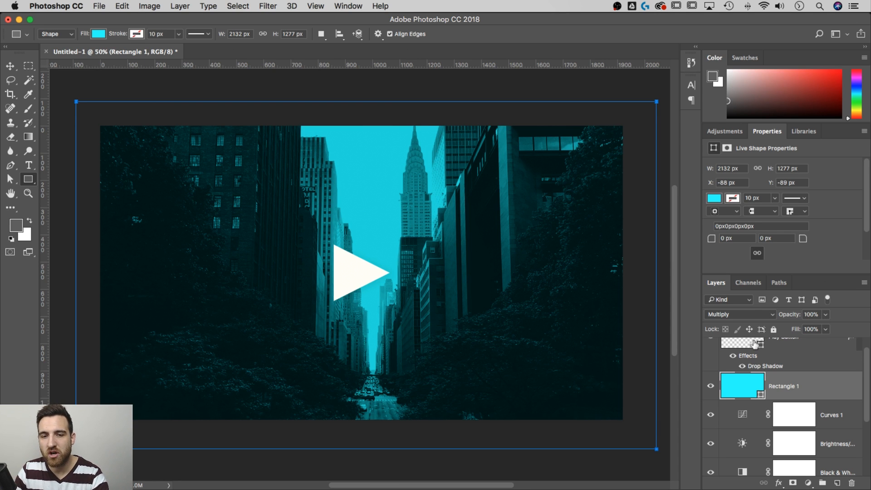
mouse_move(754, 343)
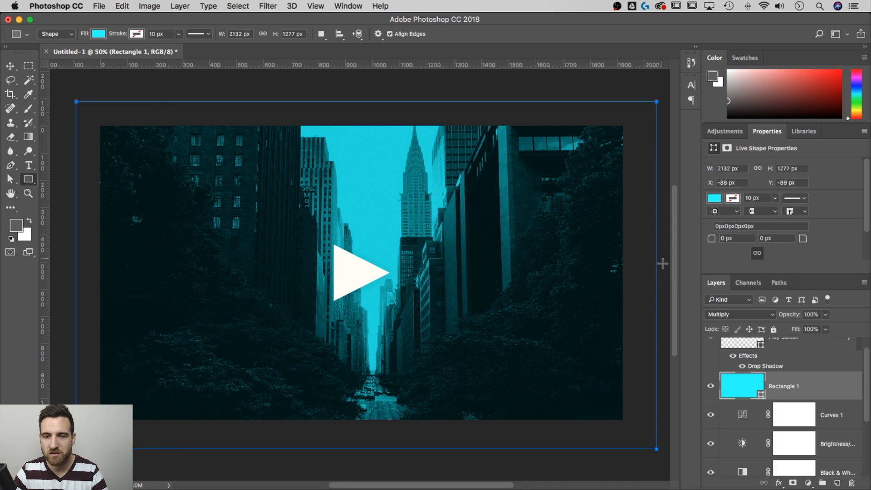
mouse_move(834, 392)
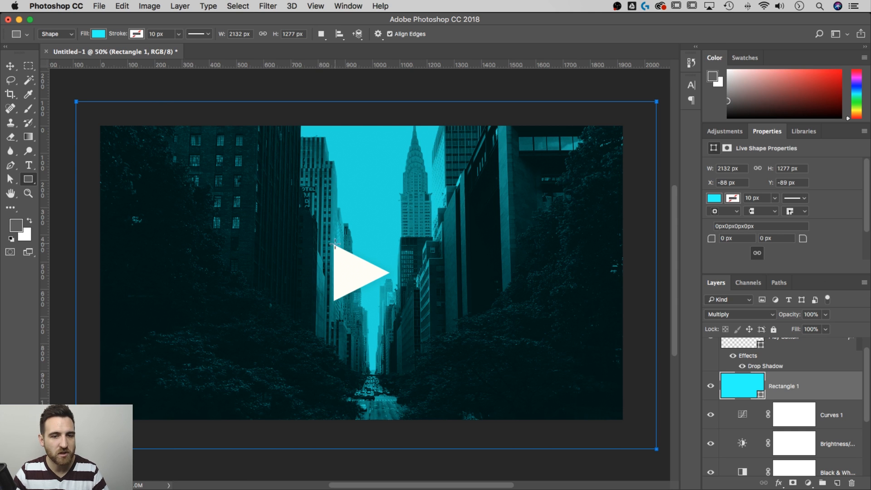
mouse_move(259, 175)
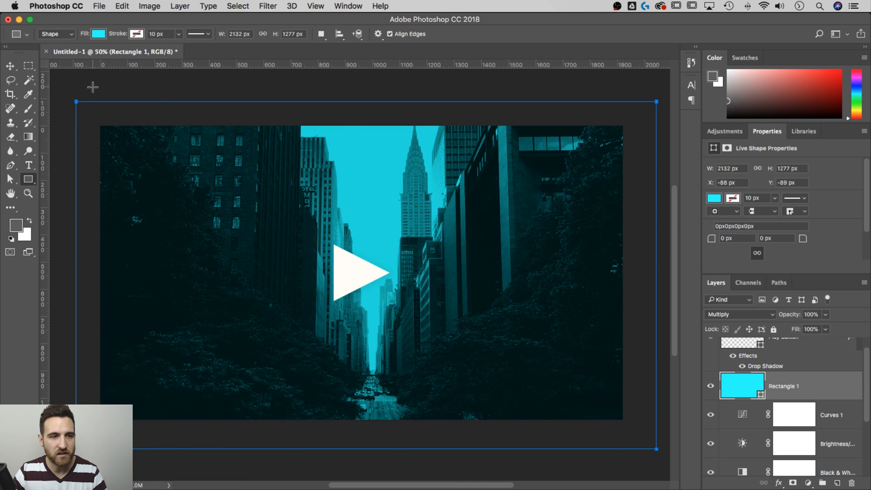
Create a 1920×1080 rectangle and align it exactly to the canvas edges.
click(92, 87)
text(1080)
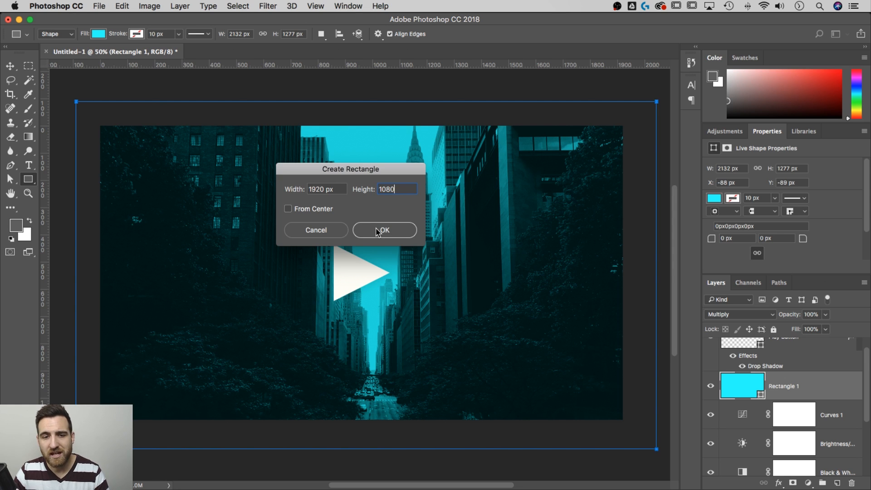
click(383, 230)
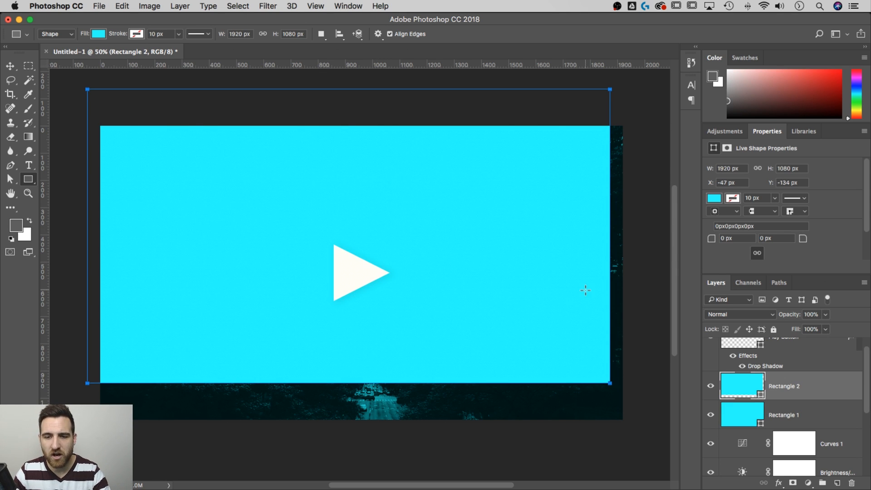
mouse_move(810, 388)
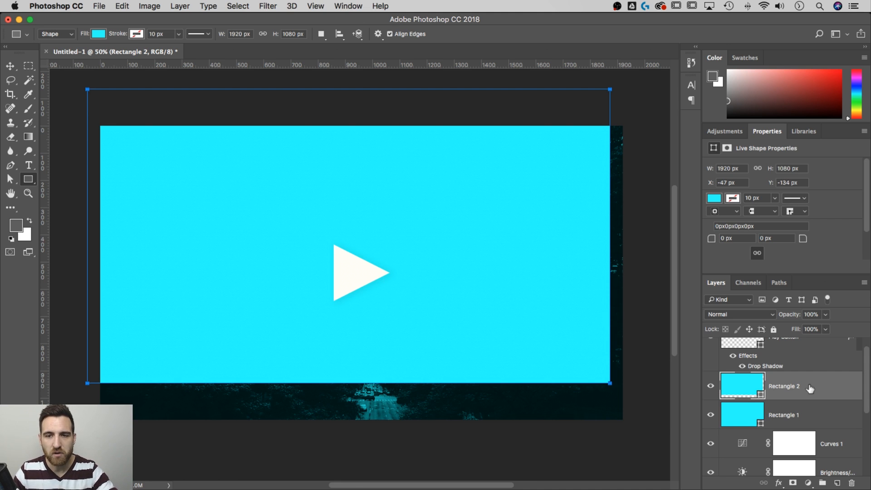
mouse_move(508, 280)
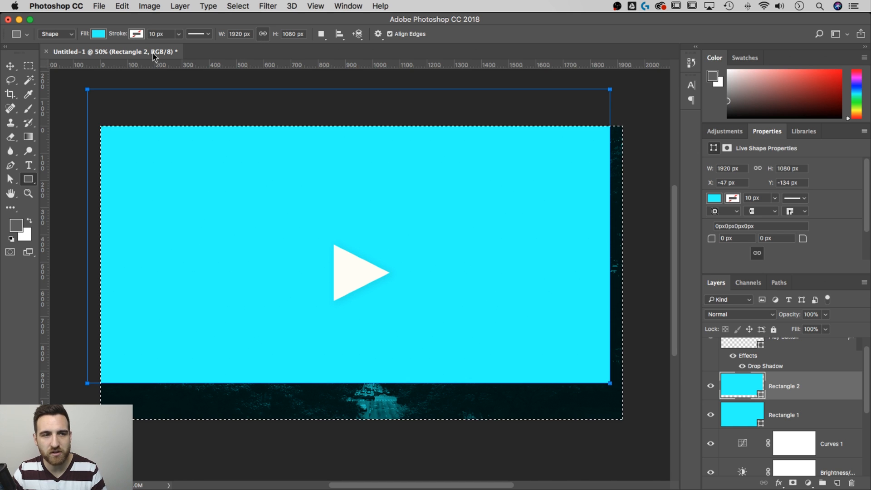
click(9, 66)
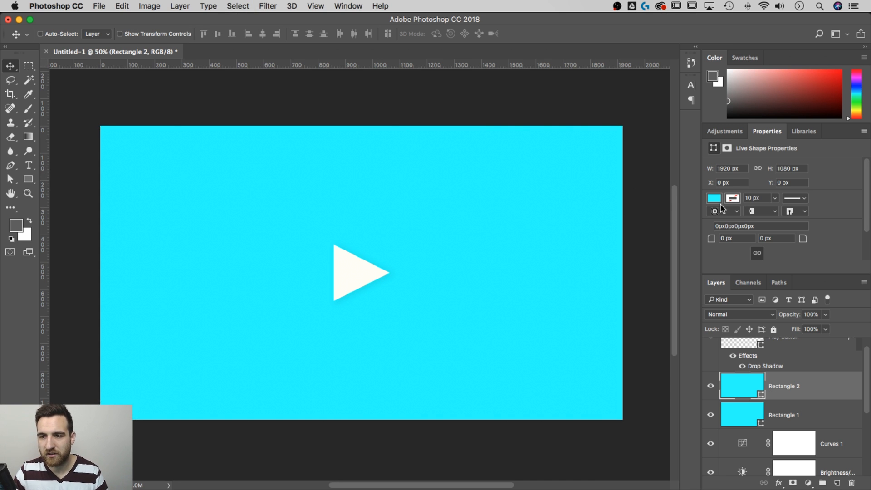
Remove Rectangle 2's fill, leaving only its orange stroke.
click(714, 198)
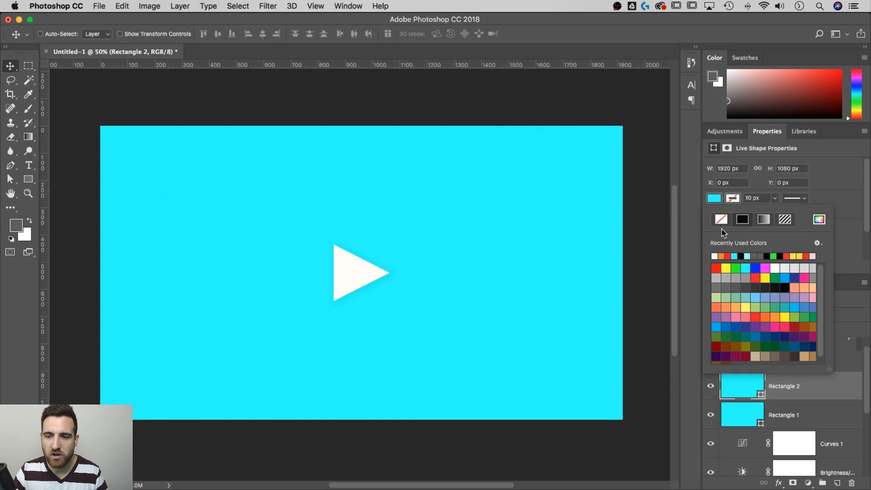
click(732, 199)
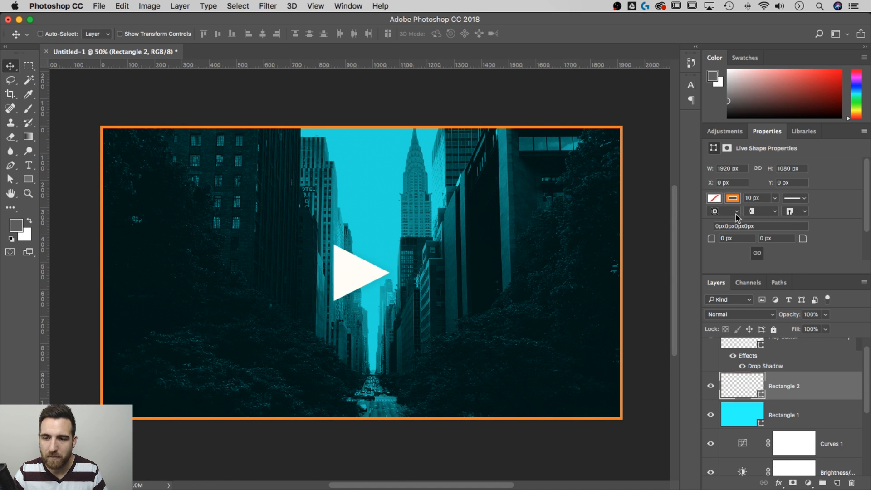
click(722, 212)
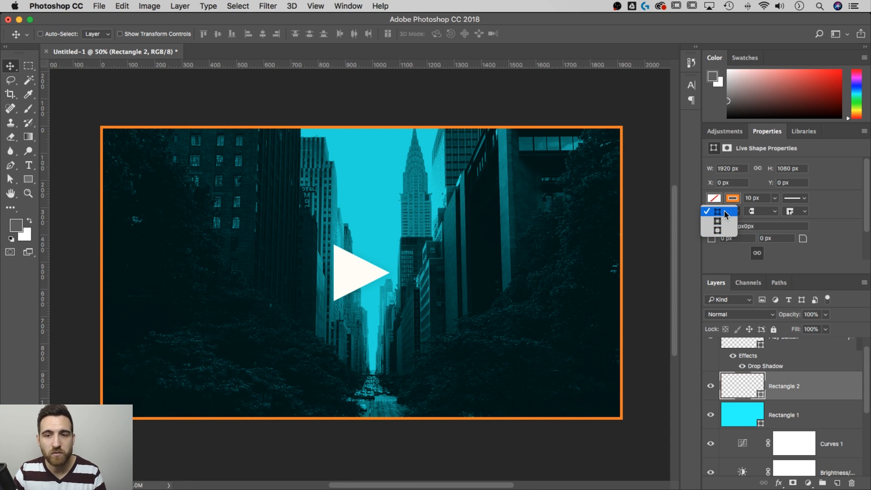
Align the stroke inside the shape and set its width to 15 px.
click(756, 198)
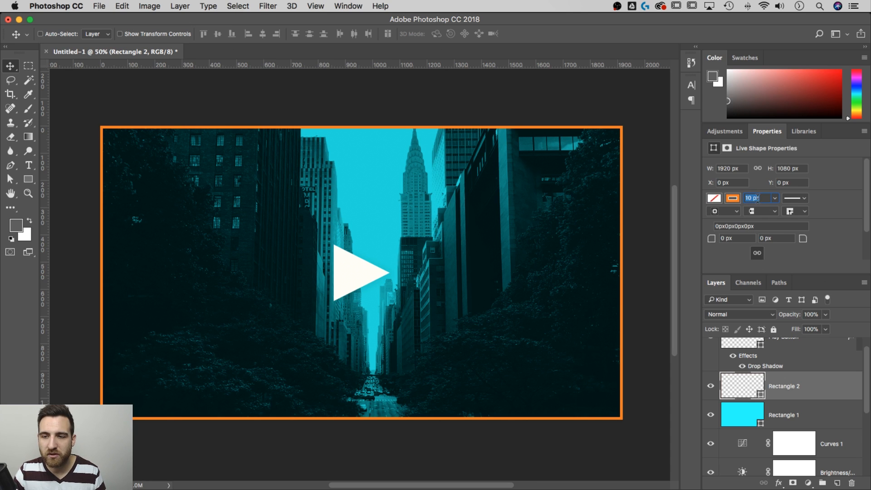
mouse_move(753, 199)
text(50)
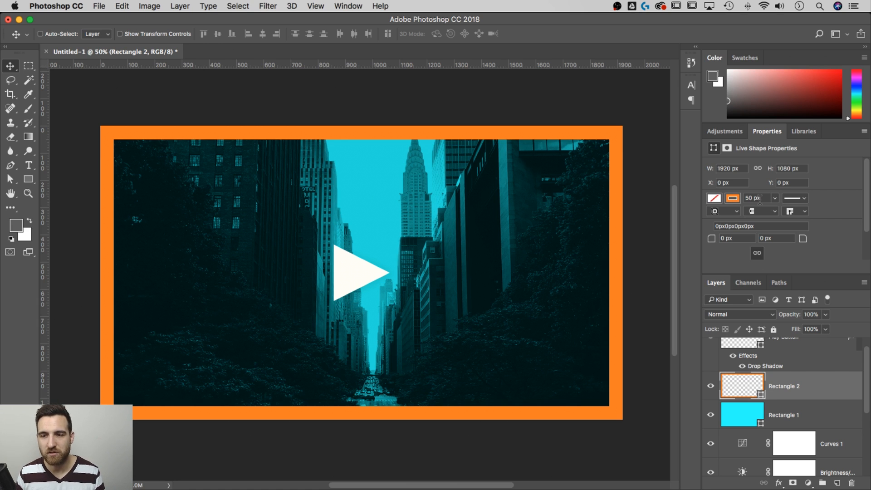
click(753, 199)
text(20)
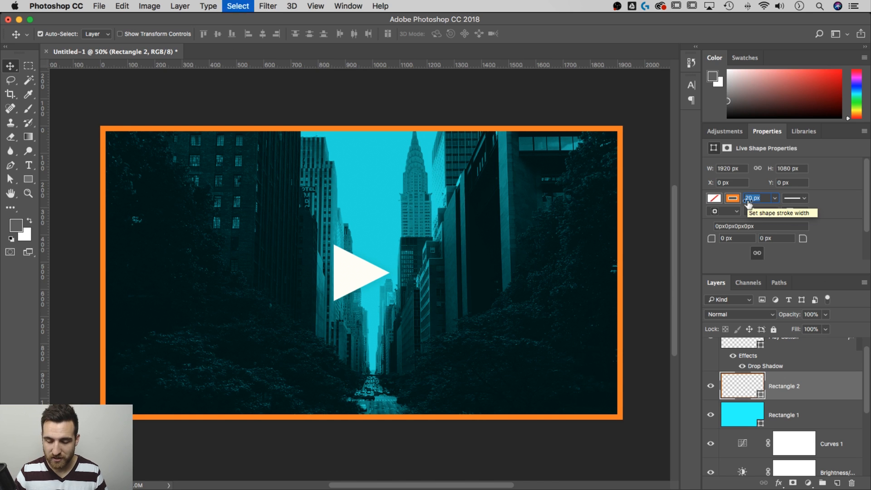
text(15)
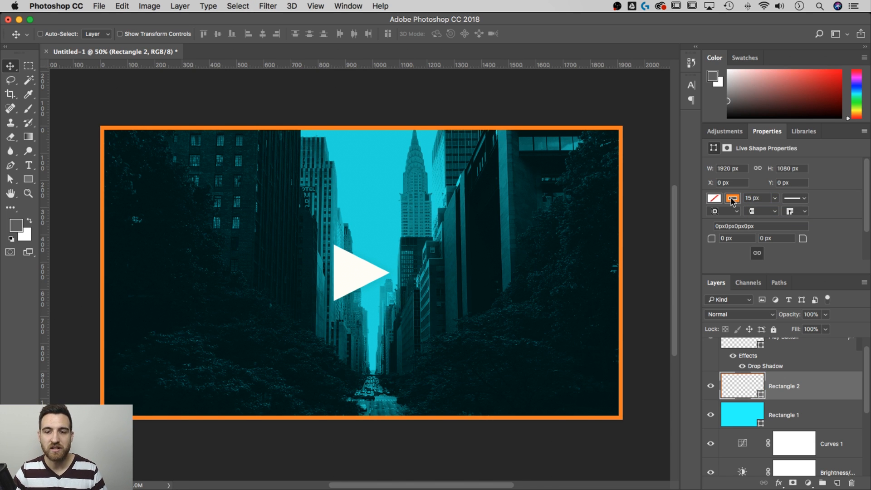
mouse_move(645, 212)
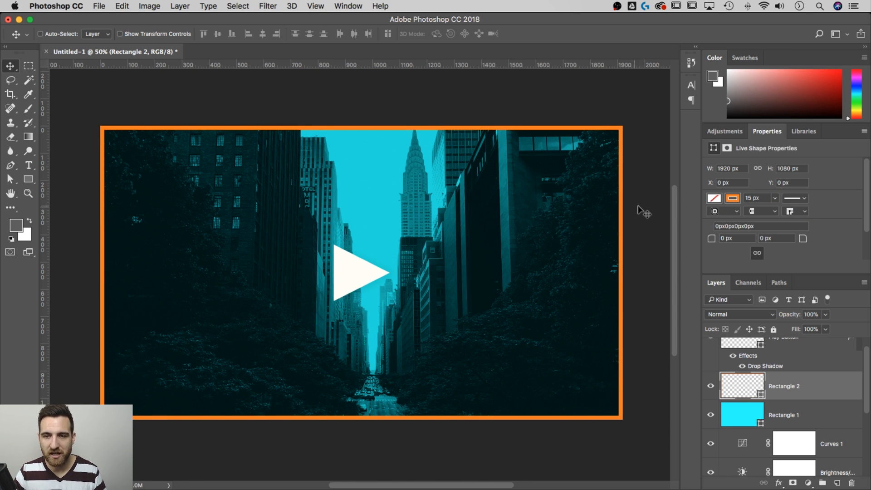
mouse_move(645, 211)
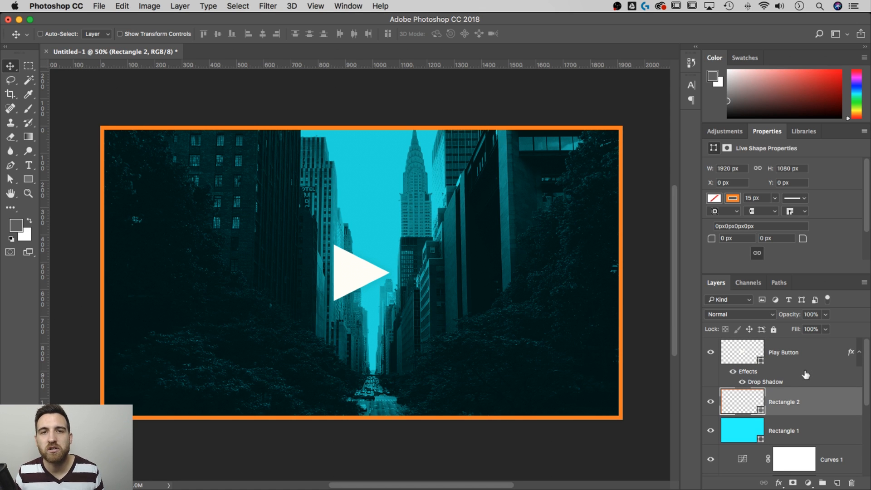
mouse_move(805, 375)
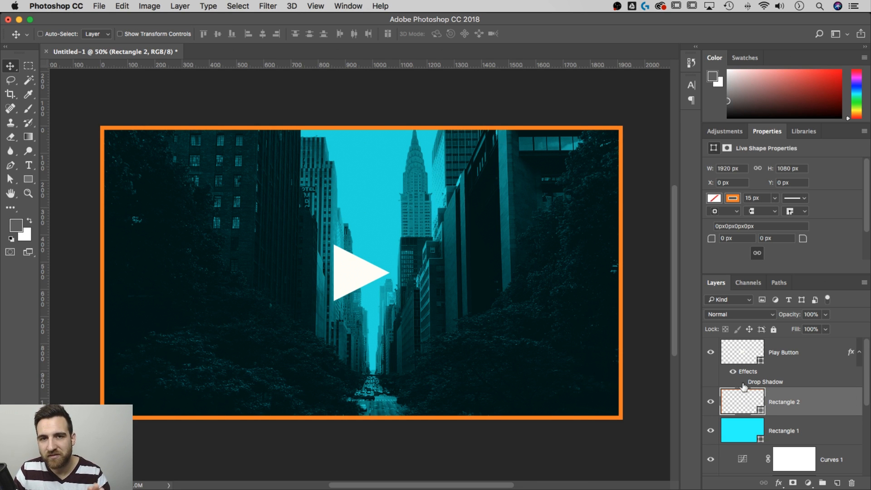
click(783, 352)
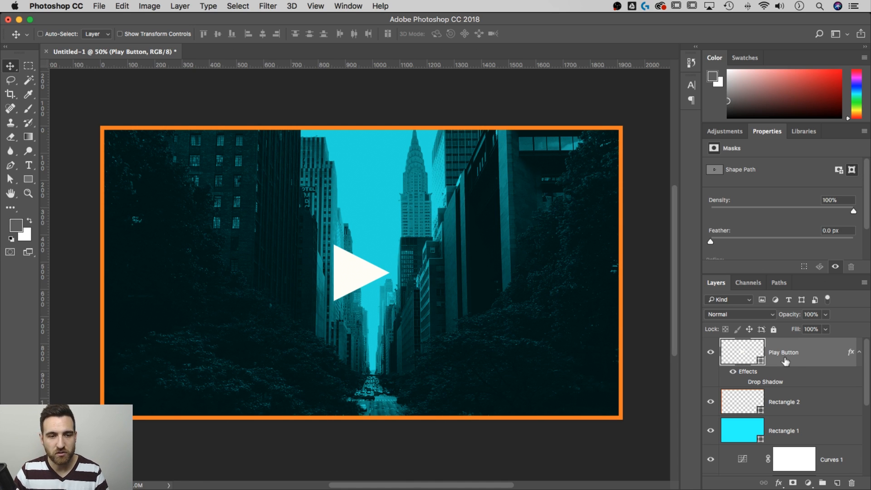
mouse_move(811, 359)
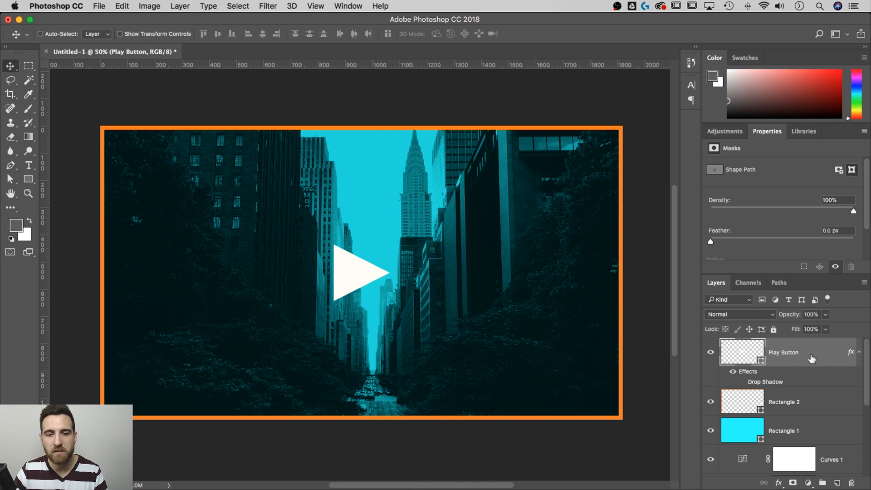
mouse_move(652, 324)
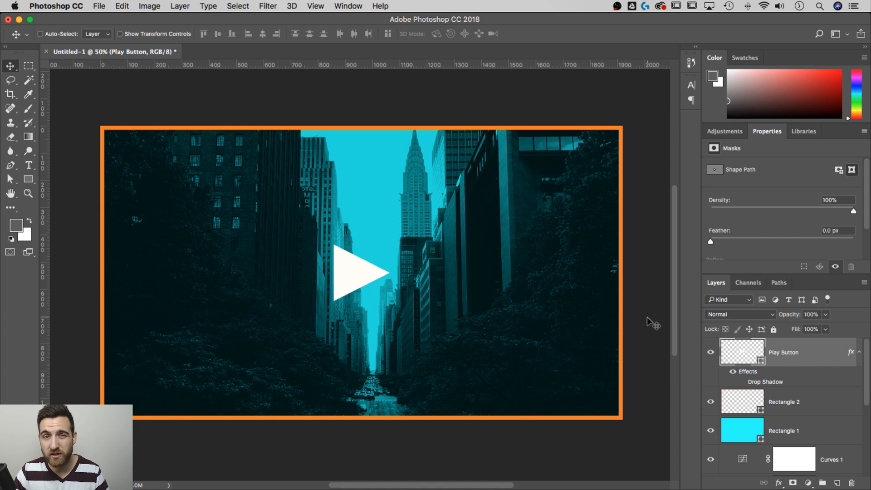
mouse_move(288, 106)
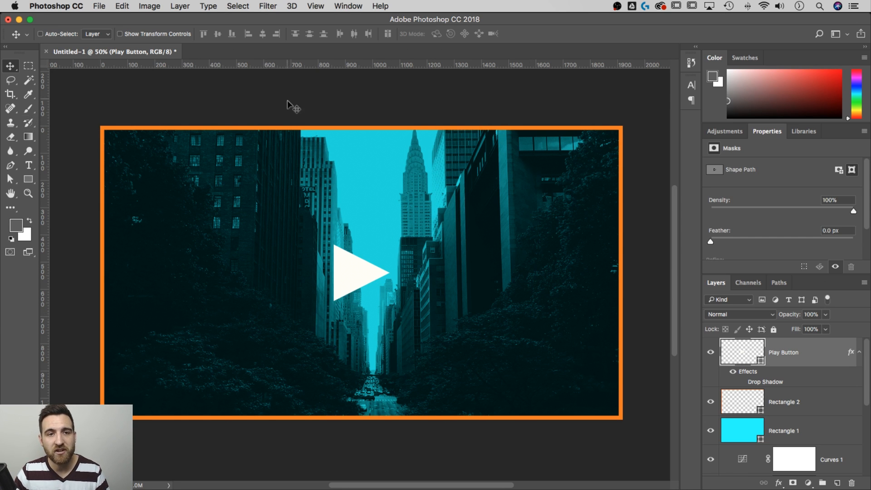
mouse_move(305, 102)
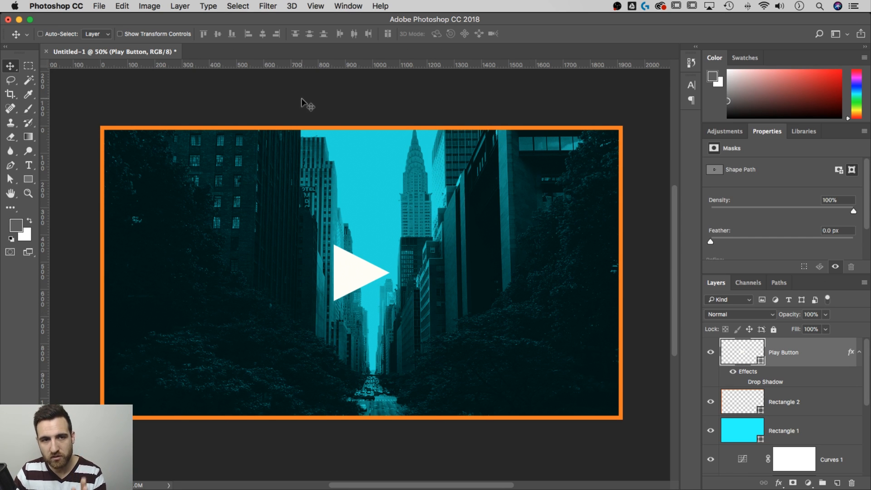
Place a vertical guide at 960 px marking the canvas's horizontal centre.
click(315, 6)
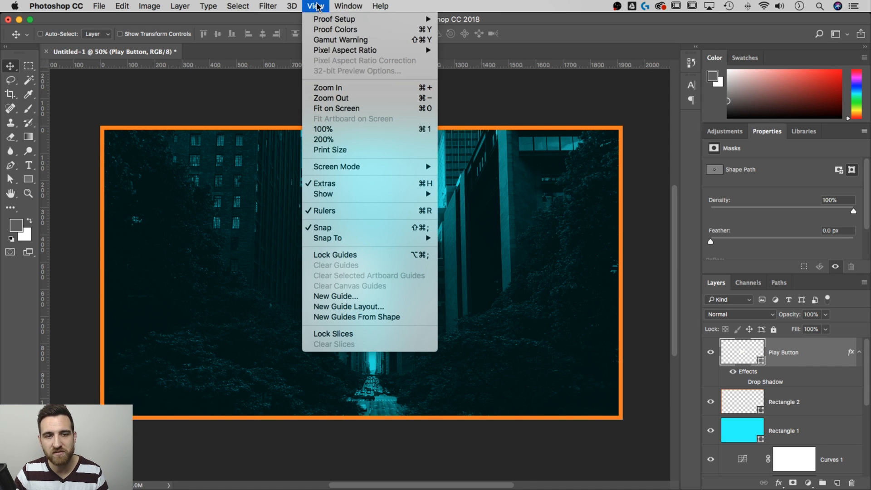
mouse_move(347, 300)
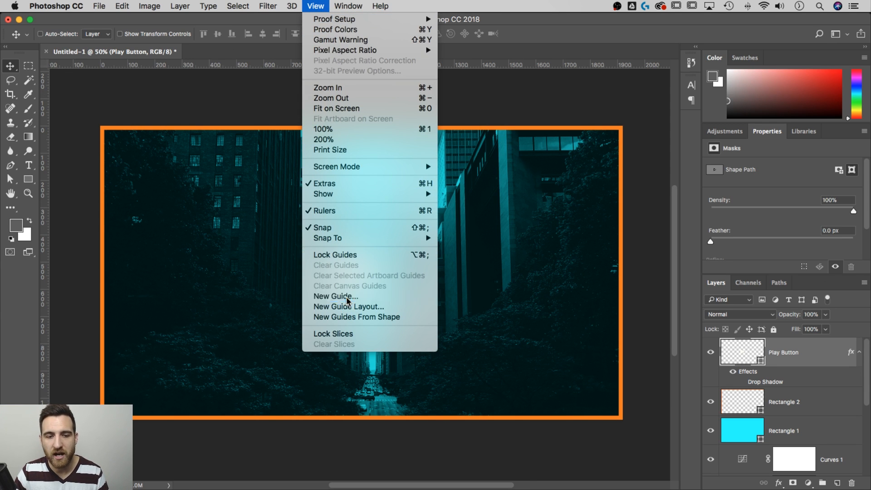
click(334, 296)
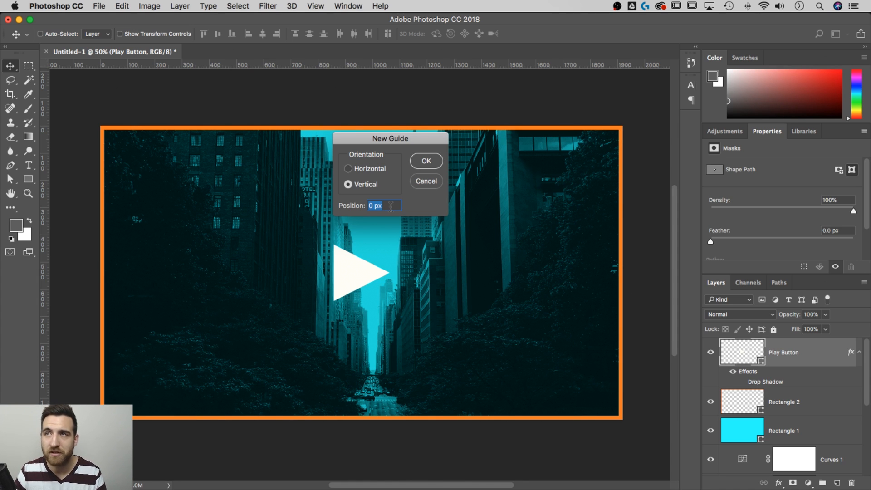
text(960)
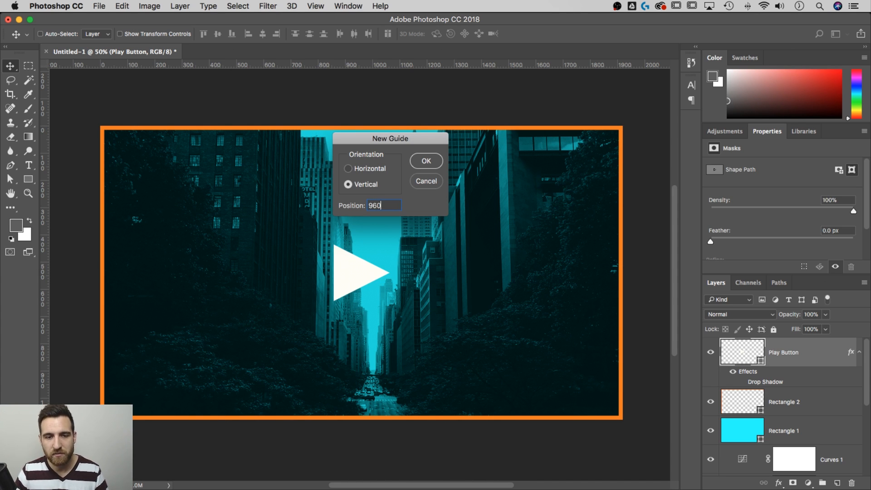
click(425, 161)
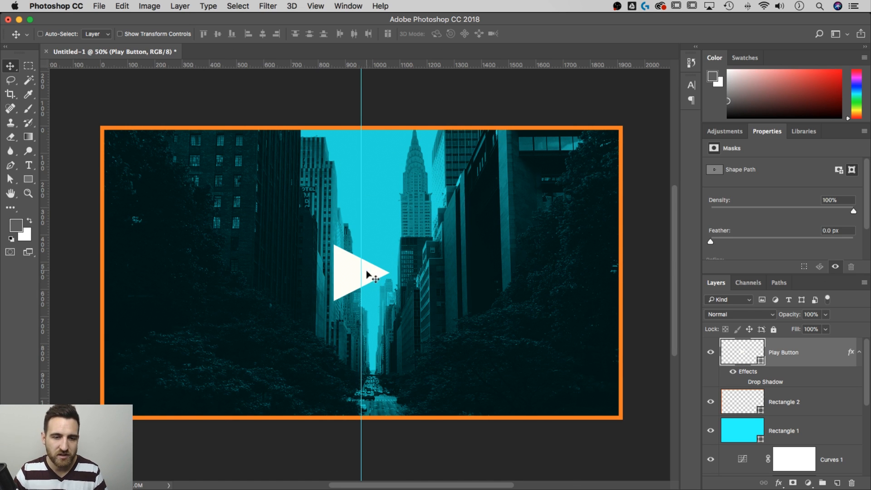
mouse_move(343, 266)
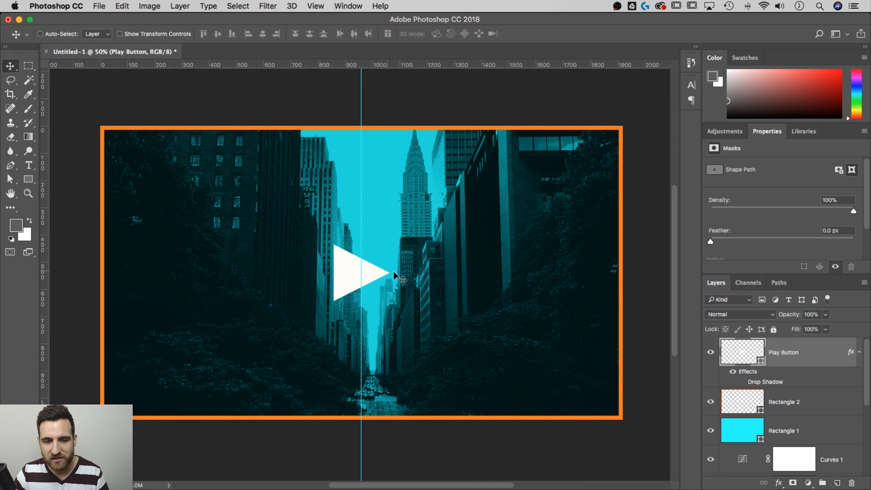
mouse_move(469, 282)
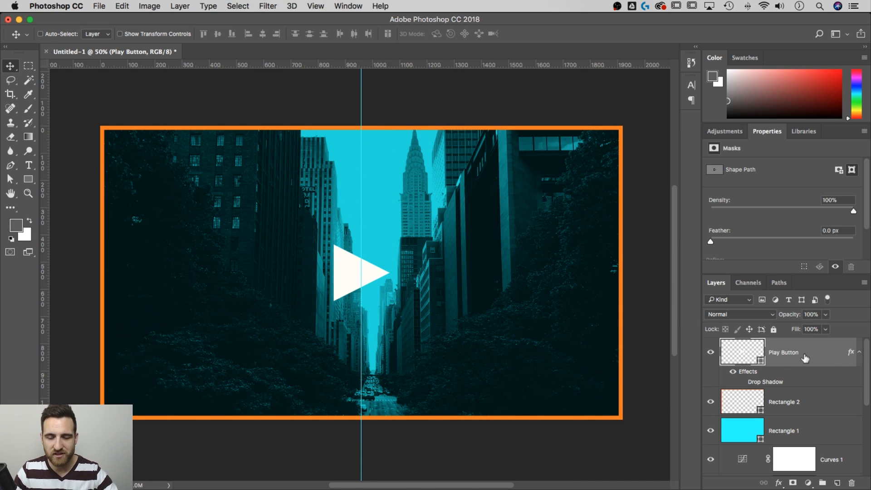
mouse_move(584, 283)
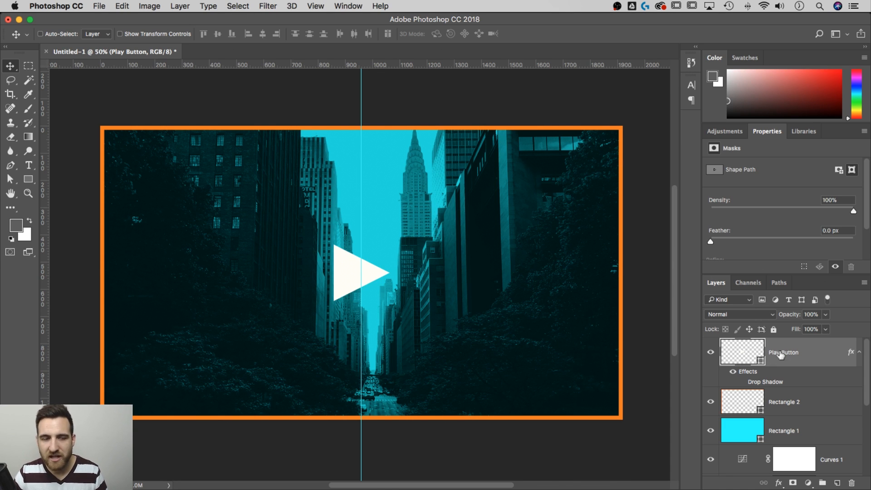
mouse_move(400, 245)
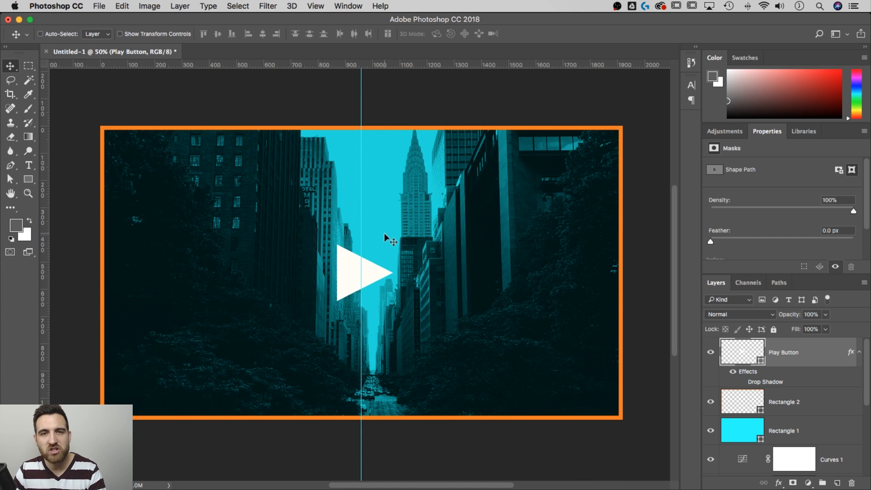
mouse_move(371, 222)
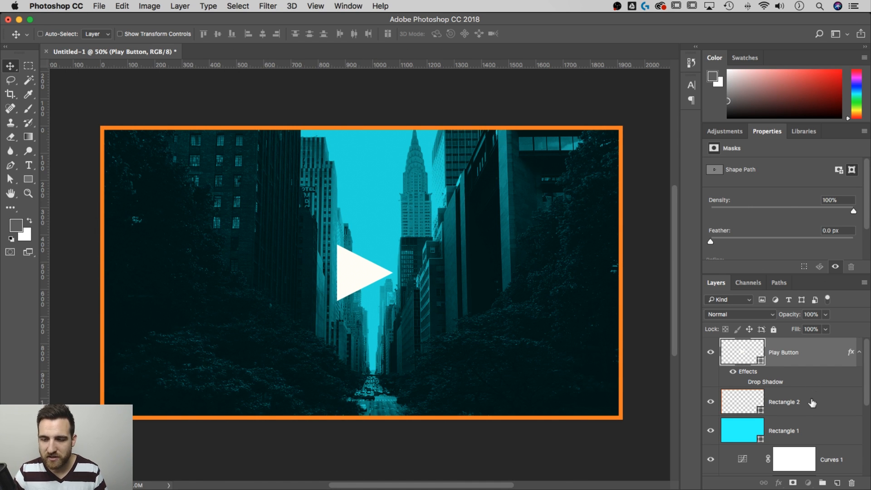
Try Multiply and Screen blend modes on the border rectangle.
click(785, 402)
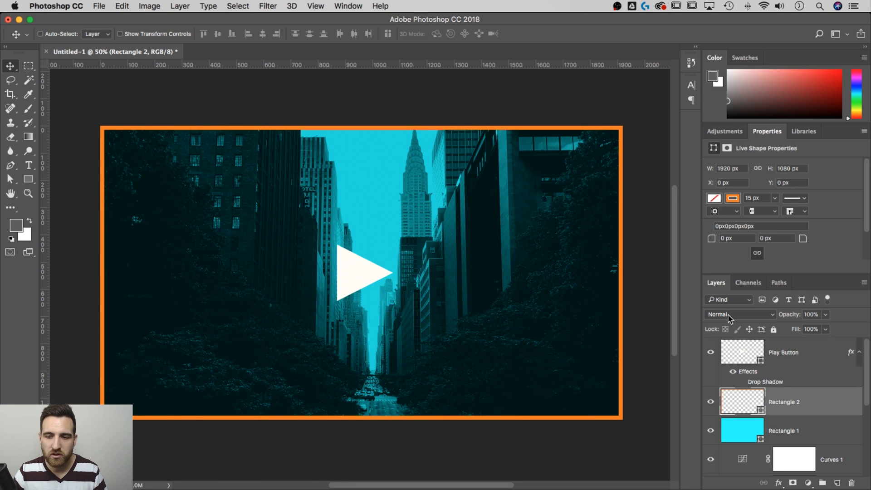
click(739, 315)
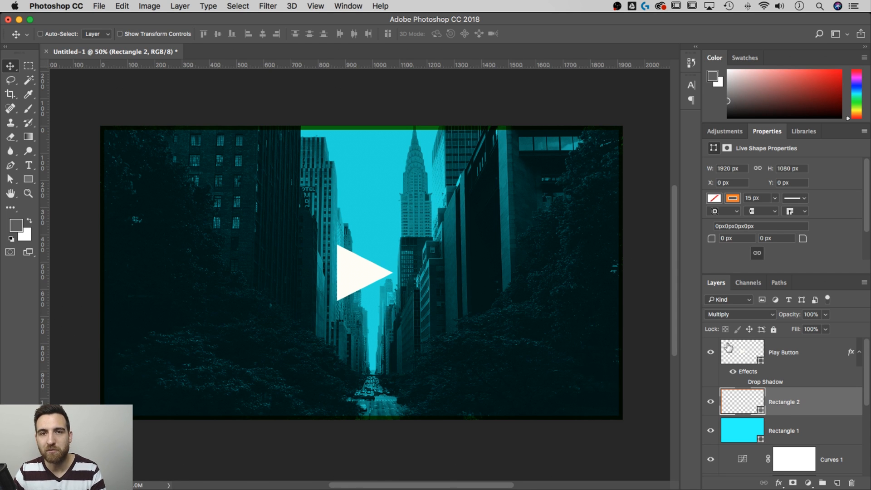
click(739, 314)
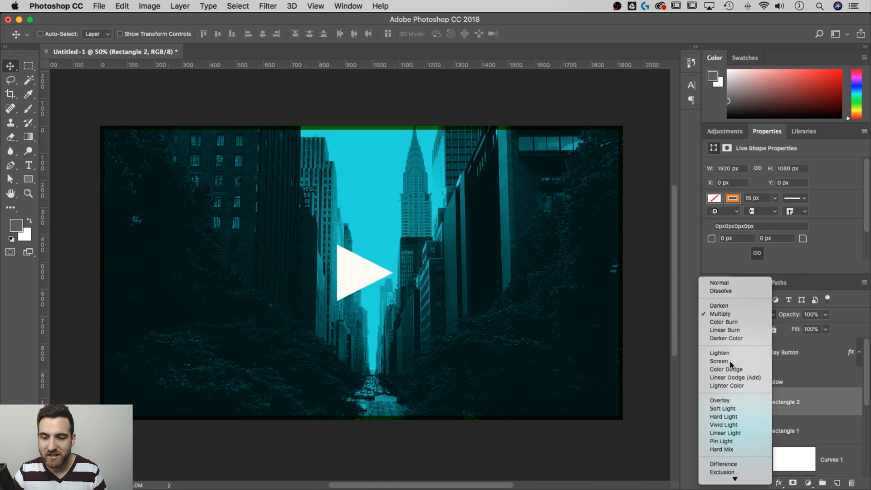
click(720, 361)
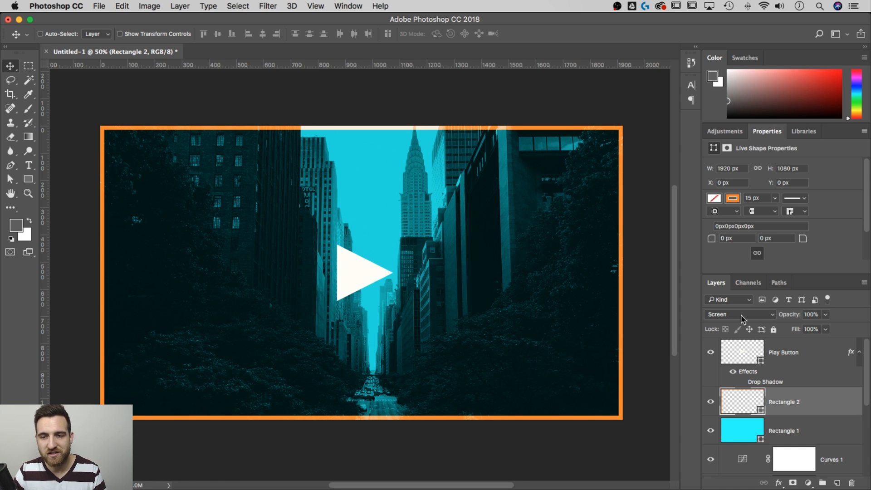
mouse_move(638, 188)
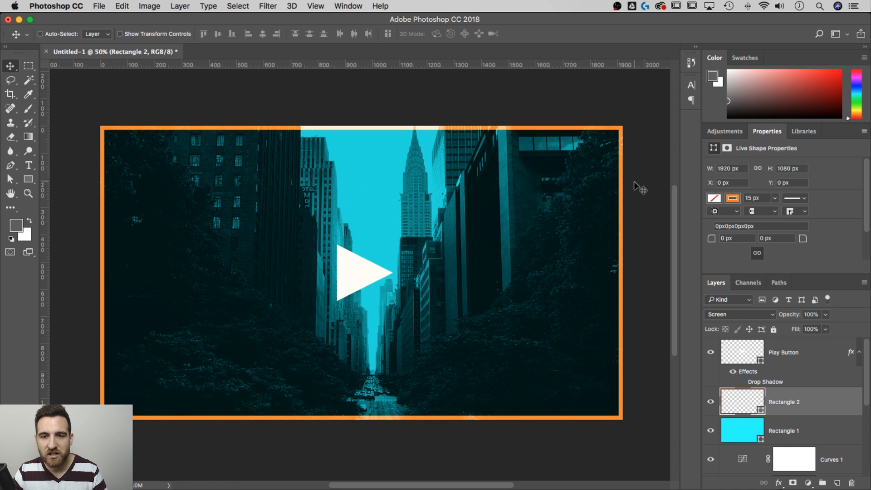
mouse_move(450, 134)
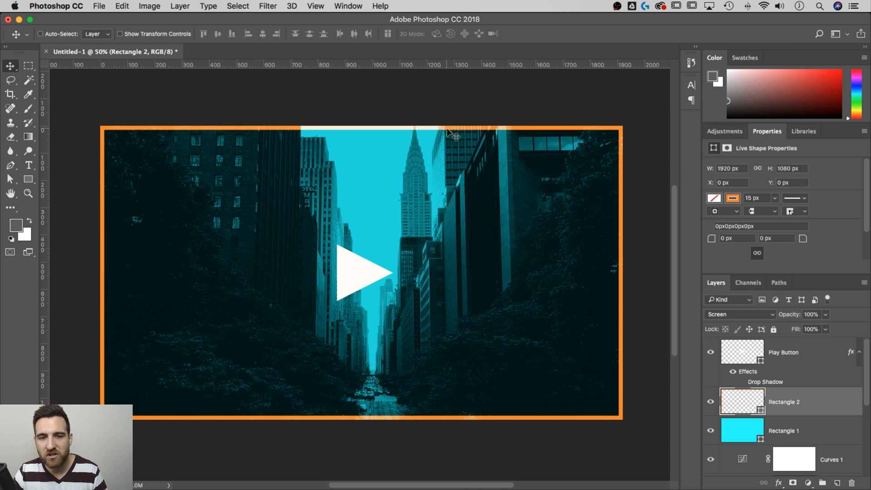
mouse_move(459, 136)
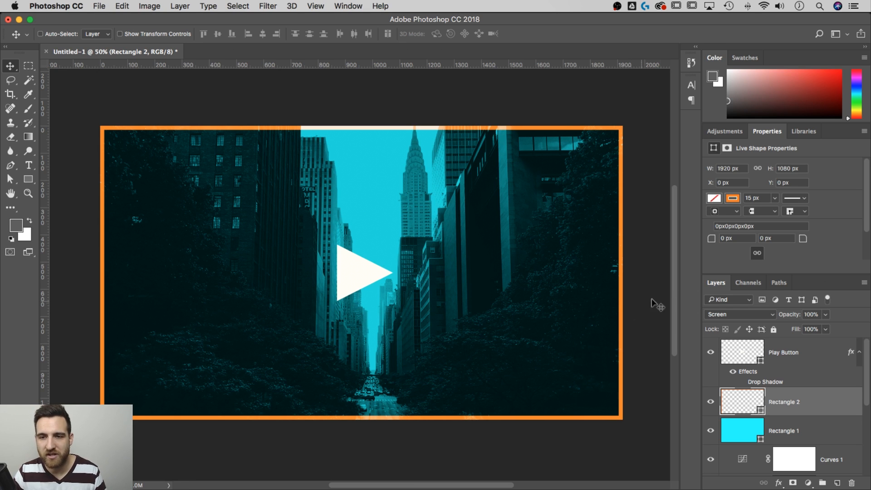
Return the border to Normal blending and make its stroke black.
click(739, 314)
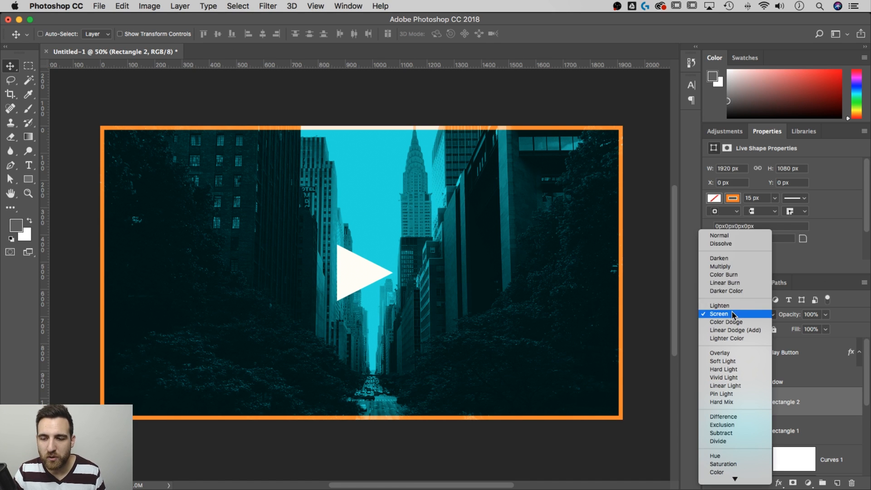
mouse_move(734, 235)
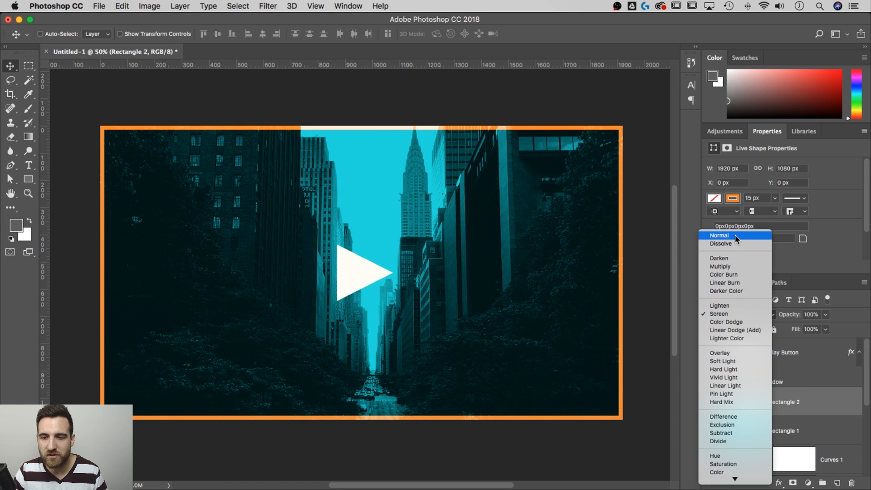
click(733, 199)
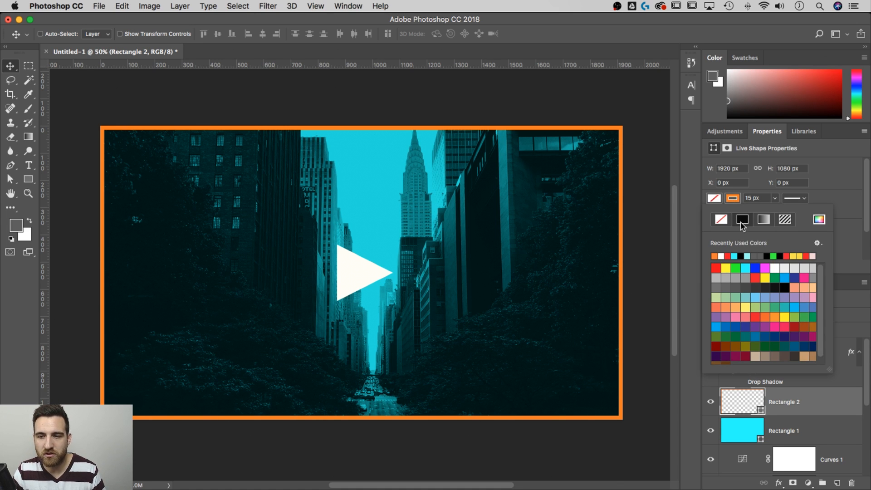
click(721, 219)
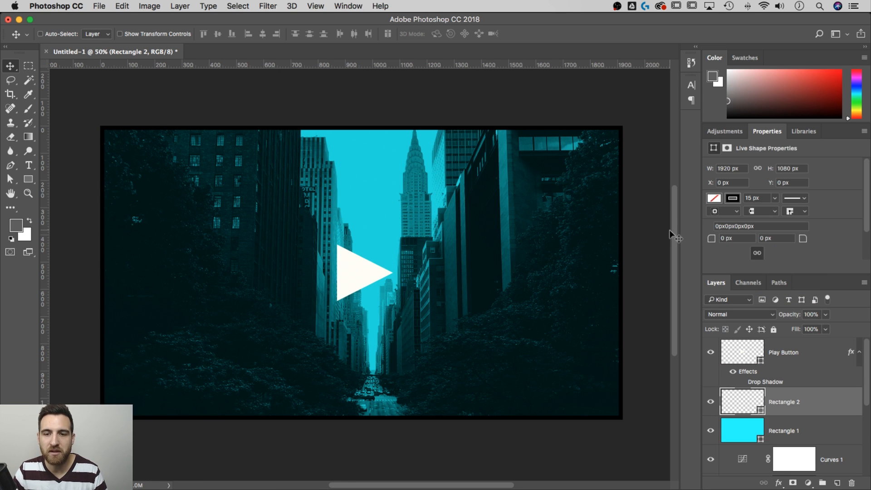
mouse_move(660, 233)
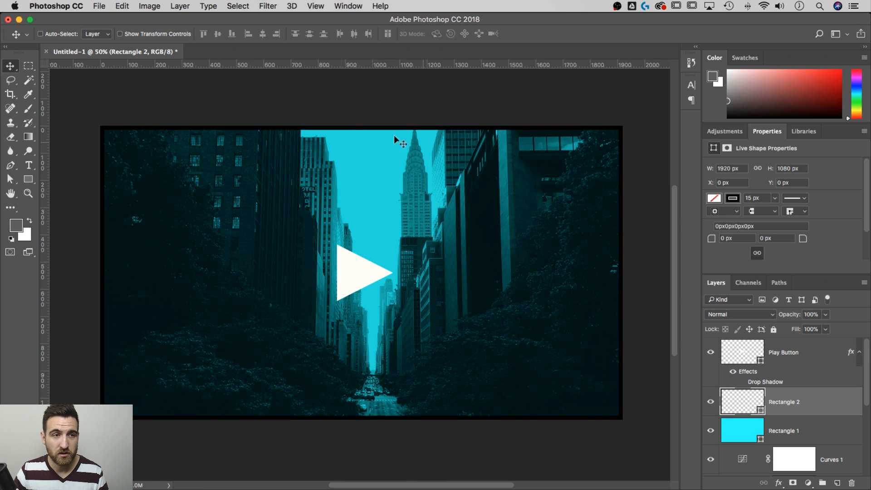
Resize the image via Image Size to 600 px wide in pixels, proportions linked (600x338).
click(148, 7)
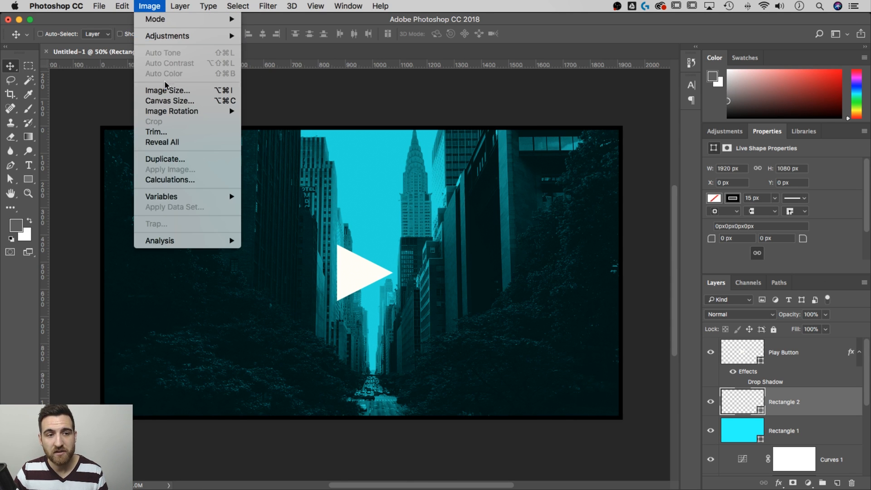
click(168, 90)
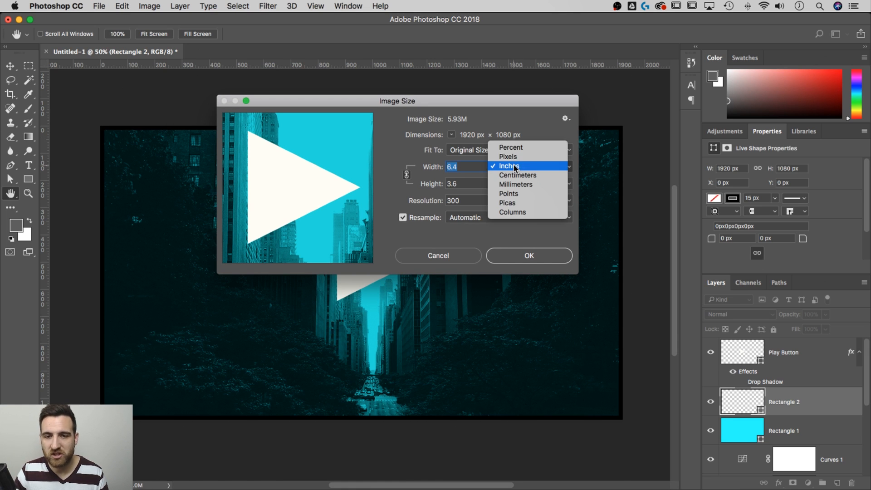
click(507, 156)
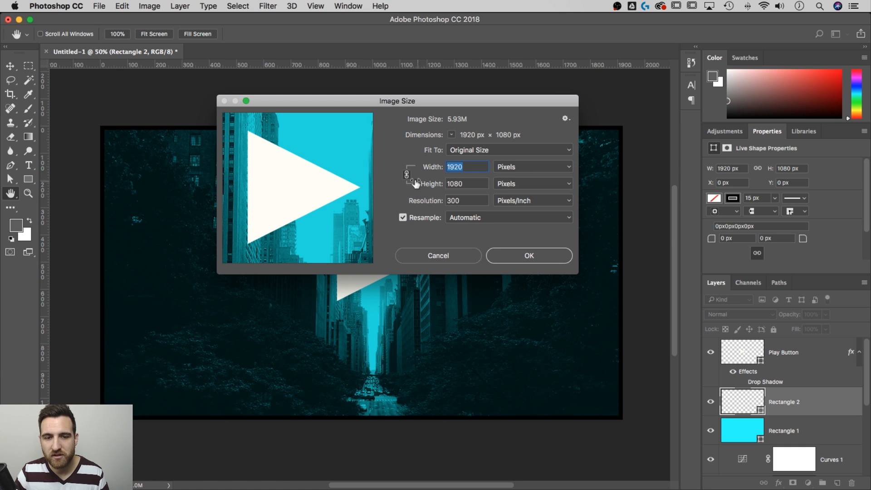
mouse_move(421, 187)
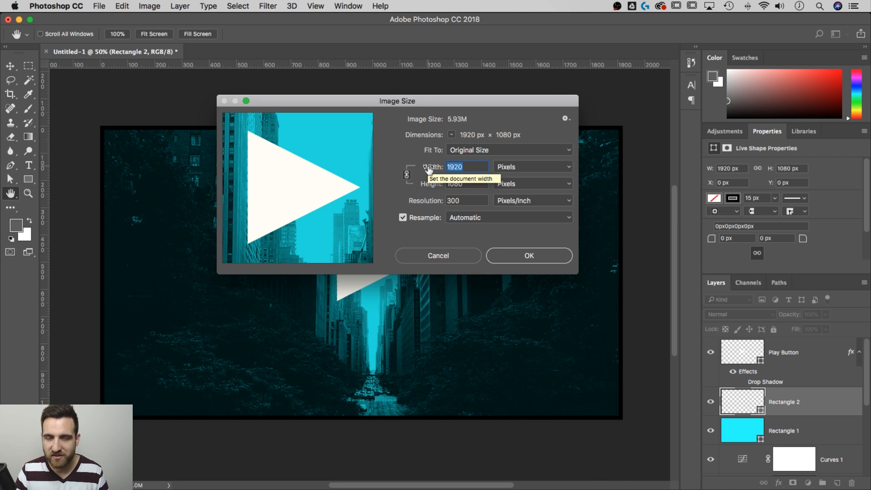
text(600)
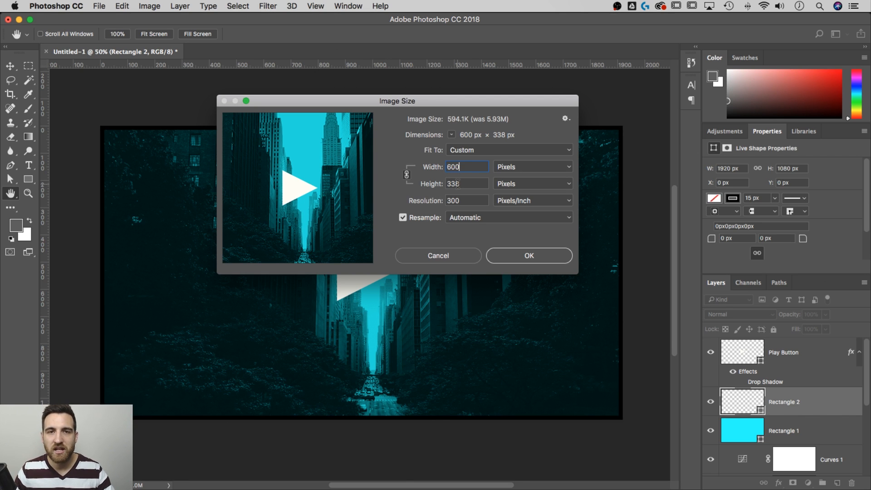
mouse_move(467, 183)
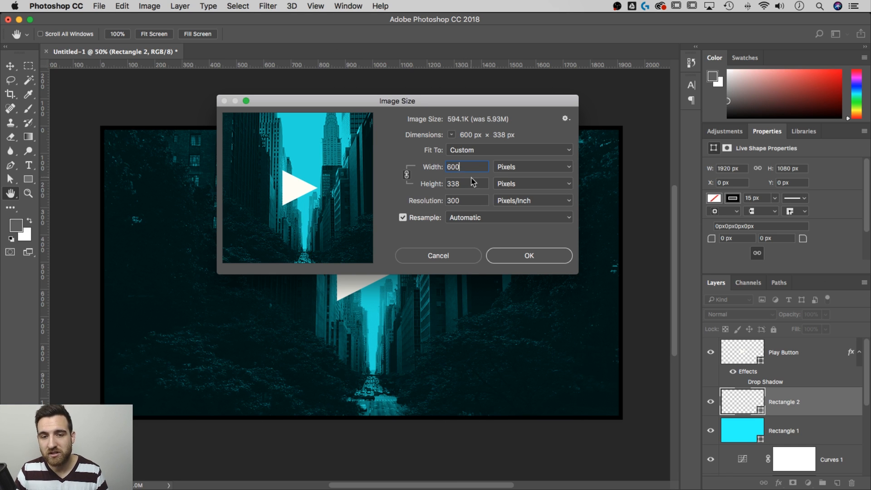
click(529, 256)
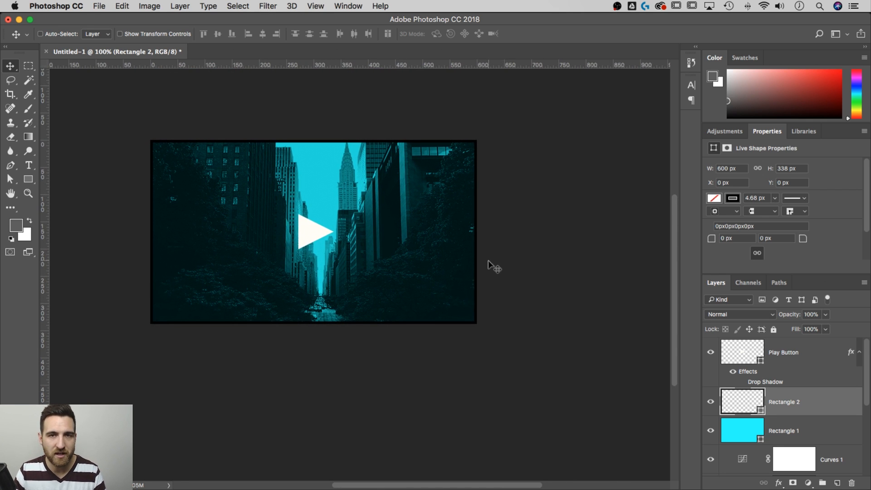
click(99, 6)
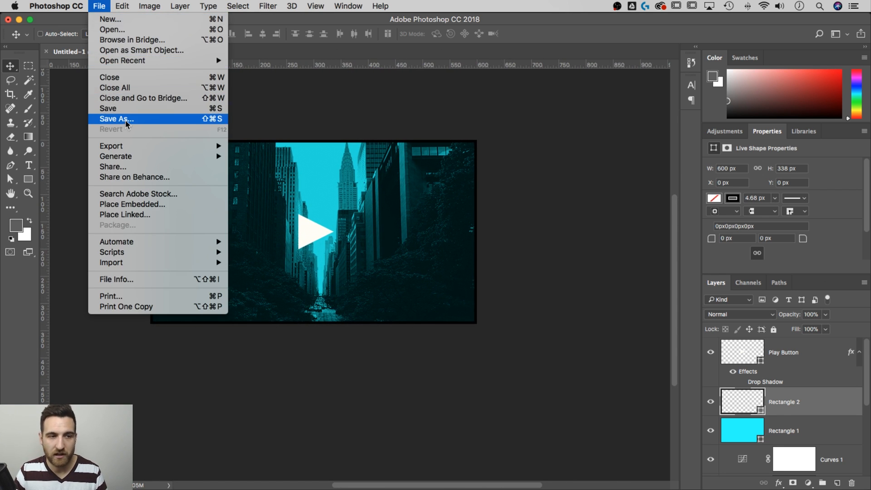
click(115, 119)
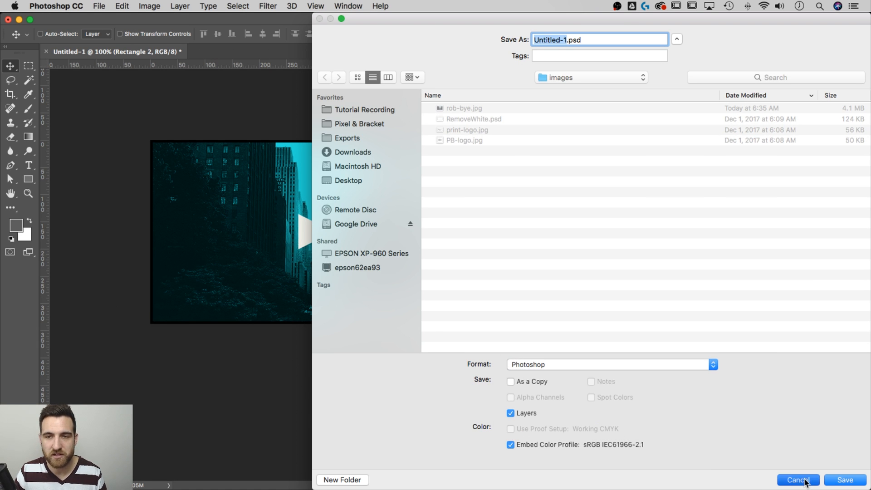
click(796, 479)
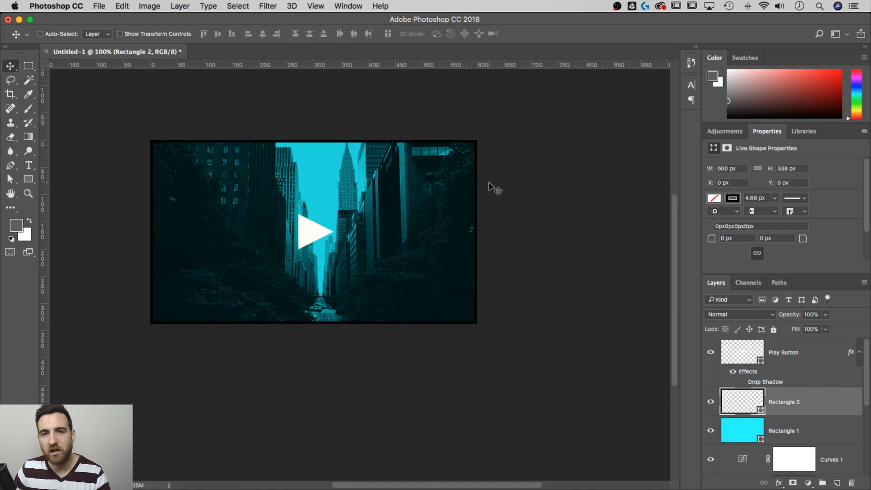